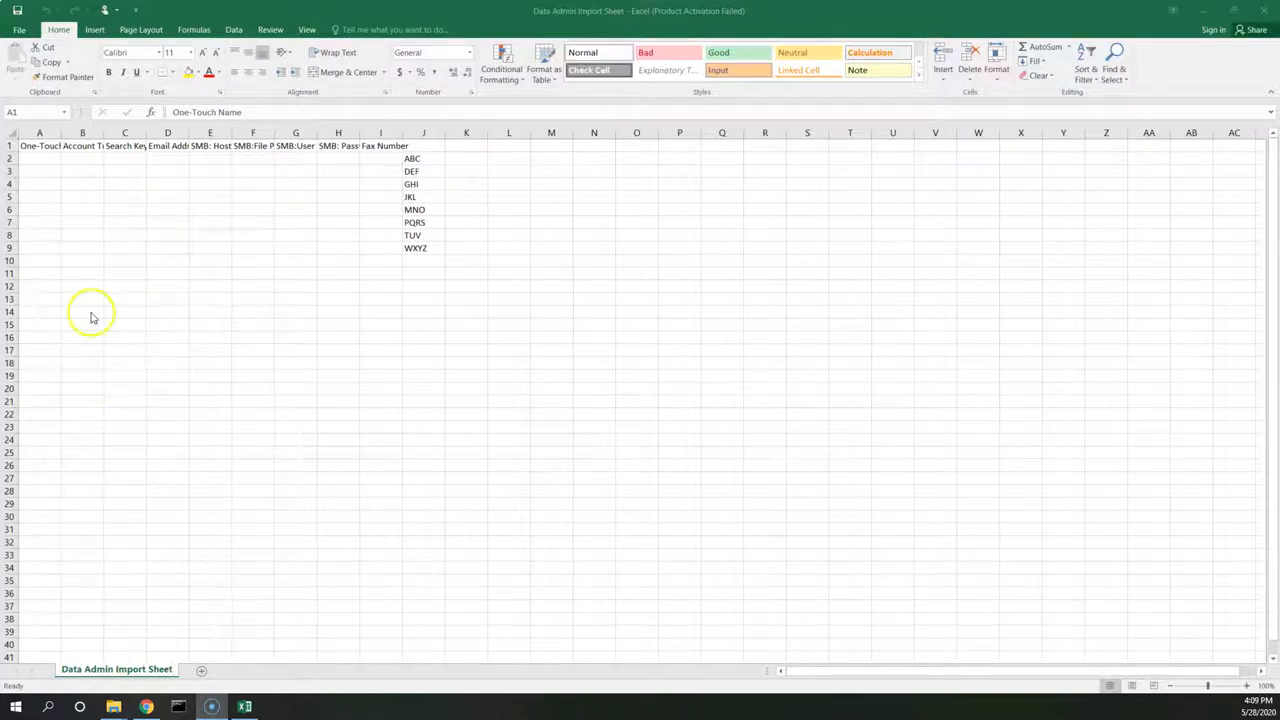
{"action": "mouse_move", "coordinate": [172, 164]}
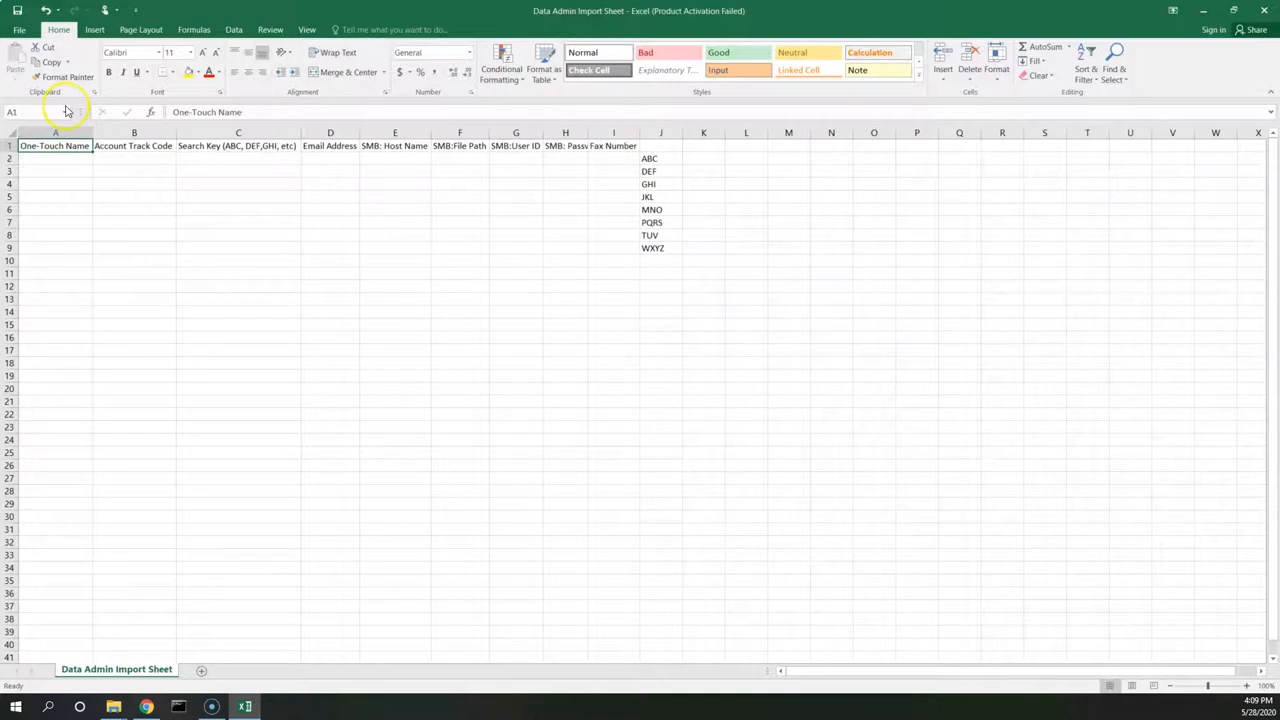
Enter the first contact in row 2: one-touch name, search key MNO and an email address ending in .com.
{"action": "left_click", "coordinate": [56, 158]}
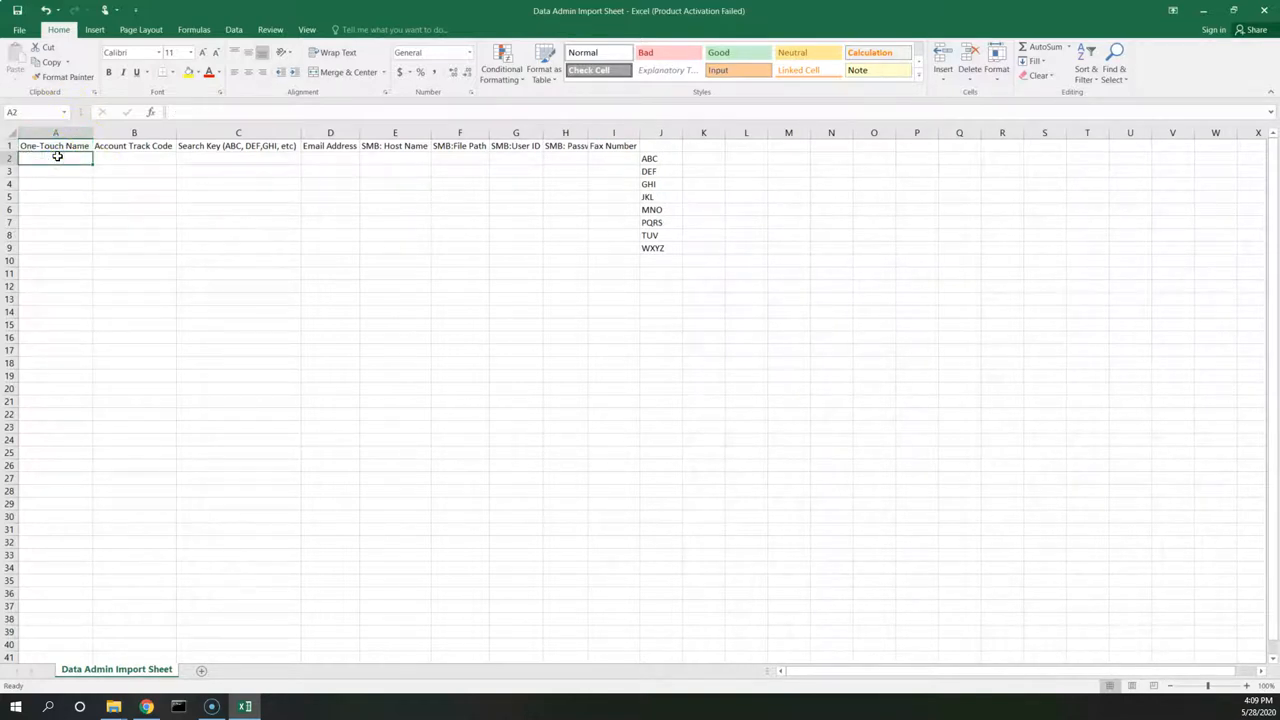
{"action": "type", "text": "matt"}
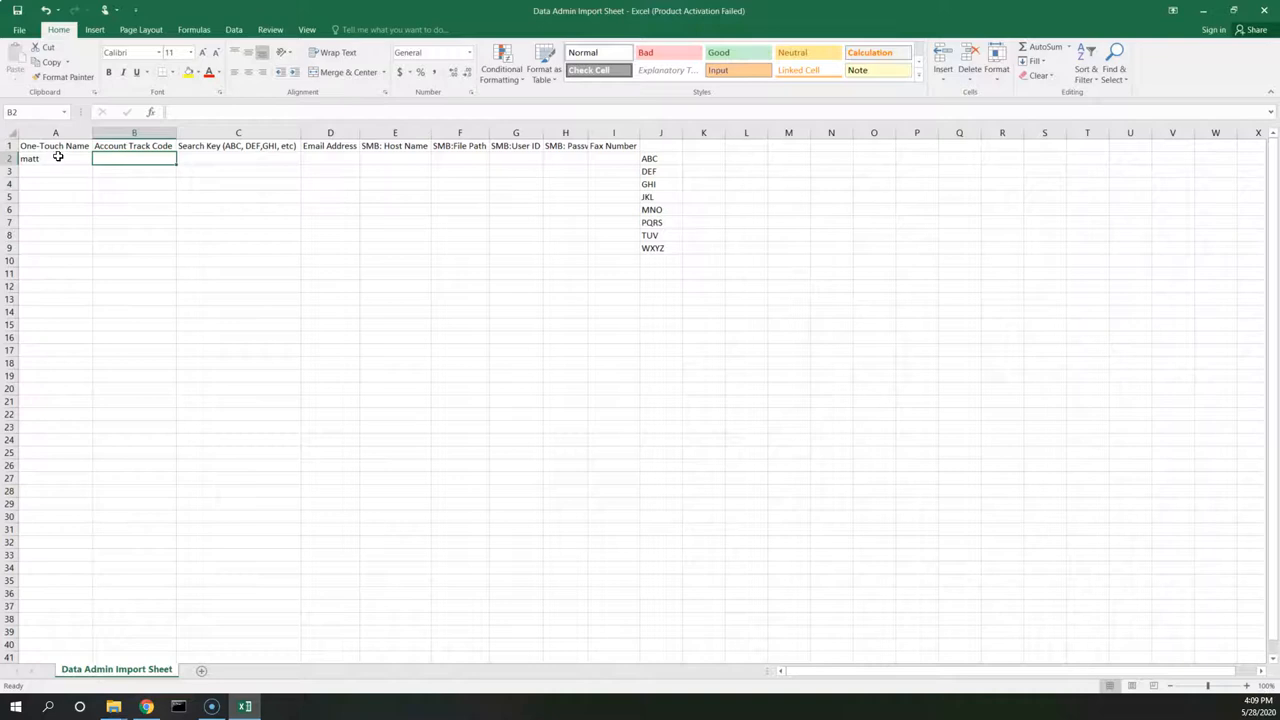
{"action": "mouse_move", "coordinate": [156, 200]}
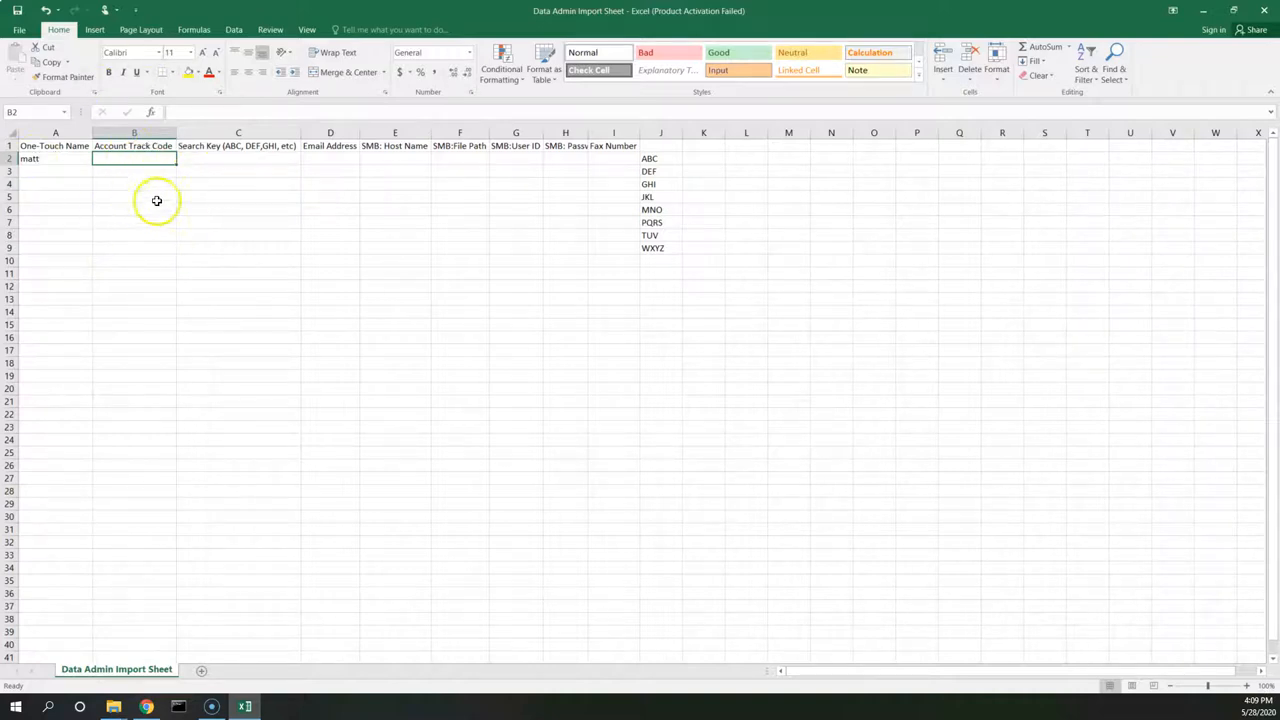
{"action": "left_click", "coordinate": [238, 158]}
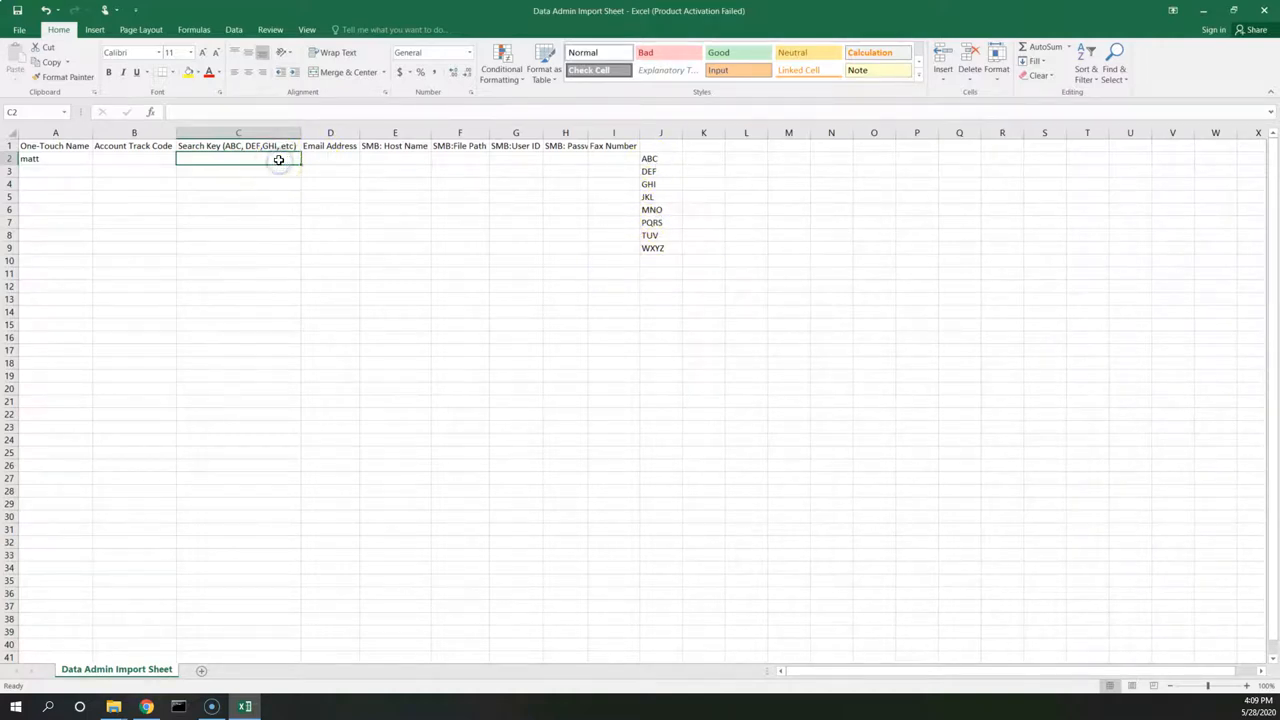
{"action": "type", "text": "MNO"}
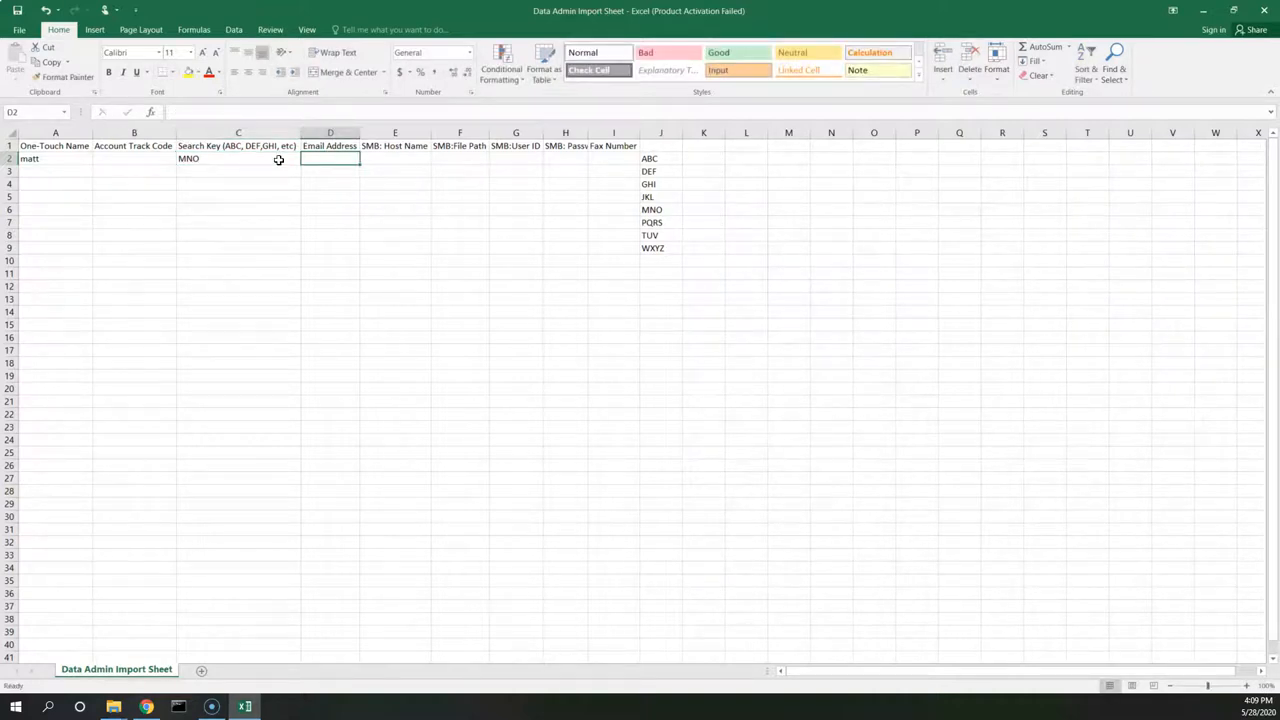
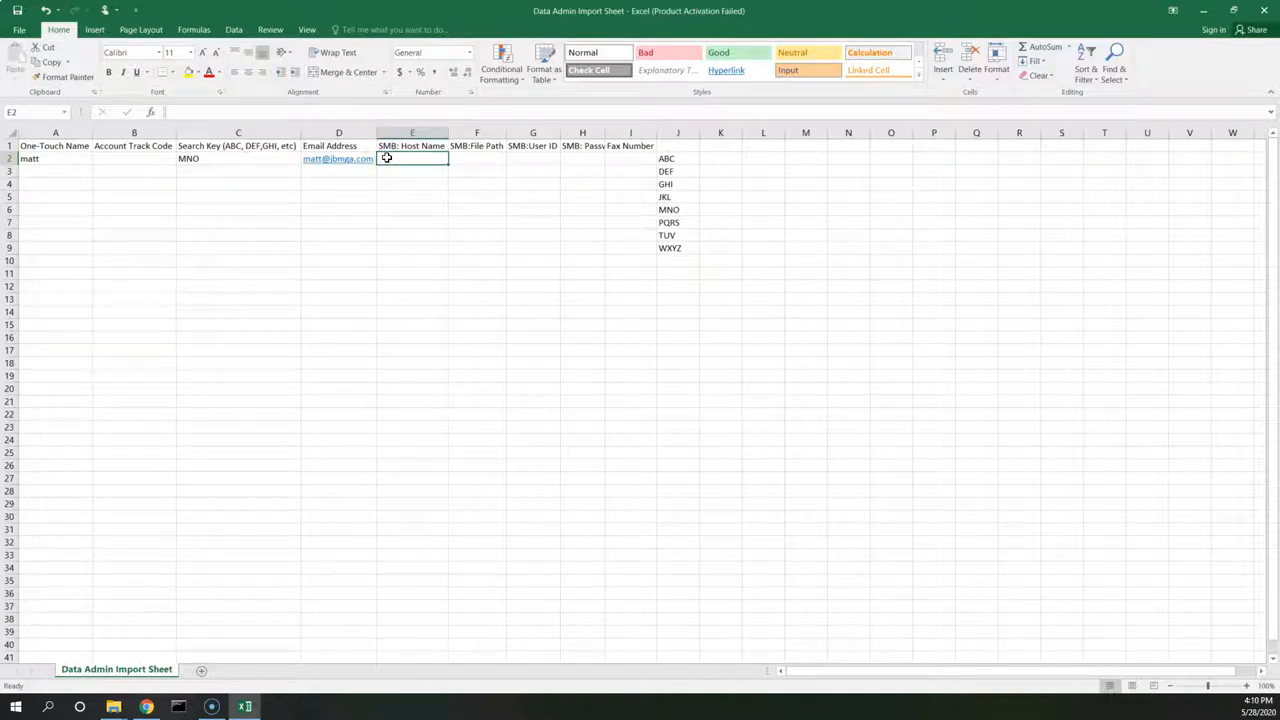
Add the host name placeholder hostnameoripaddress and file path scans to row 2.
{"action": "type", "text": "hostname"}
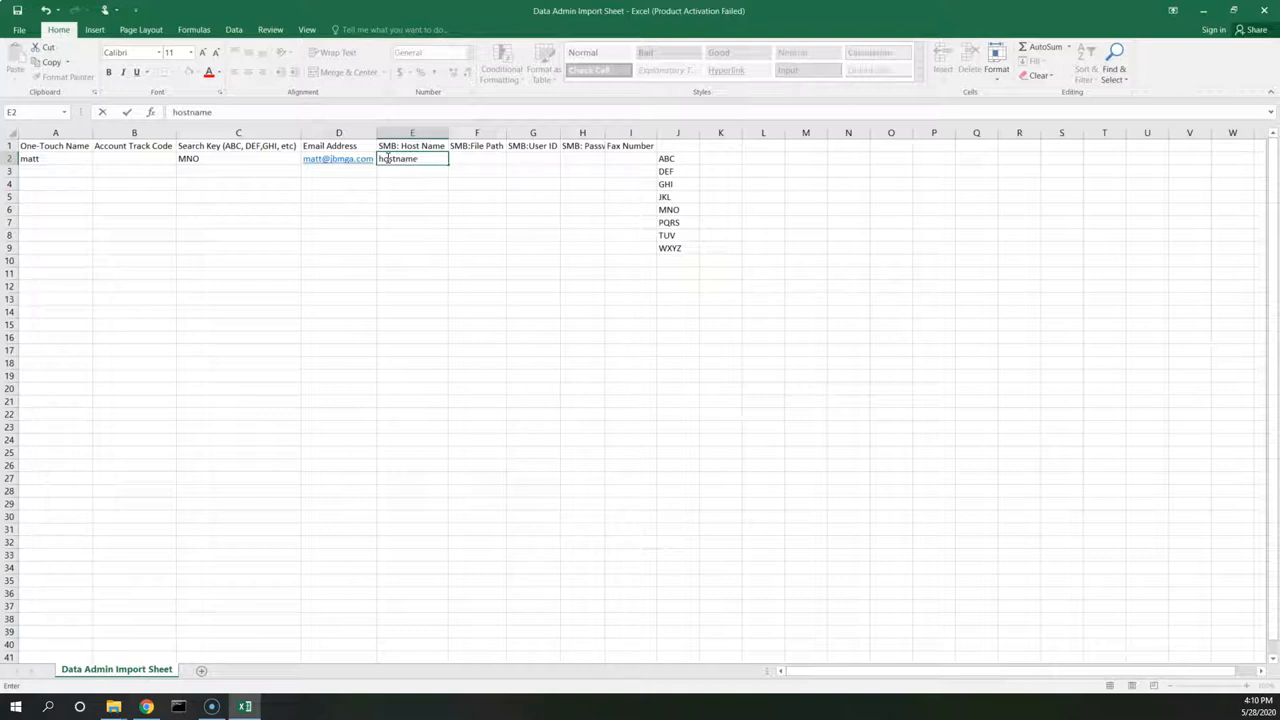
{"action": "type", "text": "orip"}
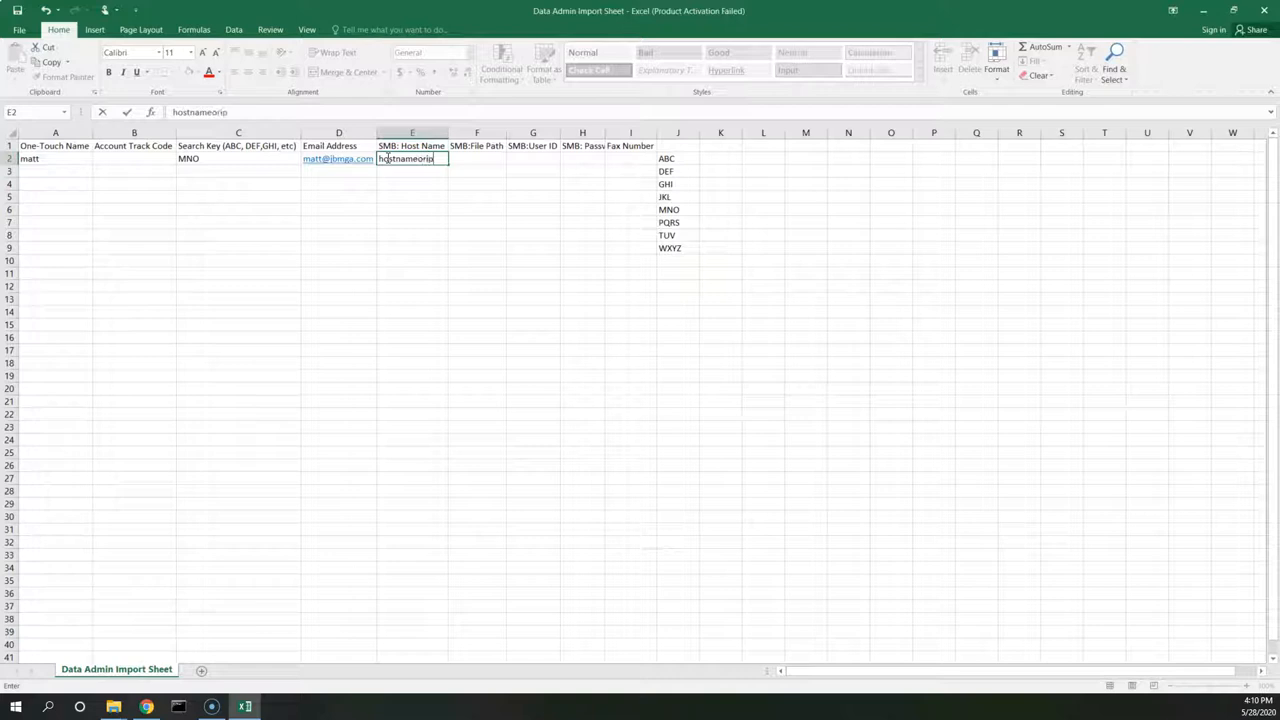
{"action": "type", "text": "address"}
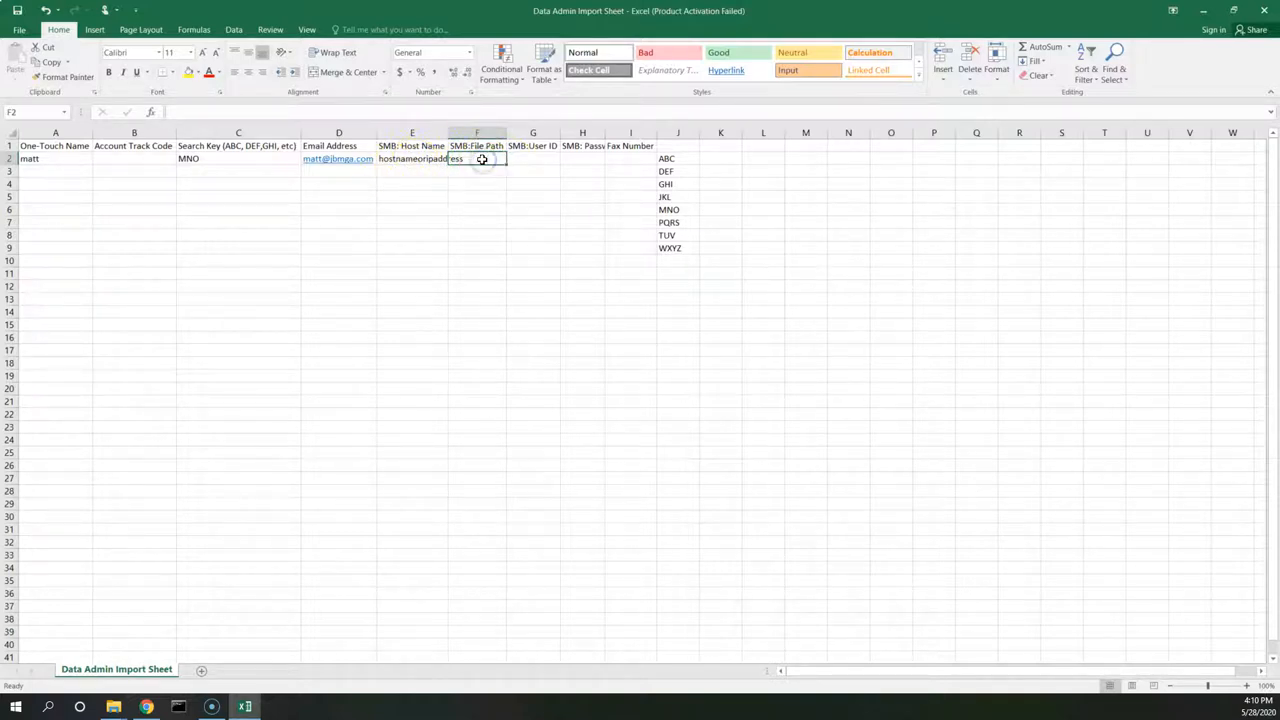
{"action": "type", "text": "scans"}
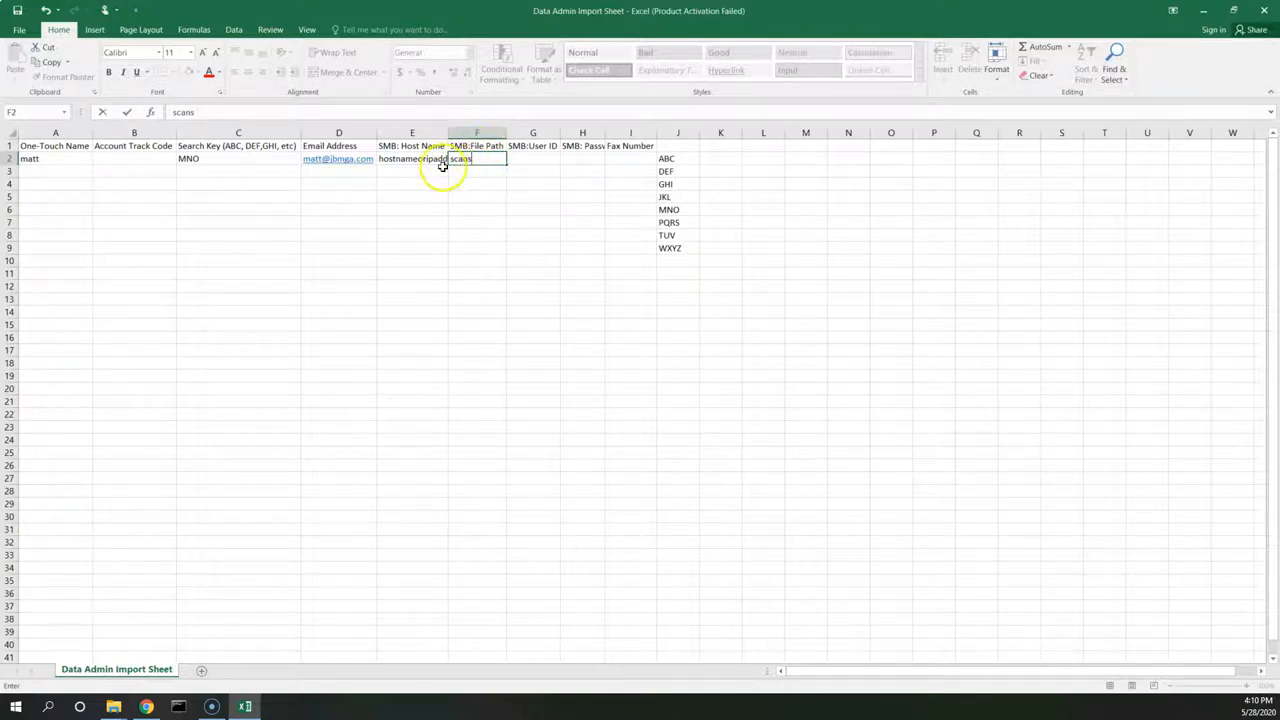
{"action": "left_click", "coordinate": [532, 158]}
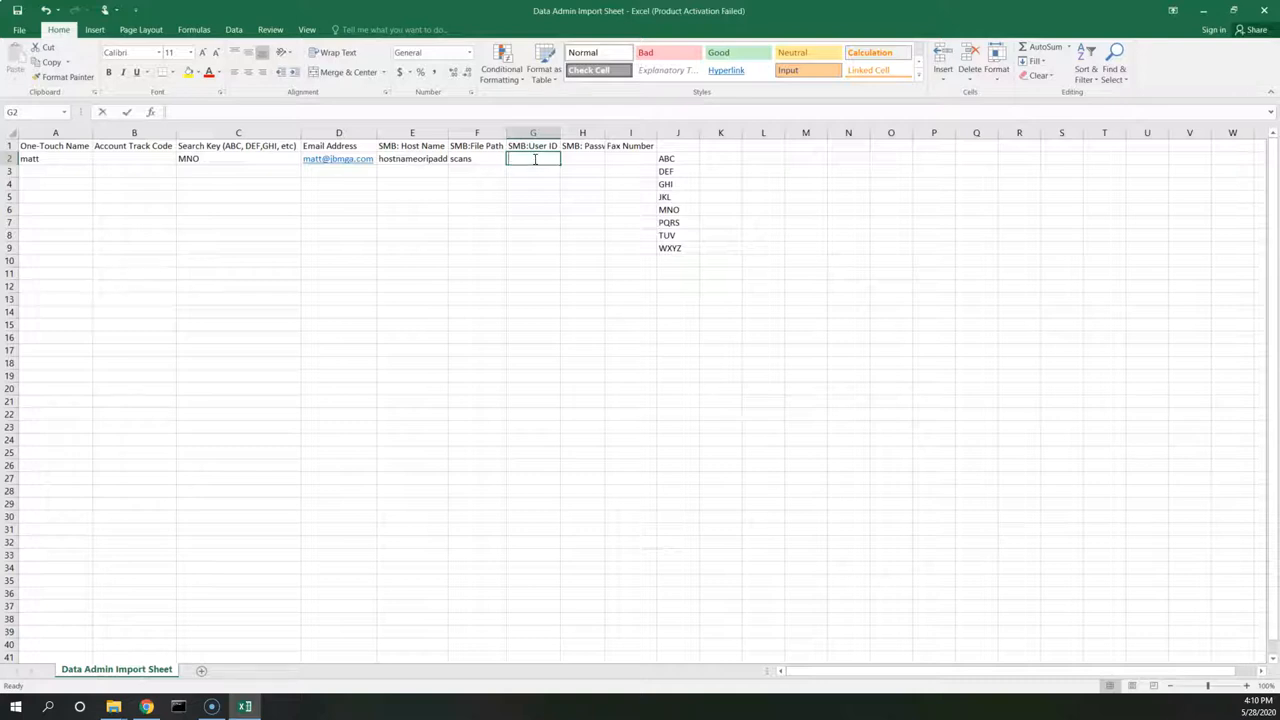
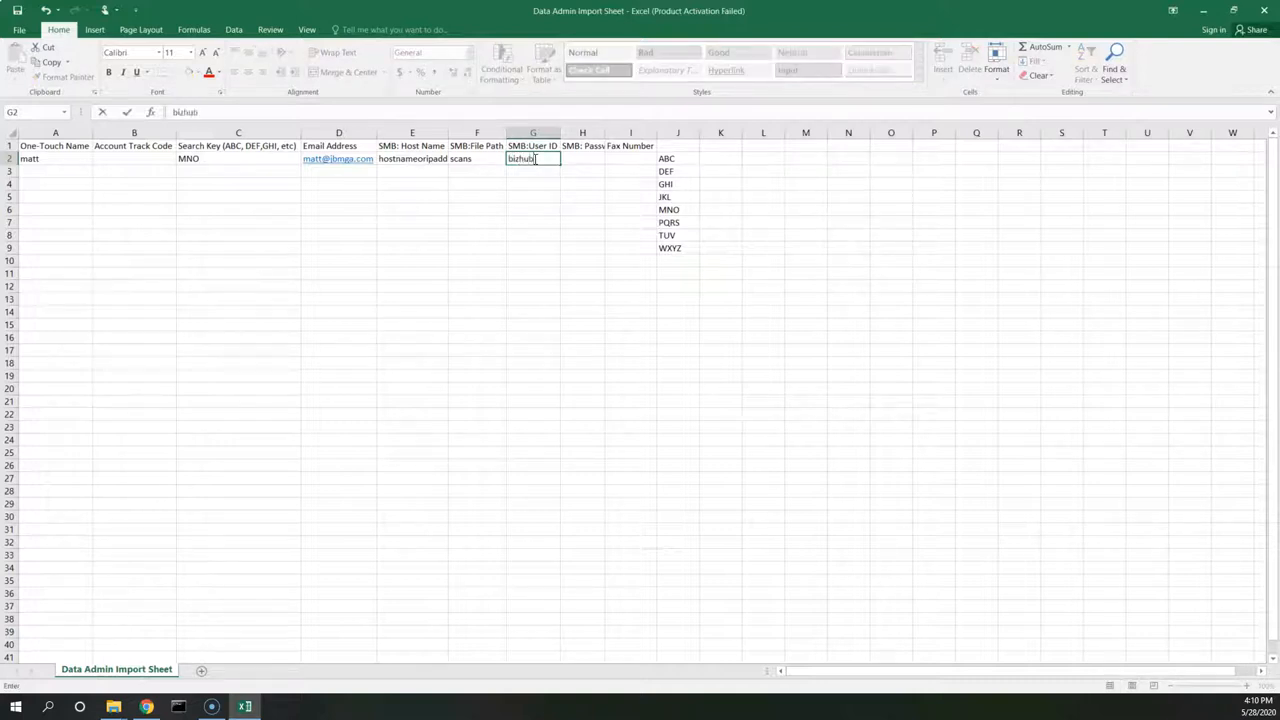
{"action": "key", "text": "tab"}
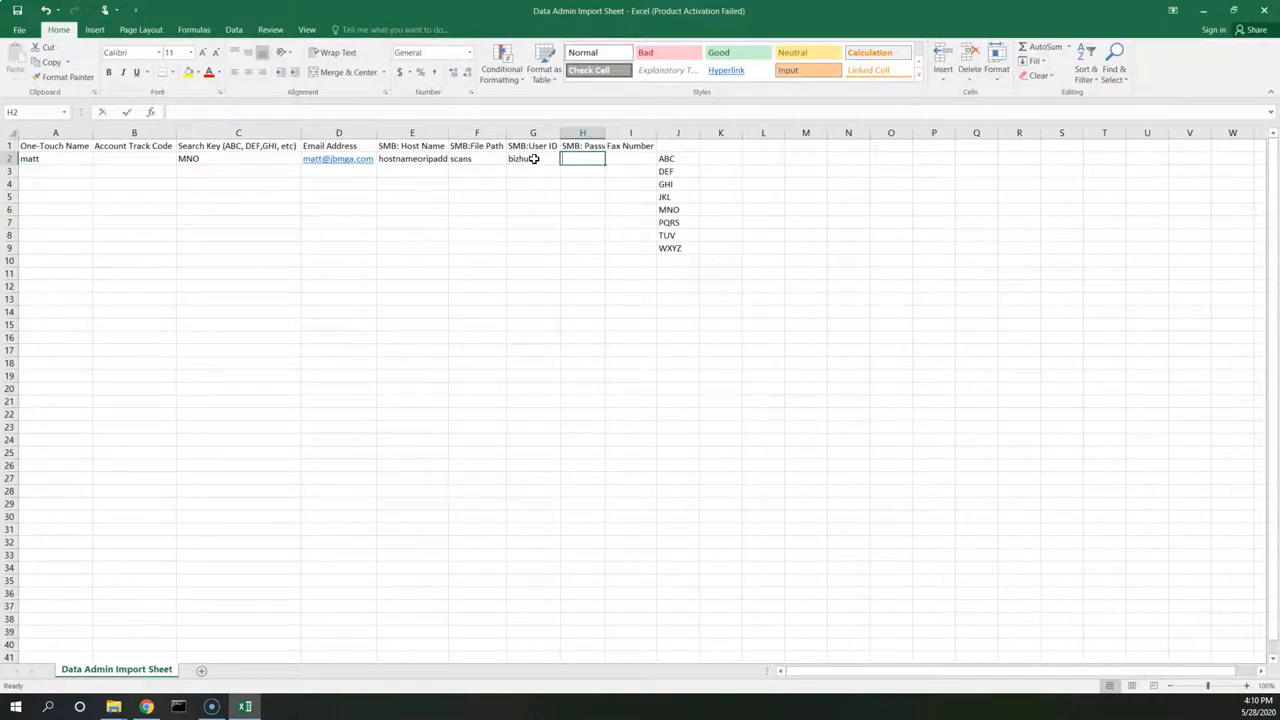
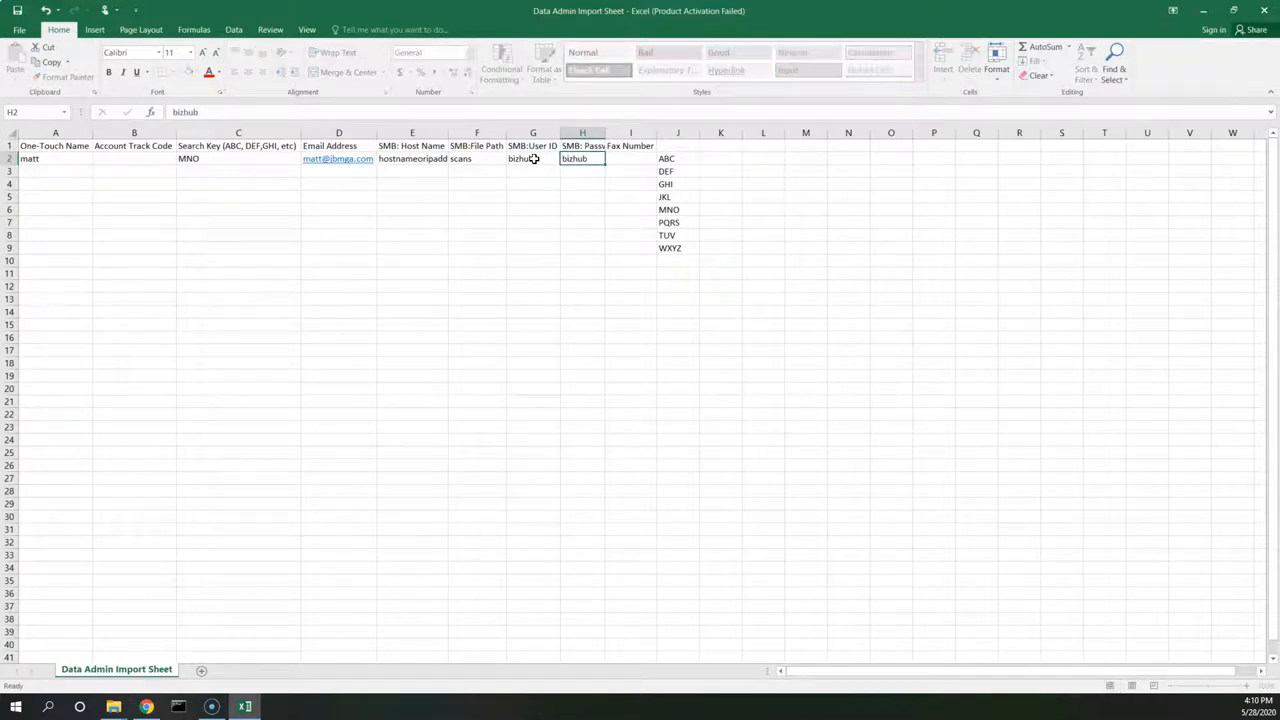
{"action": "type", "text": "5555555"}
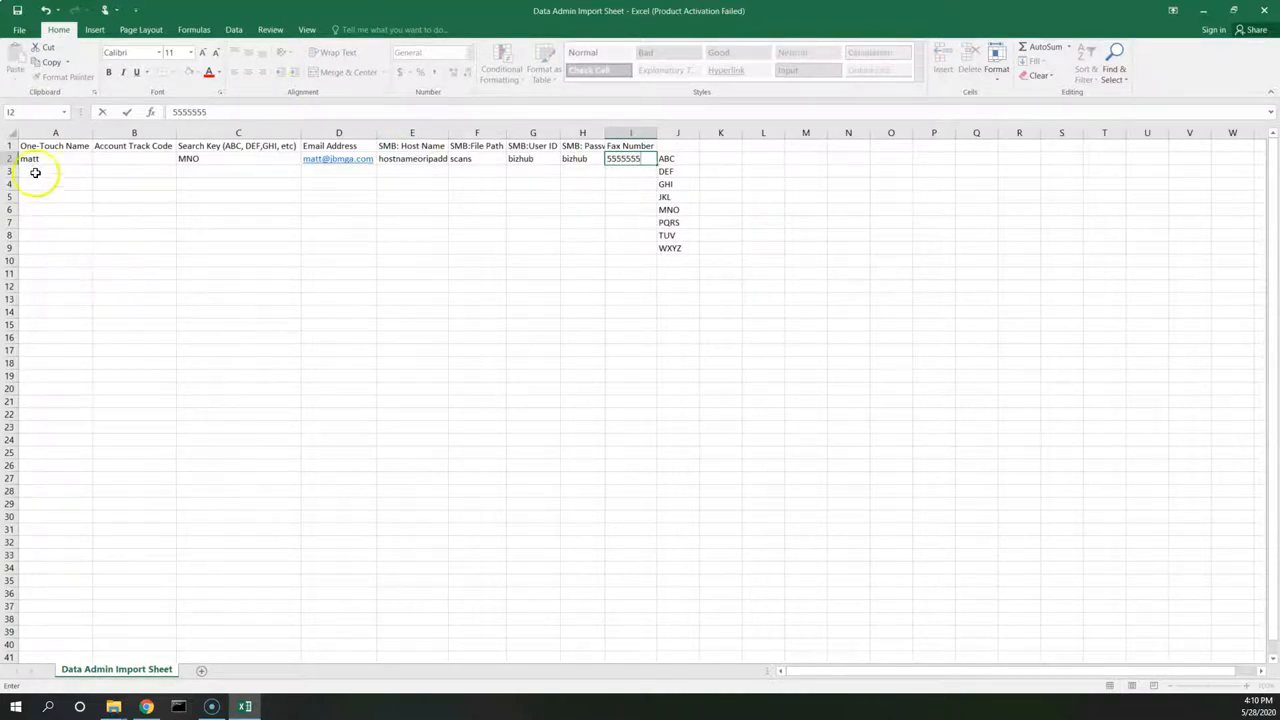
Start row 3 with contact public scan, search key PQRS and host hostnameoripaddress.
{"action": "left_click", "coordinate": [56, 172]}
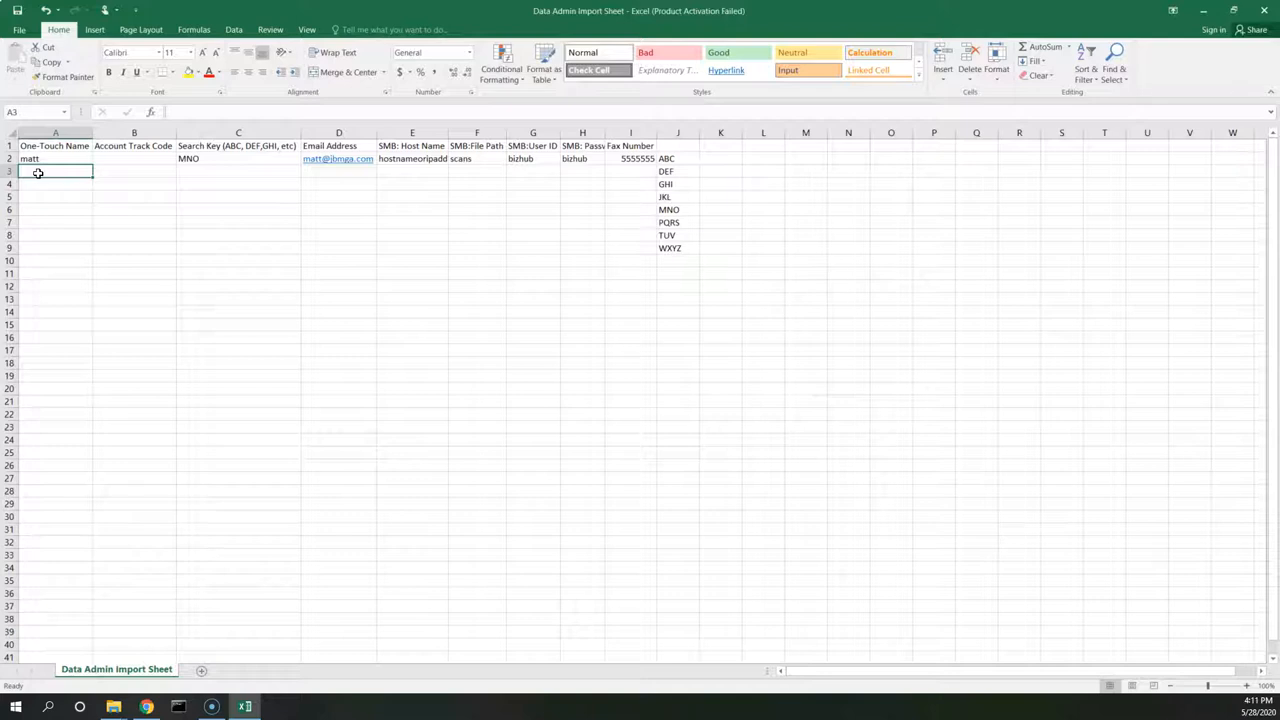
{"action": "type", "text": "public scan"}
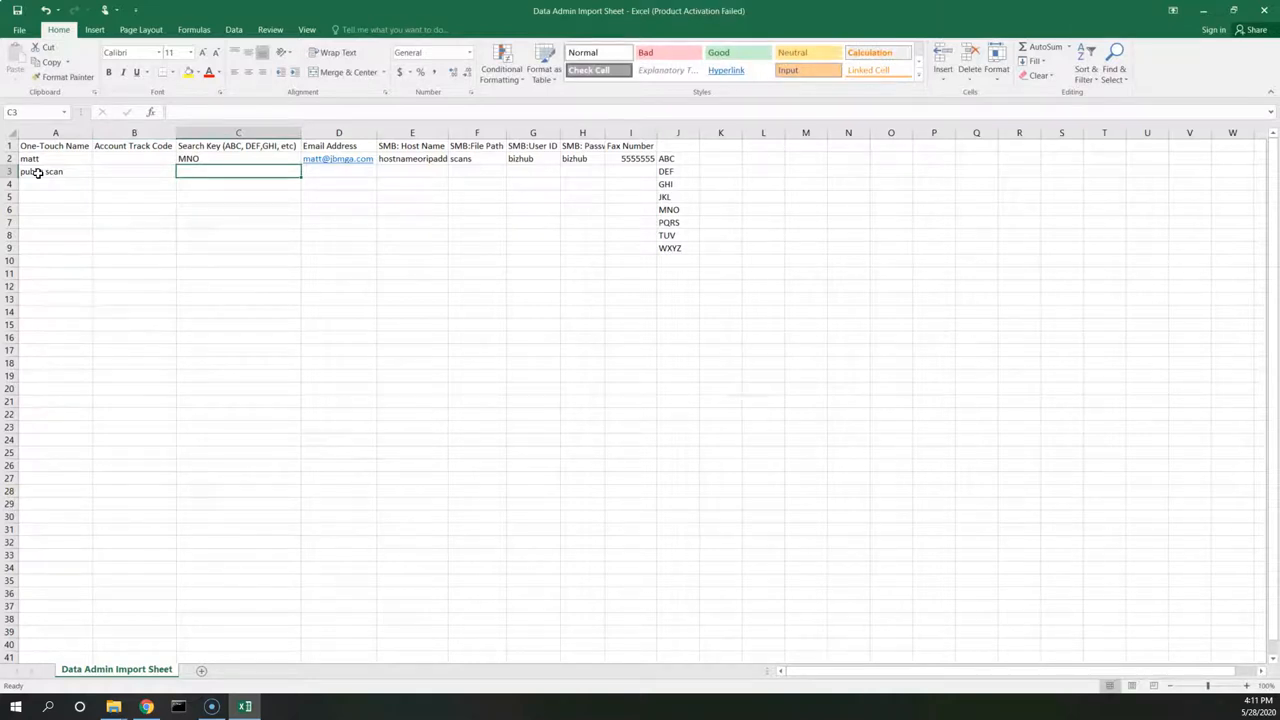
{"action": "type", "text": "PQRS"}
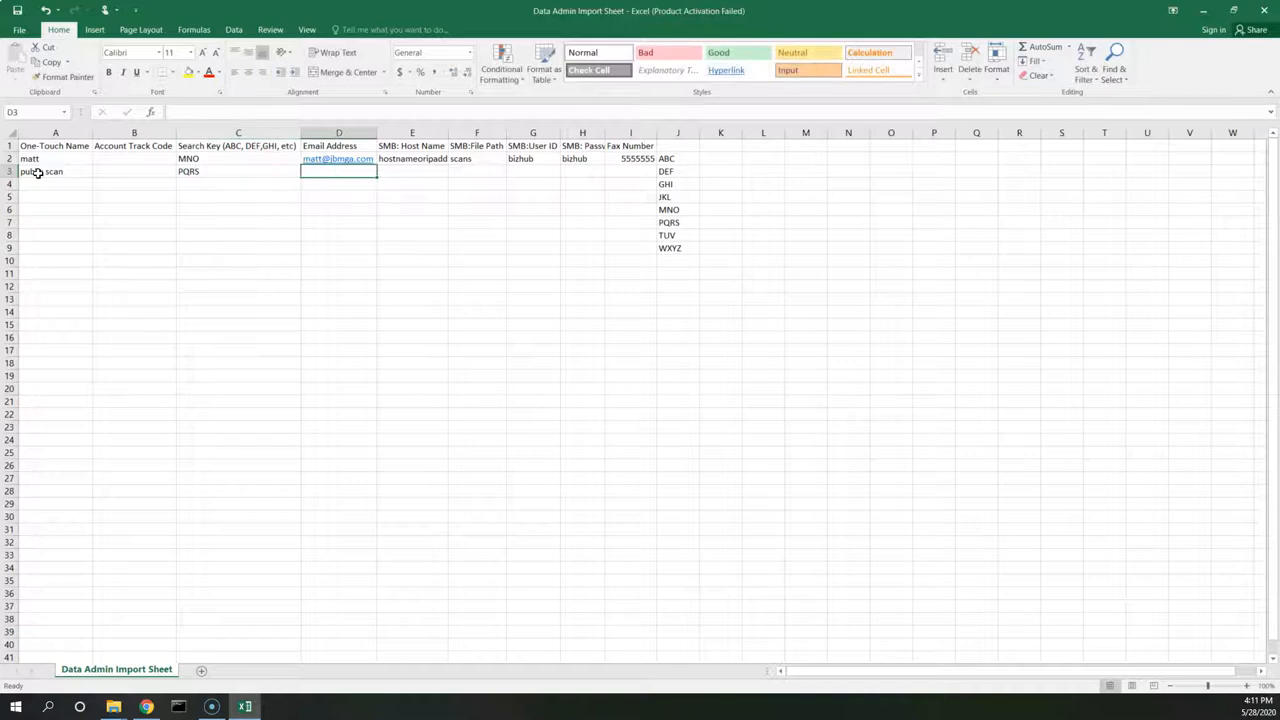
{"action": "left_click", "coordinate": [412, 172]}
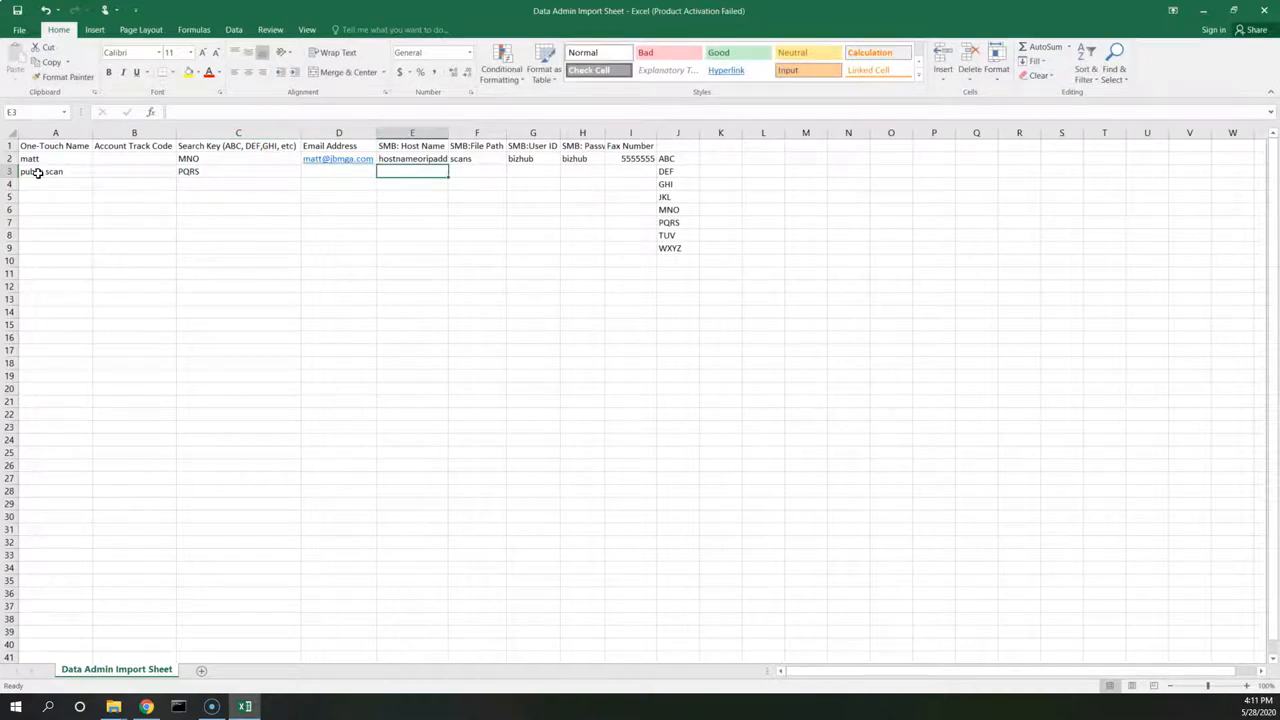
{"action": "type", "text": "HOstnameoripaddress"}
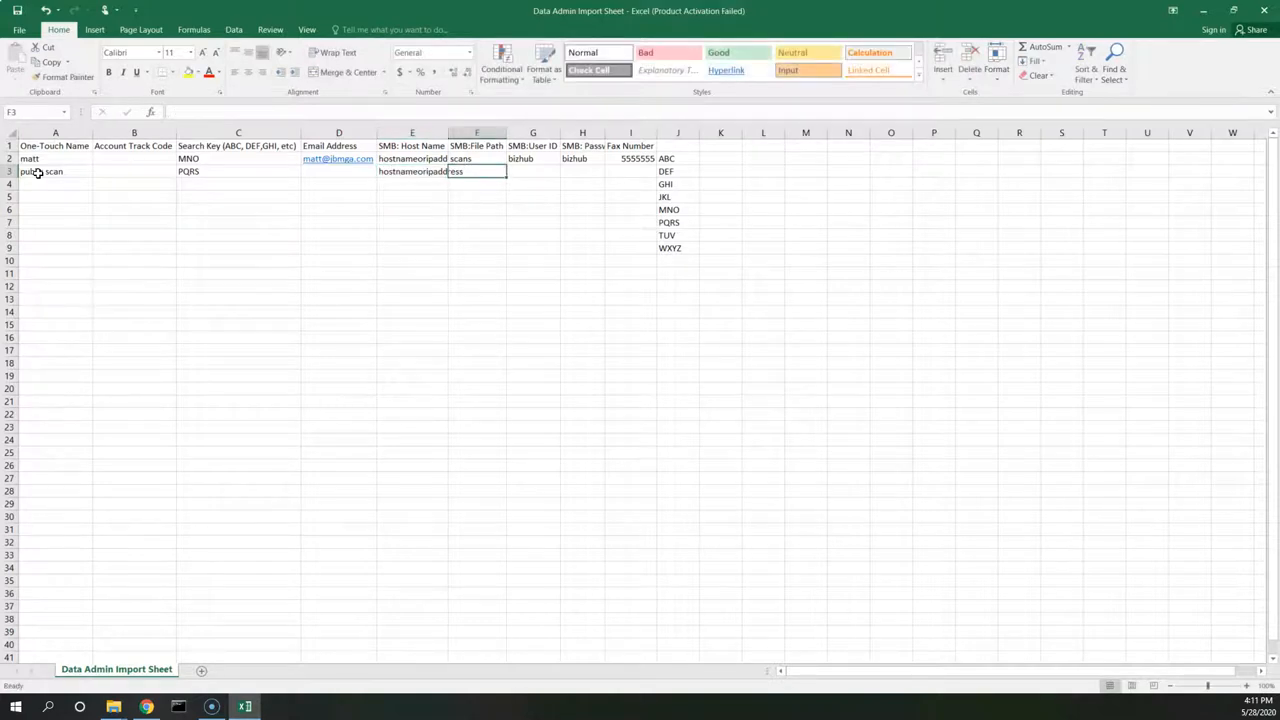
Correct the file path to lowercase scans and complete row 3 with bizhub credentials.
{"action": "type", "text": "SCAns"}
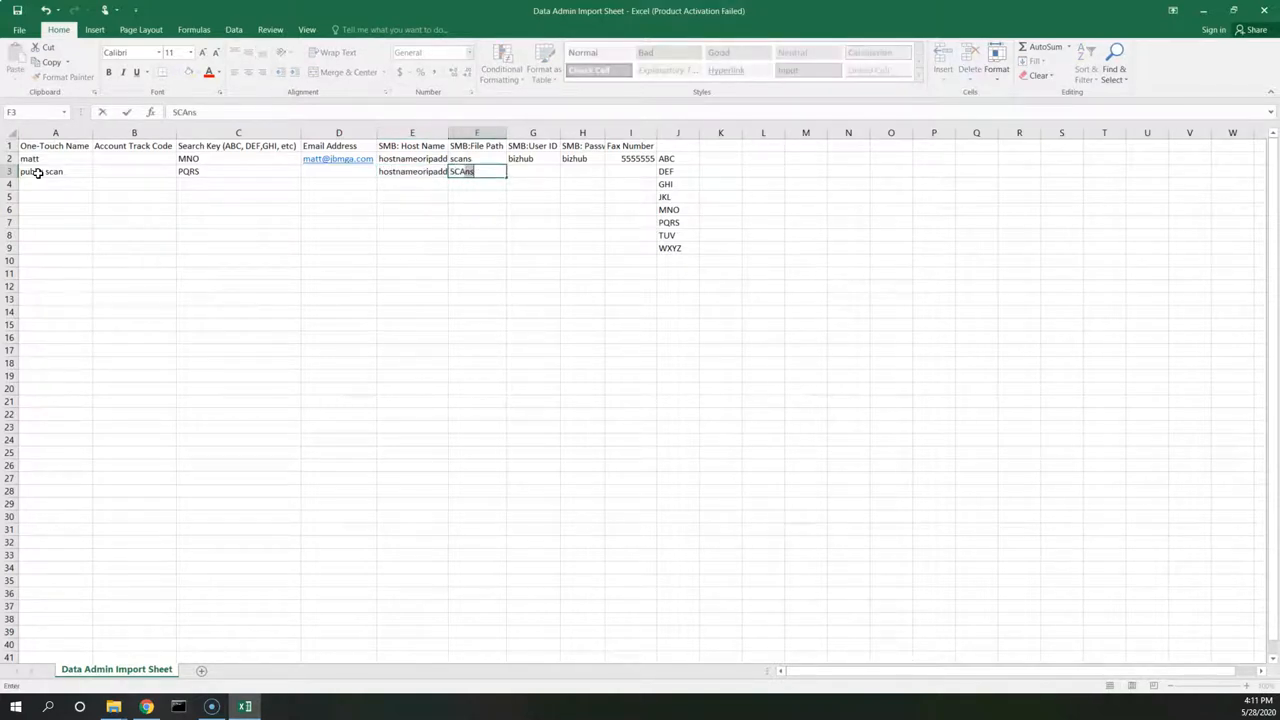
{"action": "key", "text": "BackSpace"}
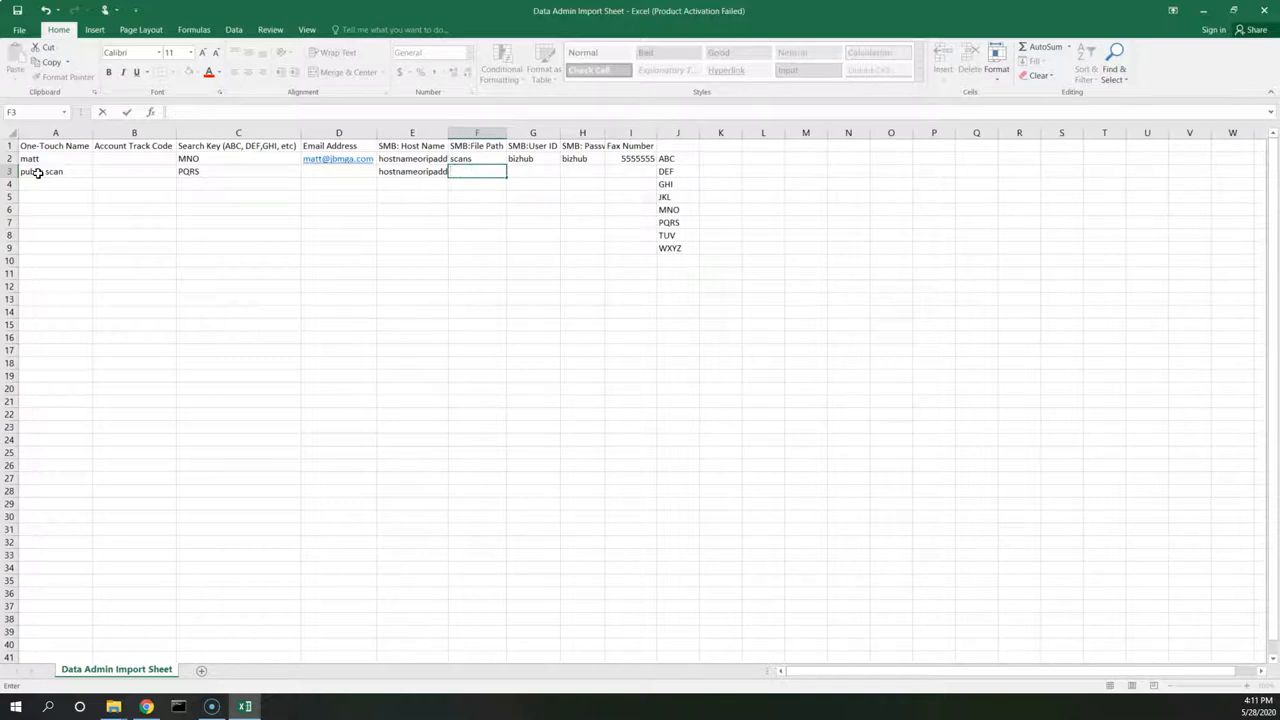
{"action": "type", "text": "scans"}
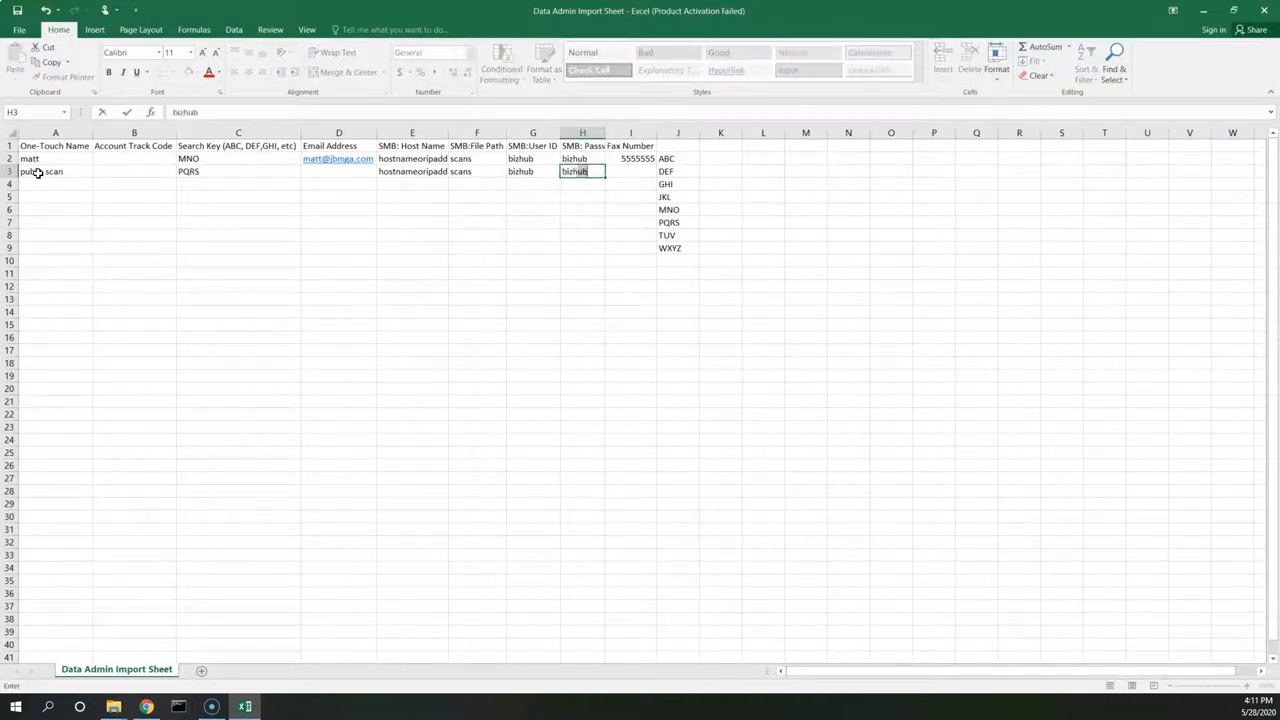
{"action": "left_click", "coordinate": [678, 172]}
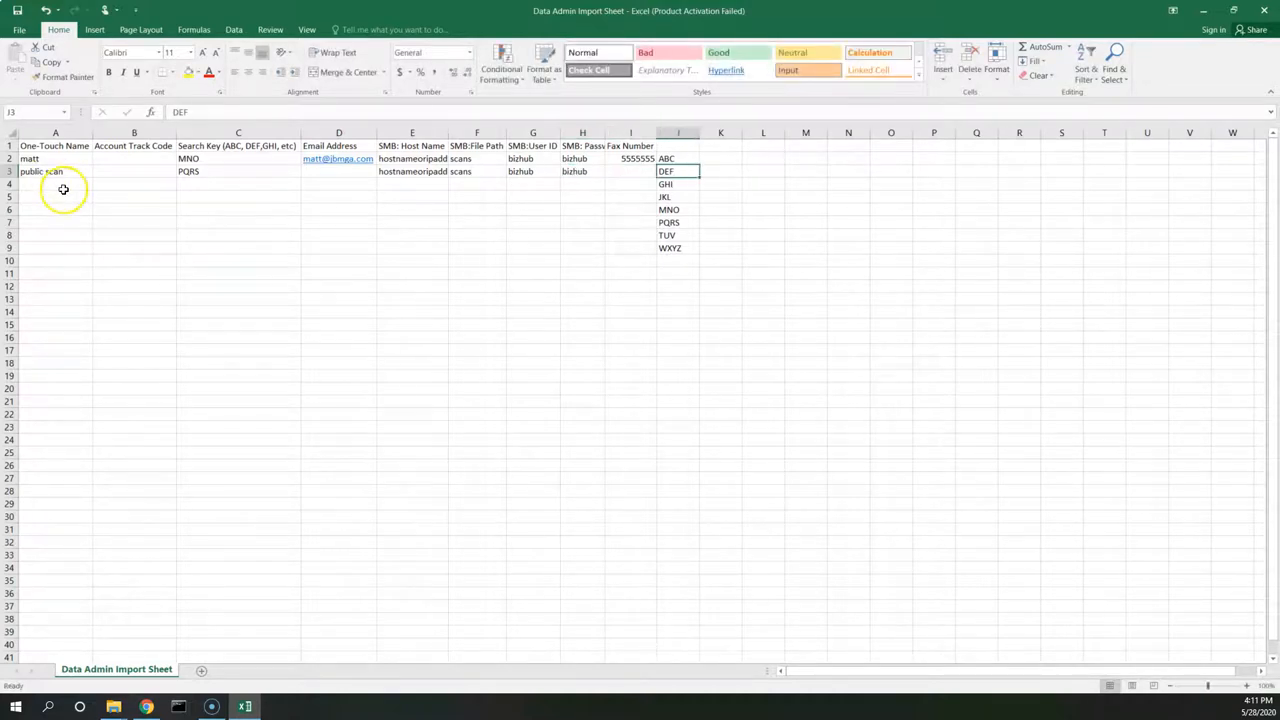
{"action": "left_click", "coordinate": [64, 184]}
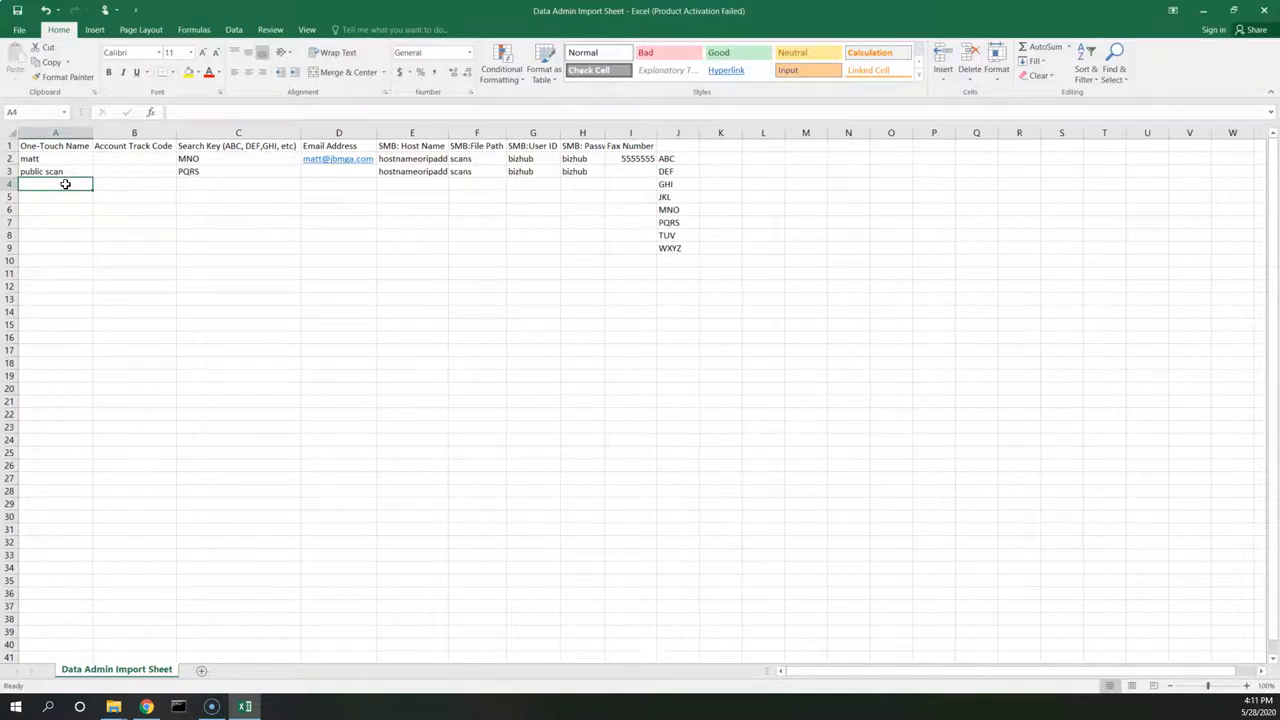
{"action": "mouse_move", "coordinate": [294, 212]}
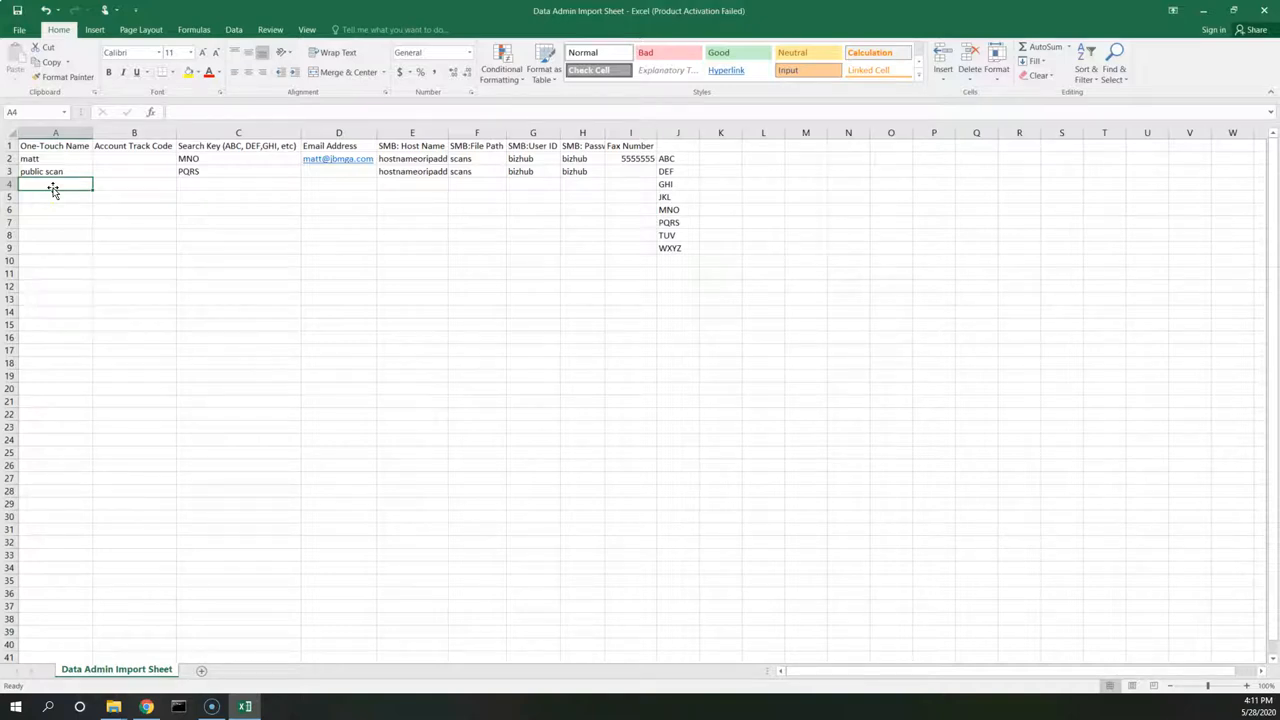
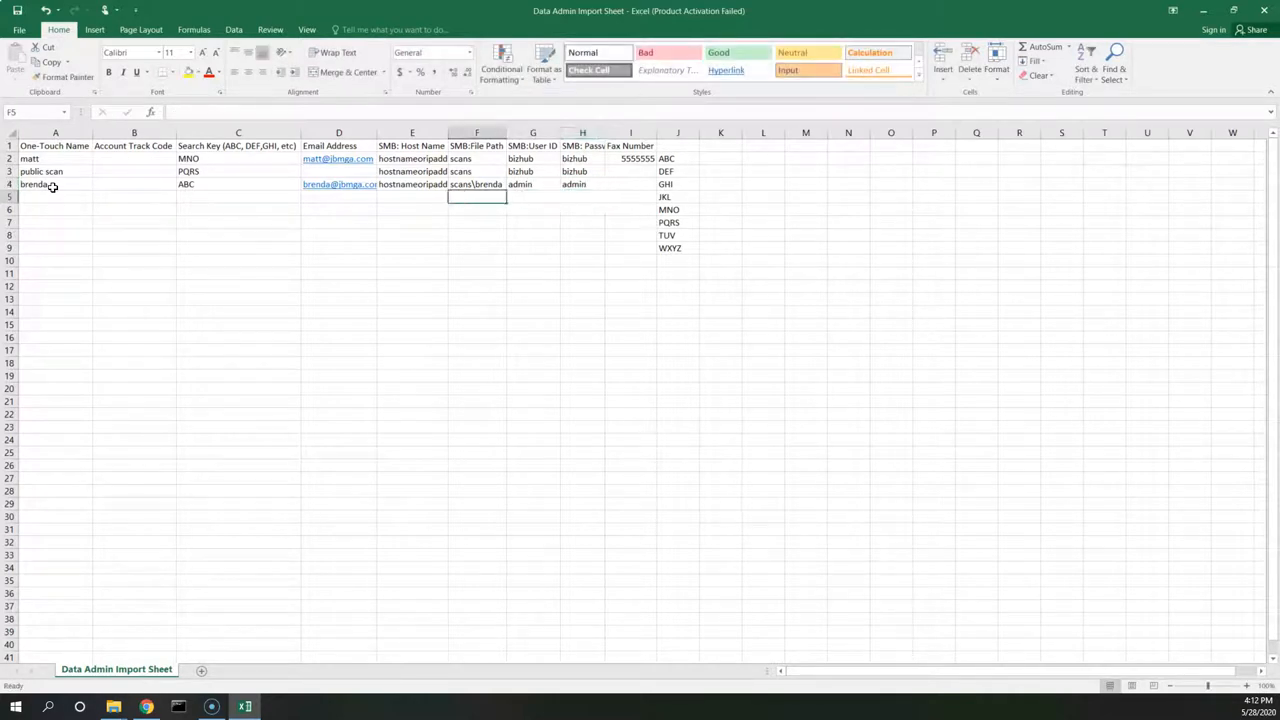
Enter contact john in row 5 with his email, host hostnameoripaddress and path scans\john.
{"action": "left_click", "coordinate": [56, 196]}
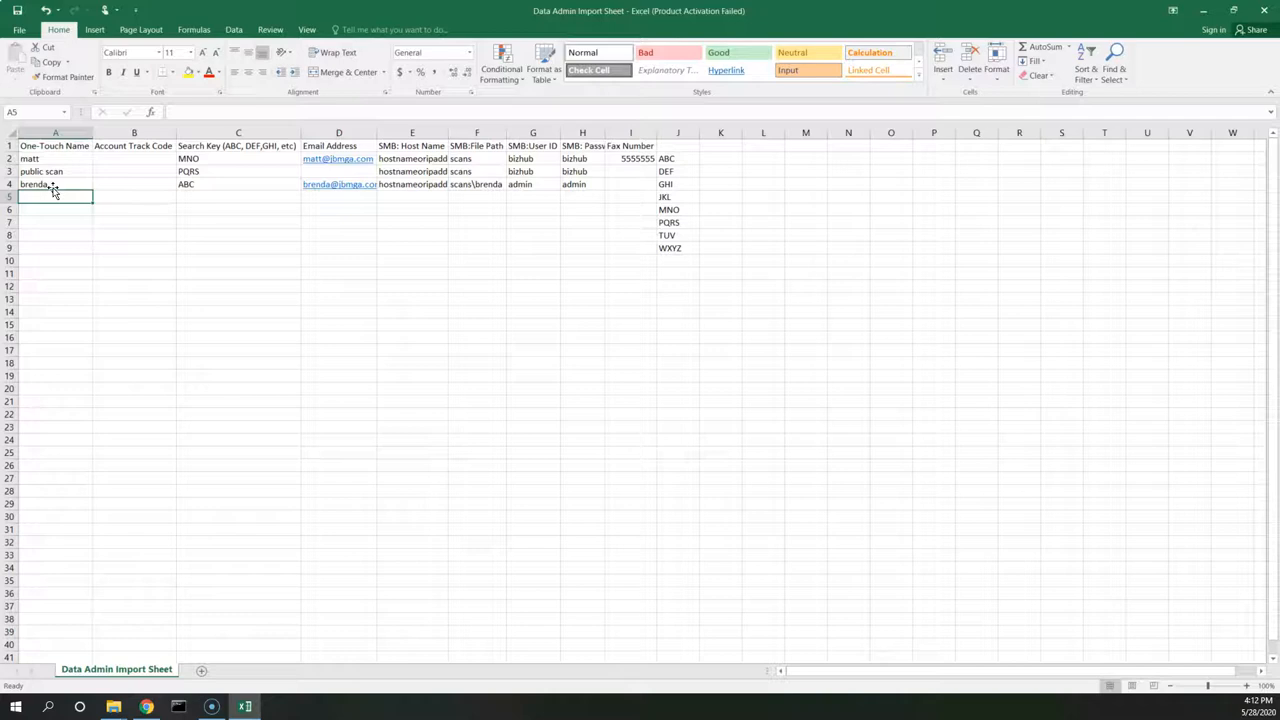
{"action": "type", "text": "john"}
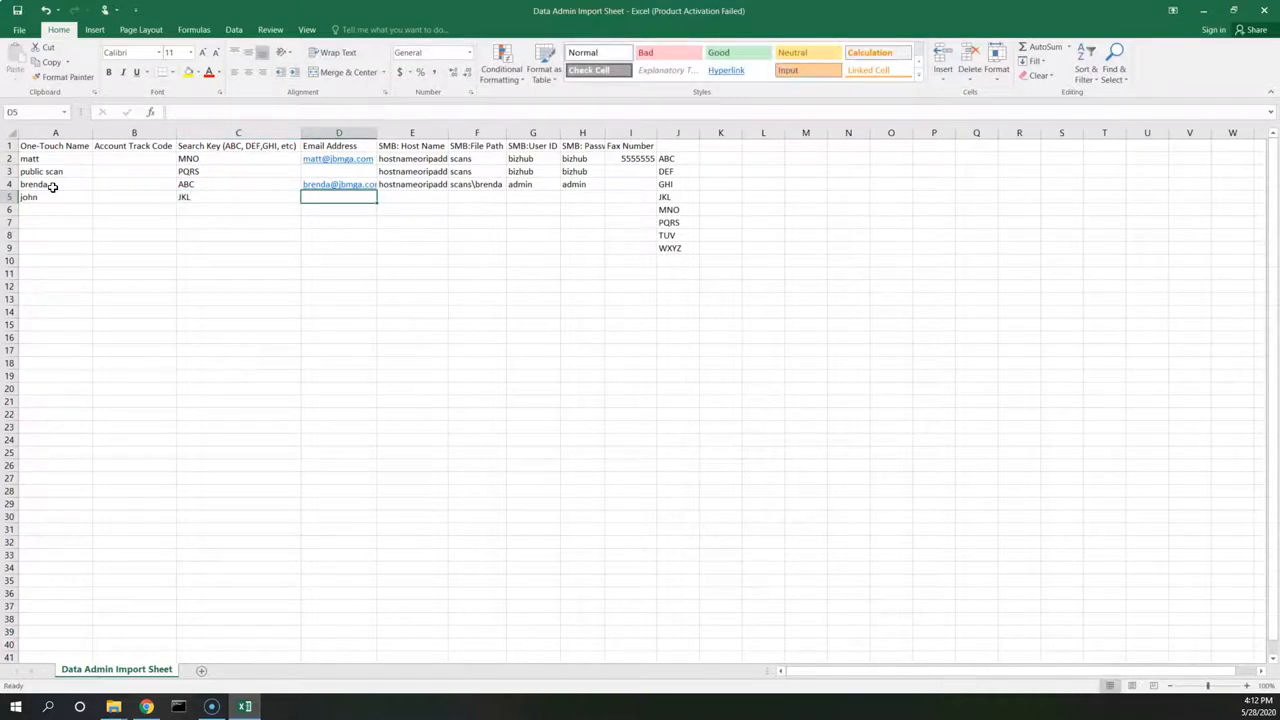
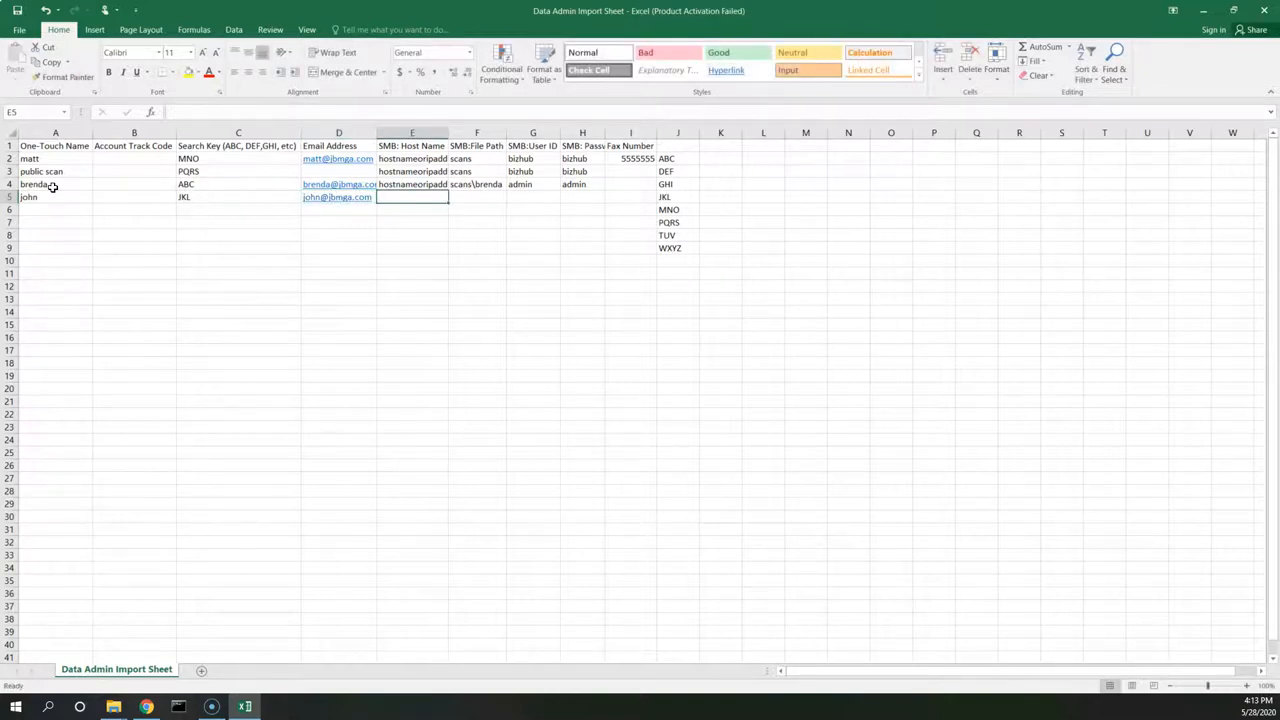
{"action": "type", "text": "hostnameoripaddress"}
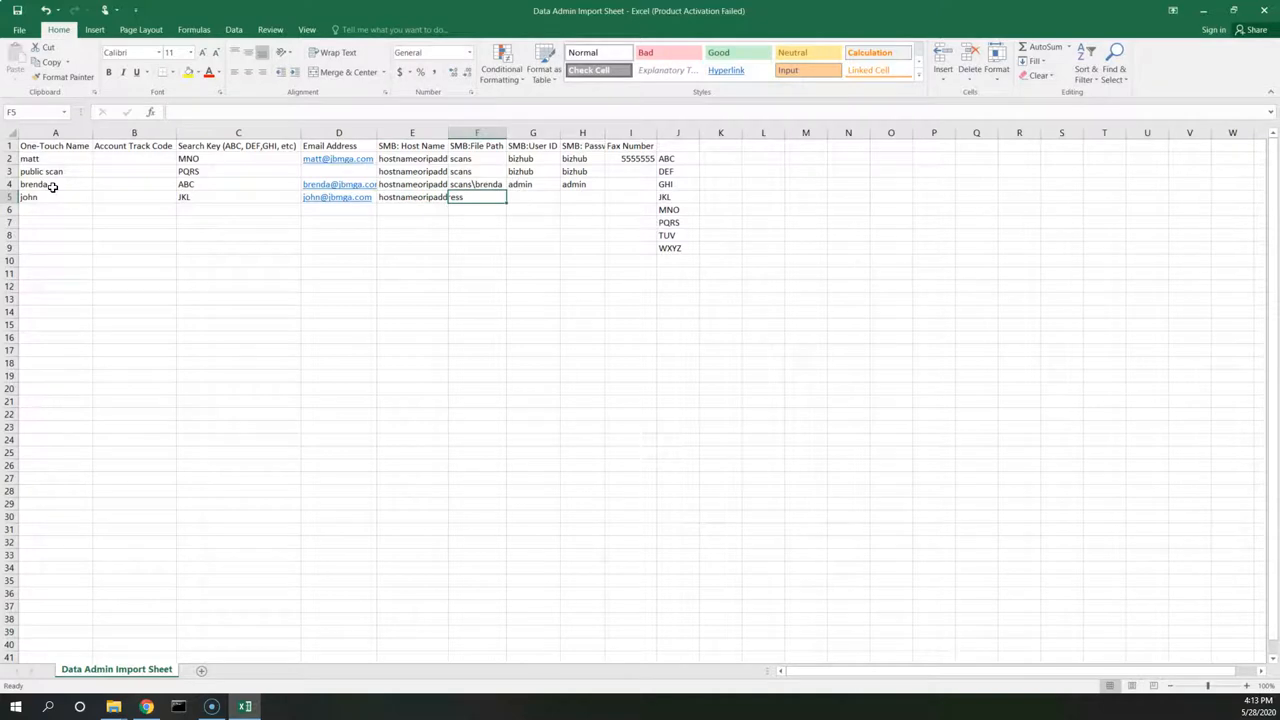
{"action": "type", "text": "scans\\john"}
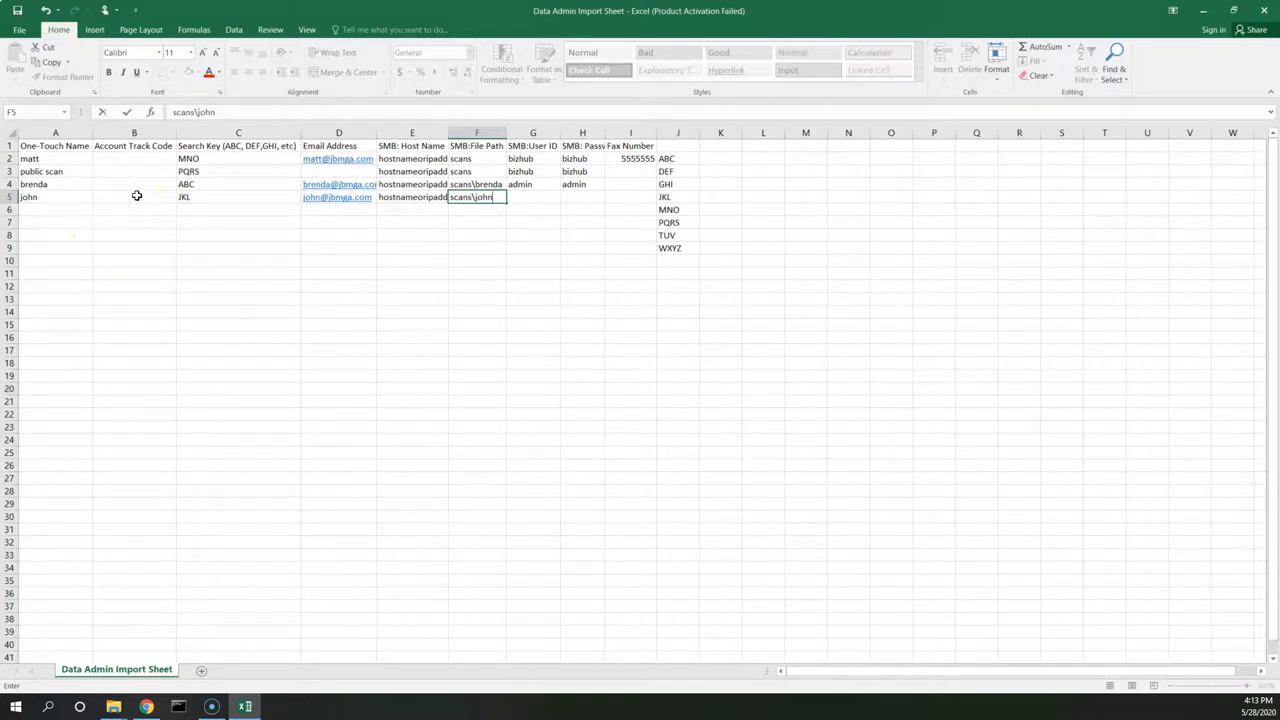
{"action": "key", "text": "Tab"}
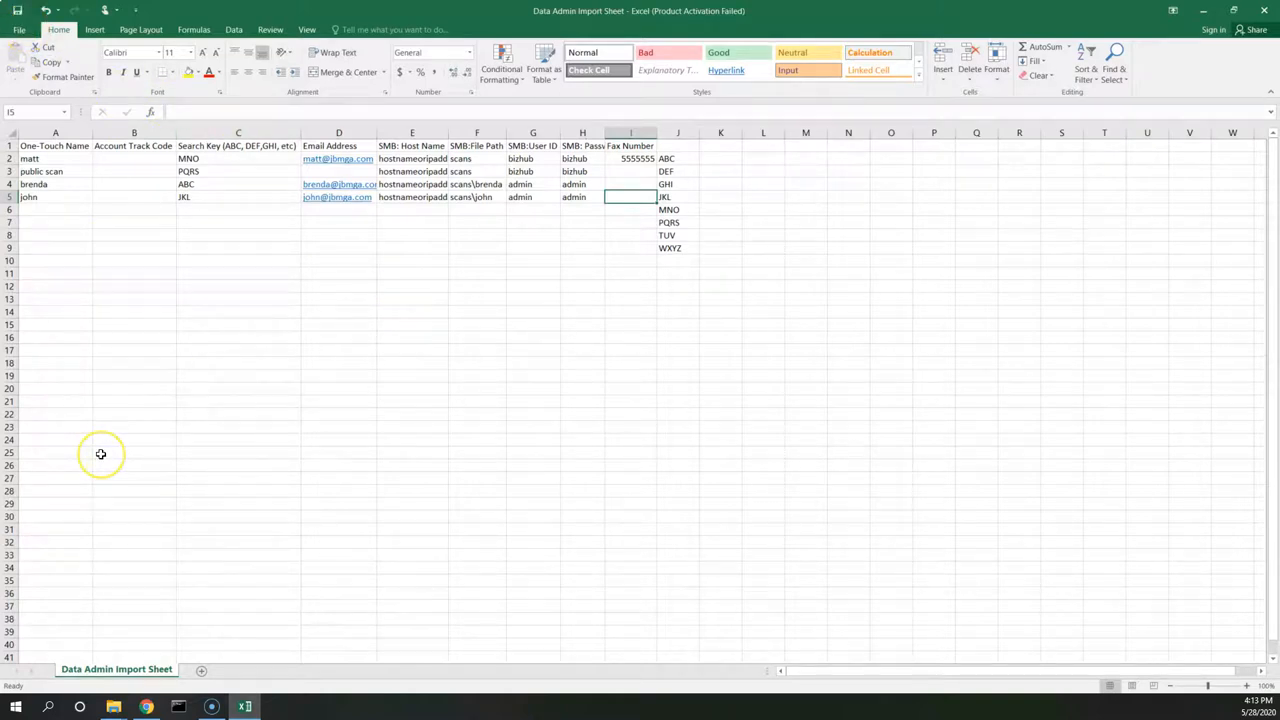
{"action": "mouse_move", "coordinate": [108, 404]}
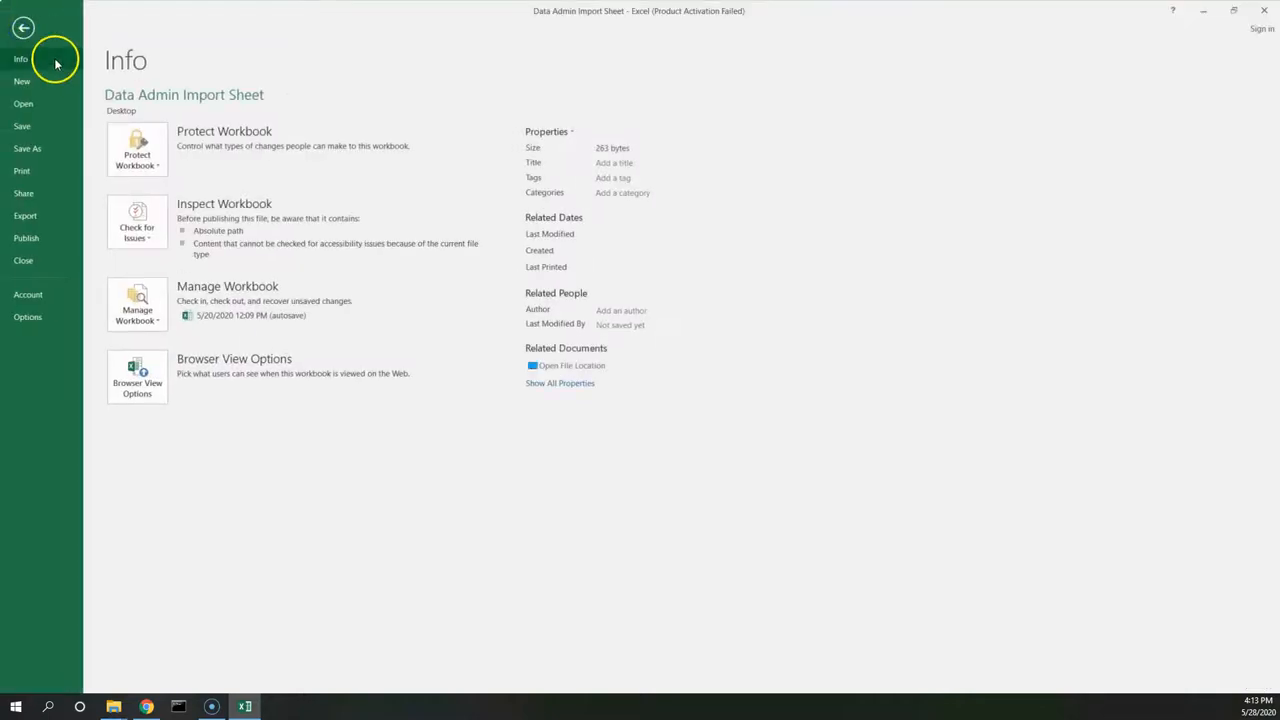
Save the sheet to the Desktop as the comma-delimited CSV file Video Import.
{"action": "left_click", "coordinate": [28, 148]}
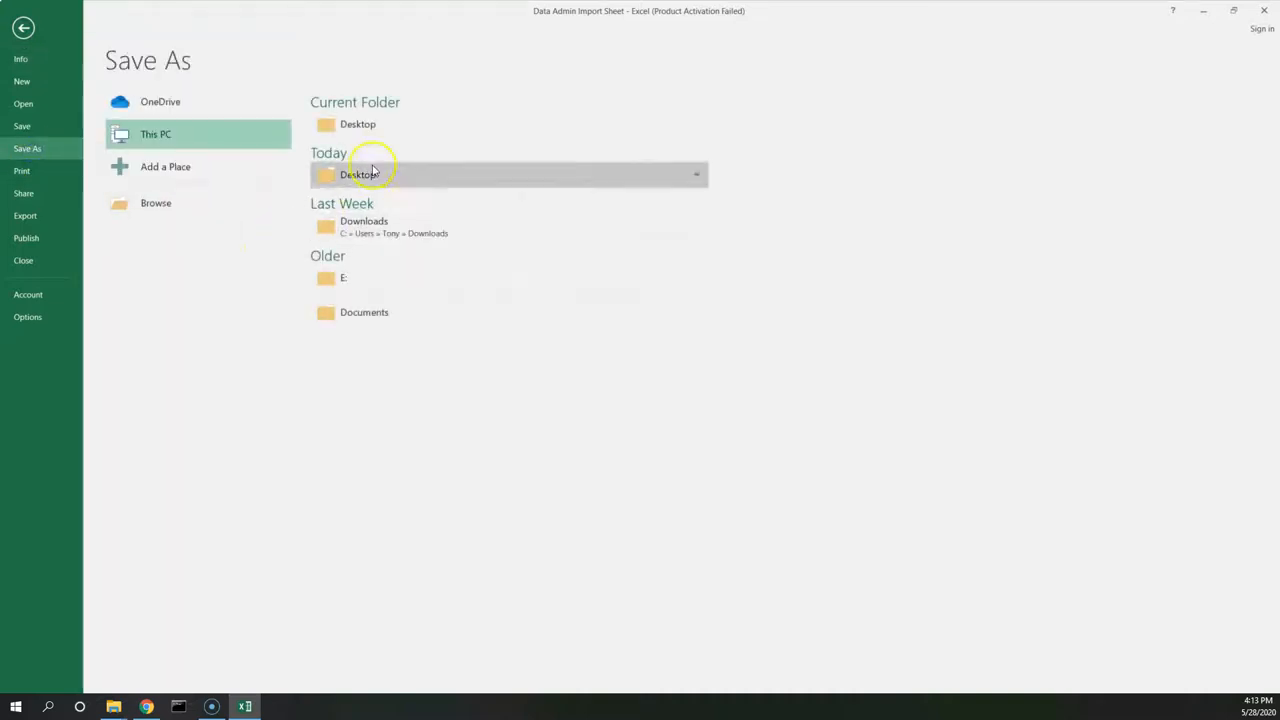
{"action": "double_click", "coordinate": [356, 174]}
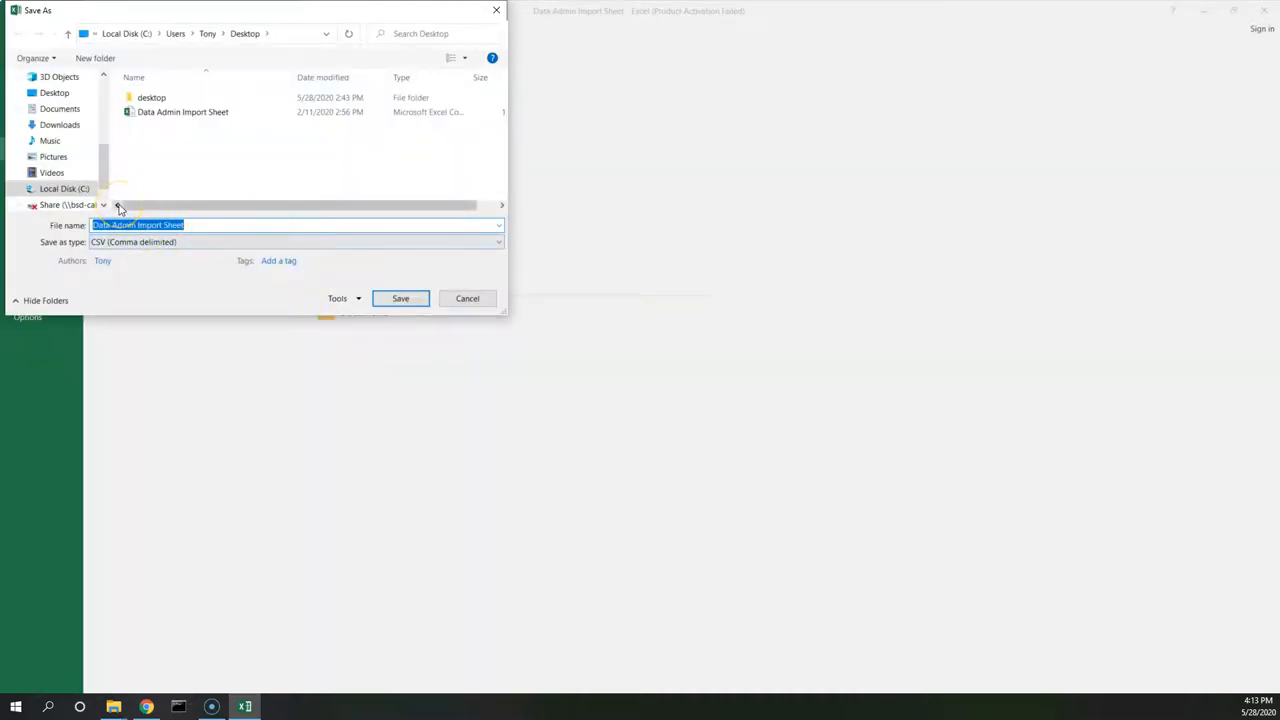
{"action": "type", "text": "Video Imp"}
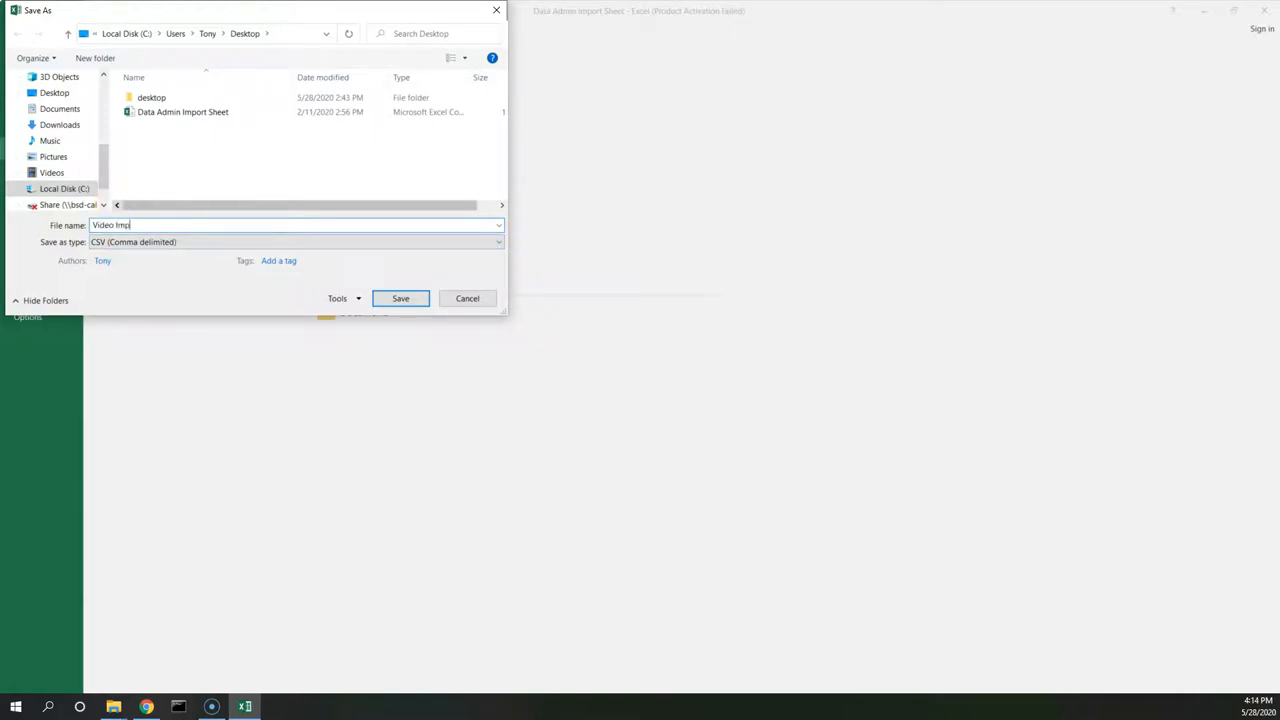
{"action": "type", "text": "ort"}
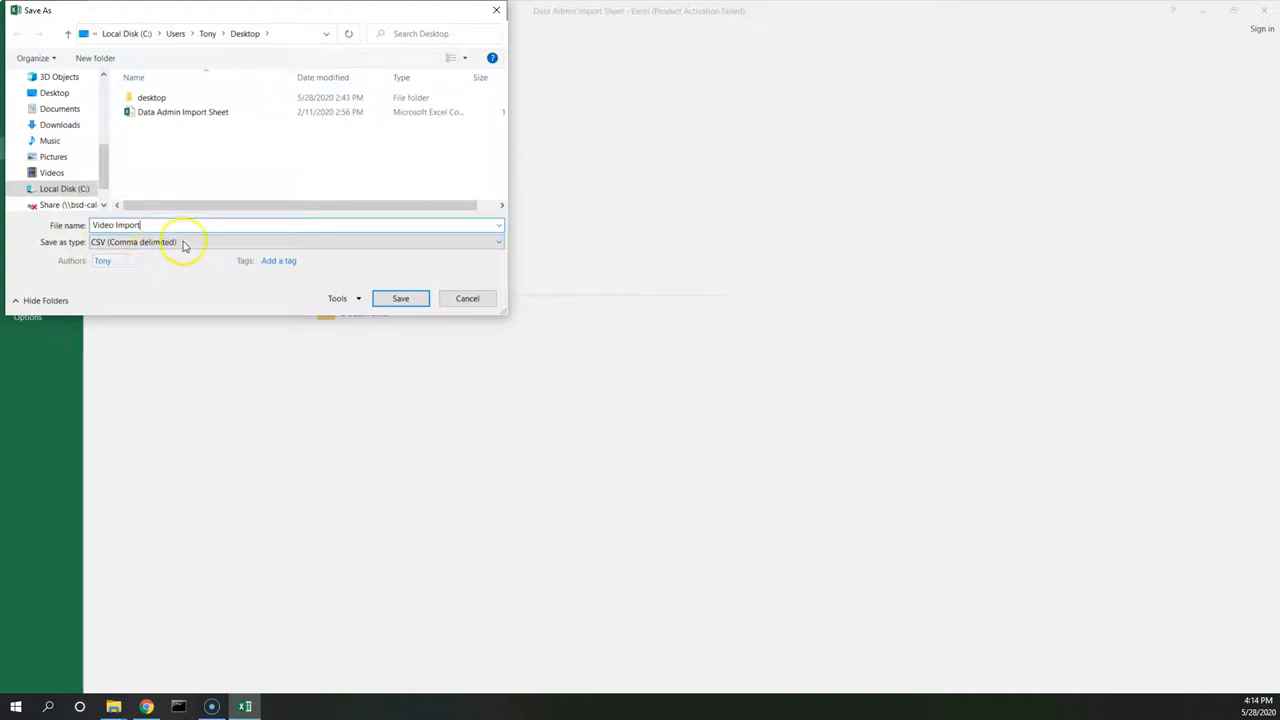
{"action": "left_click", "coordinate": [400, 298]}
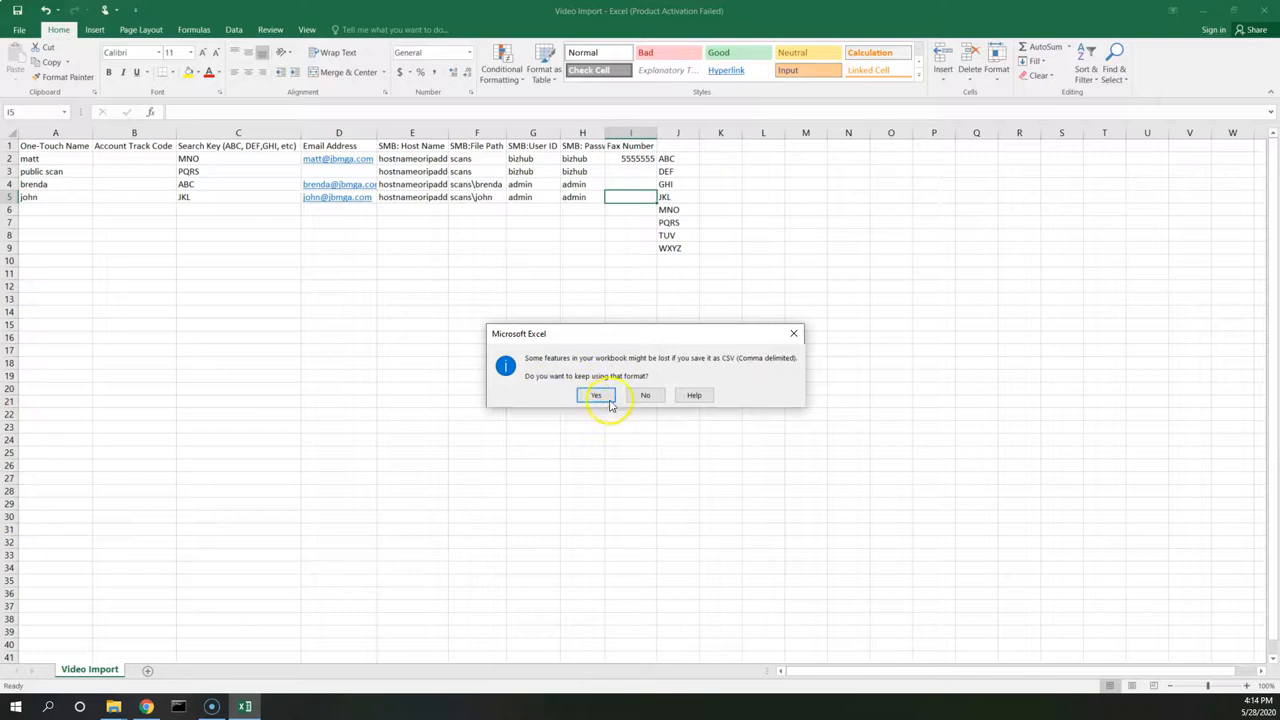
{"action": "left_click", "coordinate": [596, 394]}
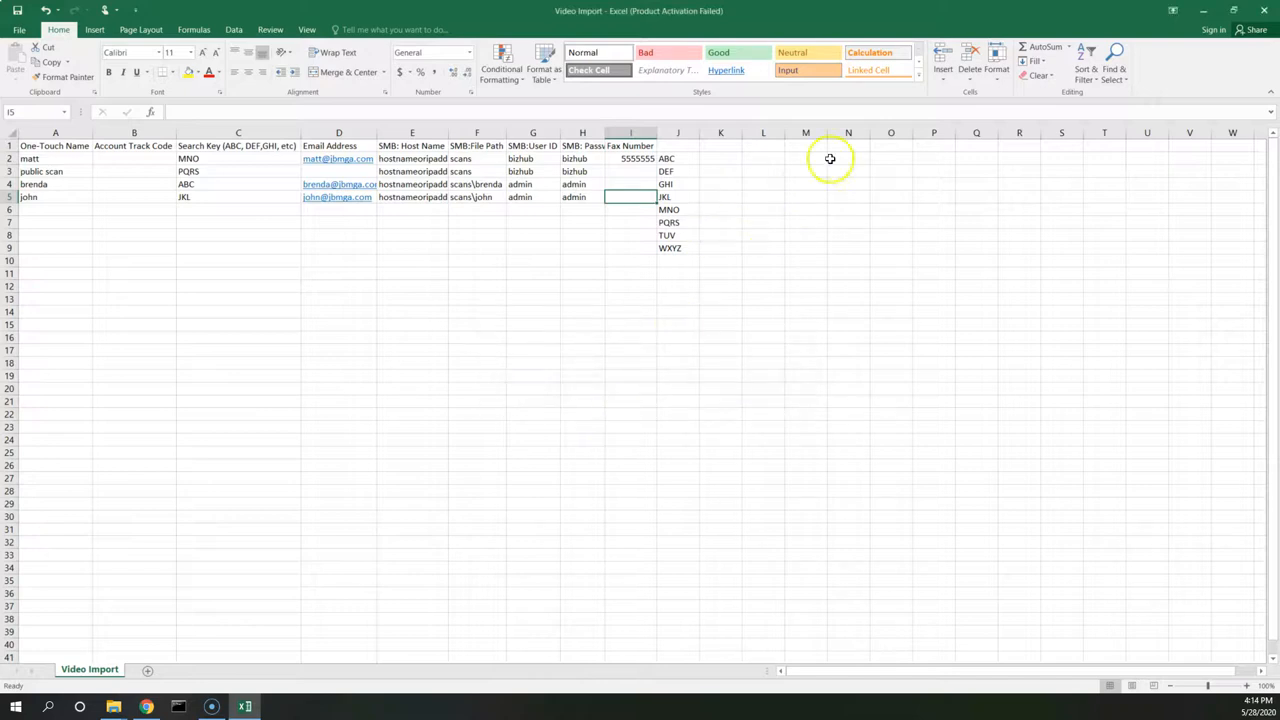
Close the Video Import workbook, answering the unsaved-changes prompt.
{"action": "left_click", "coordinate": [1268, 12]}
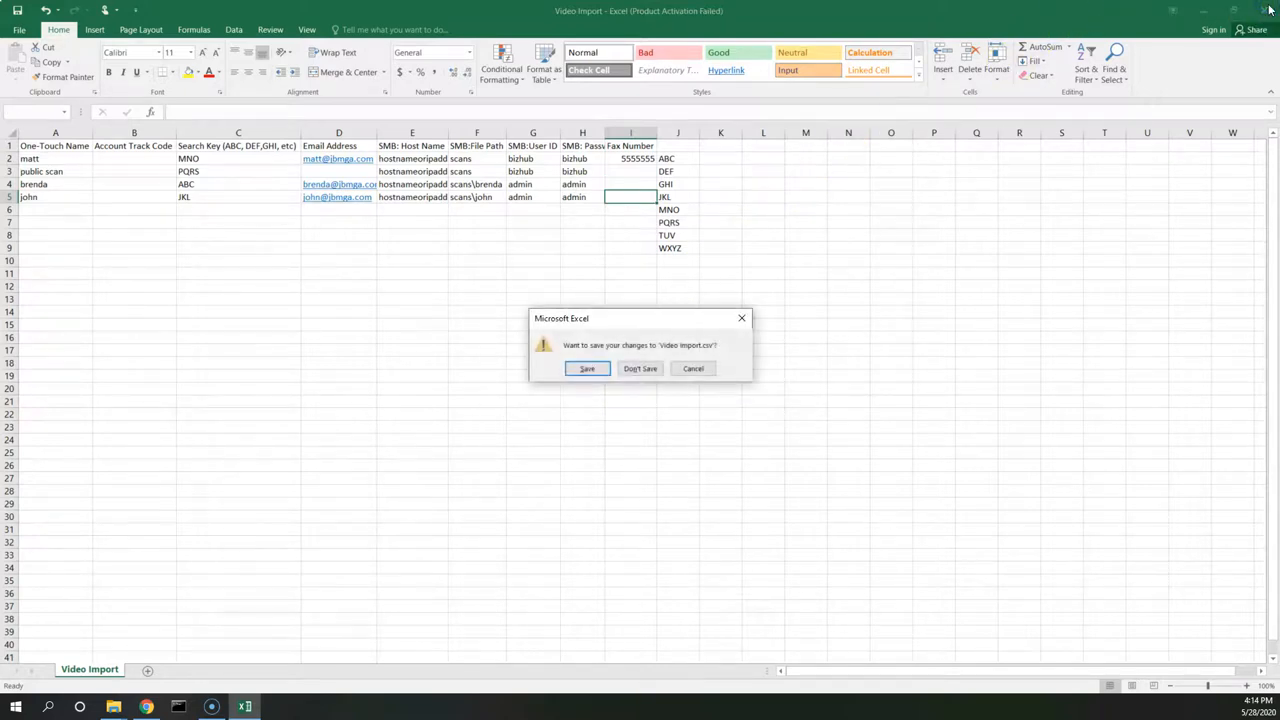
{"action": "left_click", "coordinate": [640, 368]}
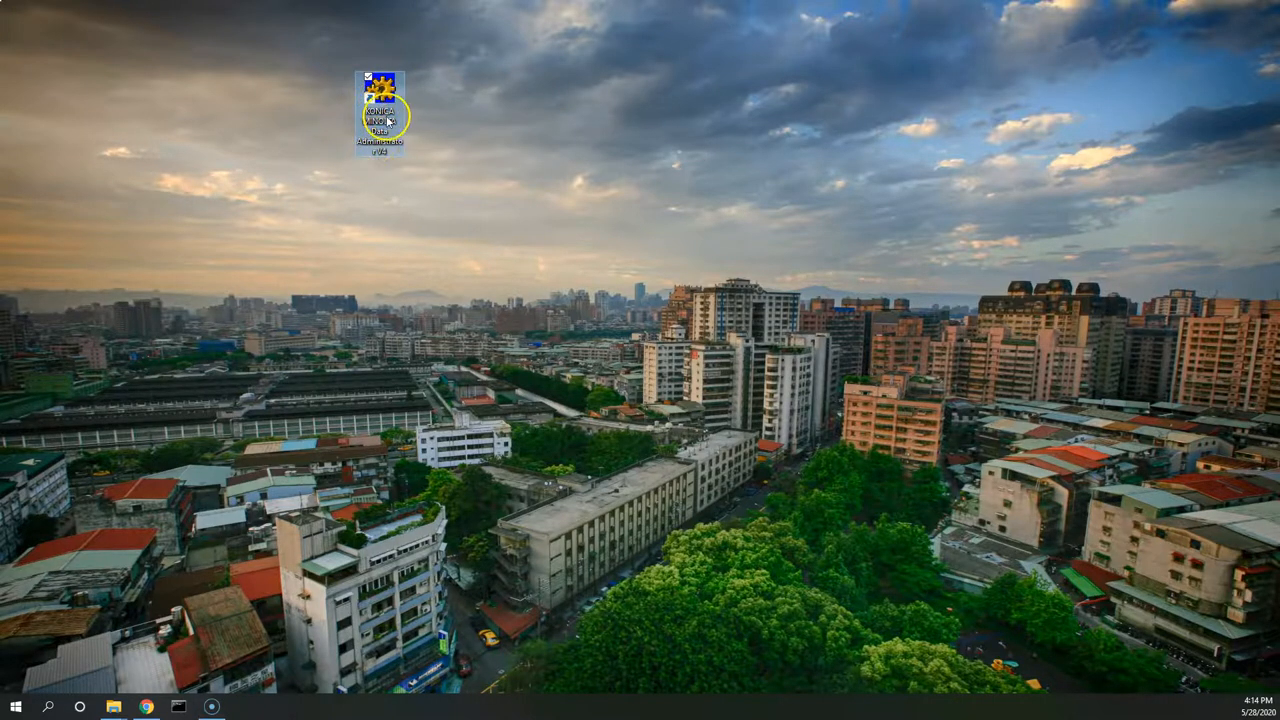
{"action": "mouse_move", "coordinate": [380, 114]}
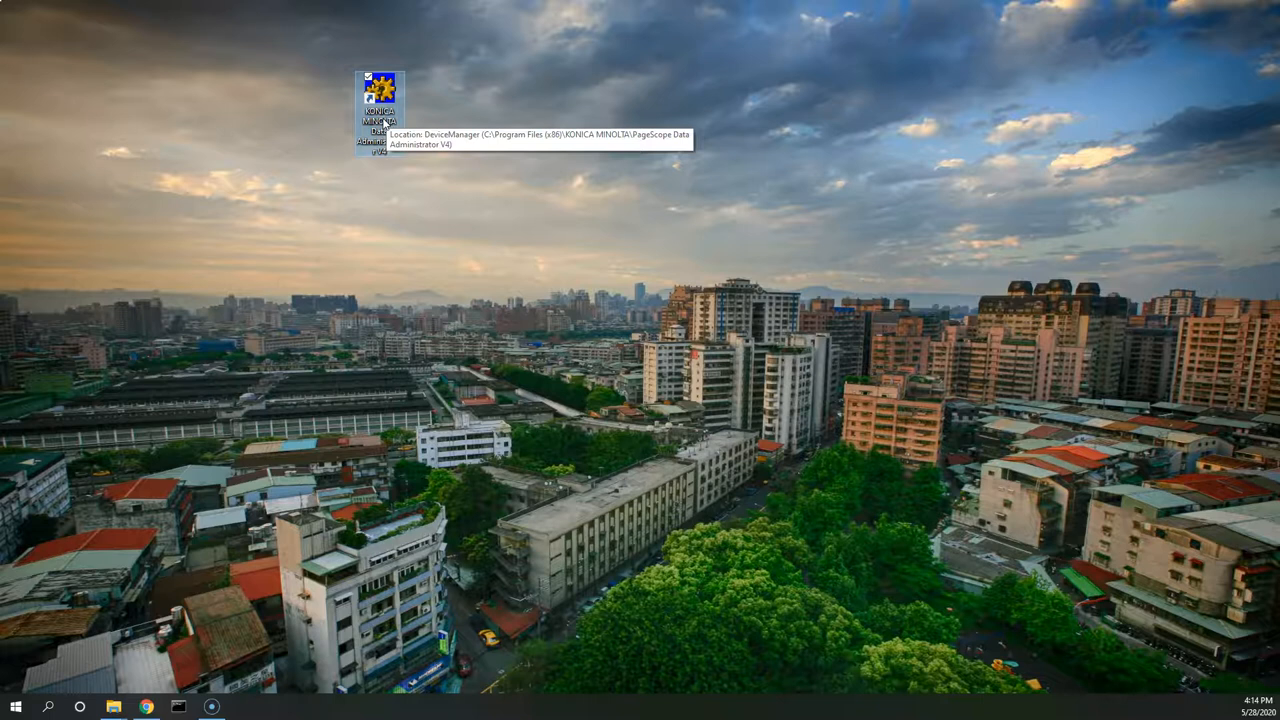
Launch Data Administrator and pick Video Test Printer in the device list.
{"action": "double_click", "coordinate": [378, 96]}
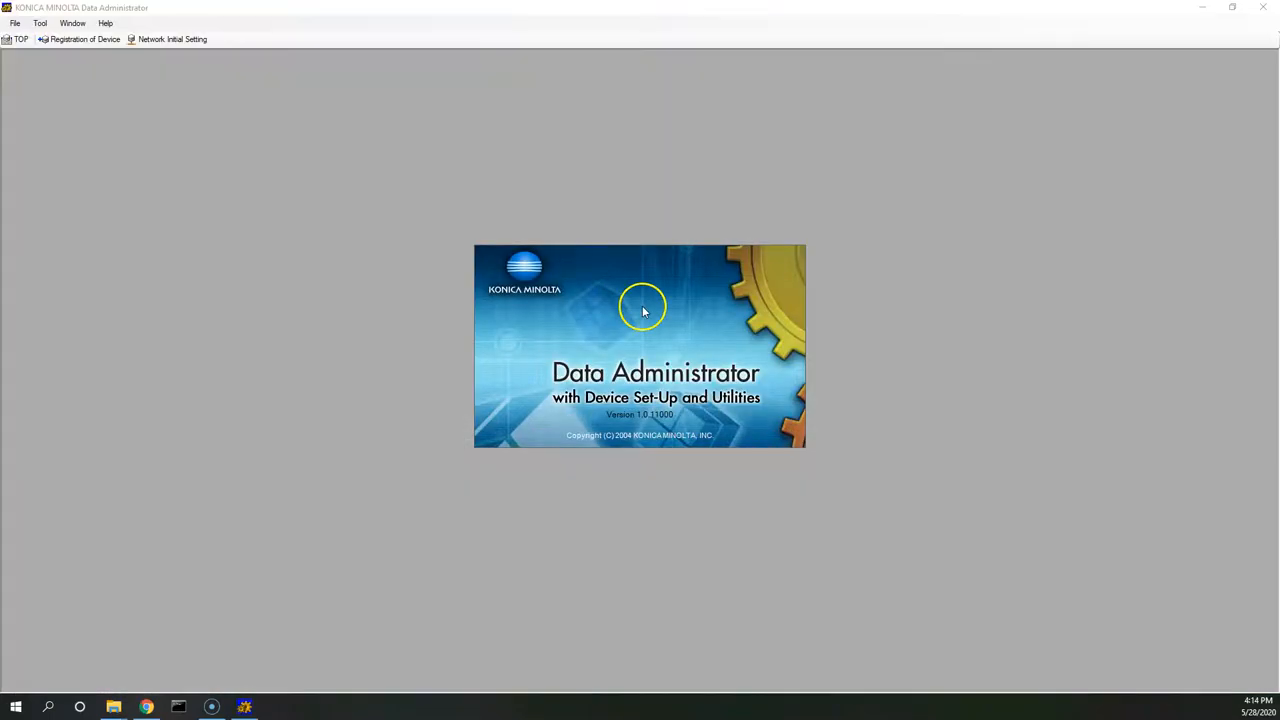
{"action": "mouse_move", "coordinate": [668, 290]}
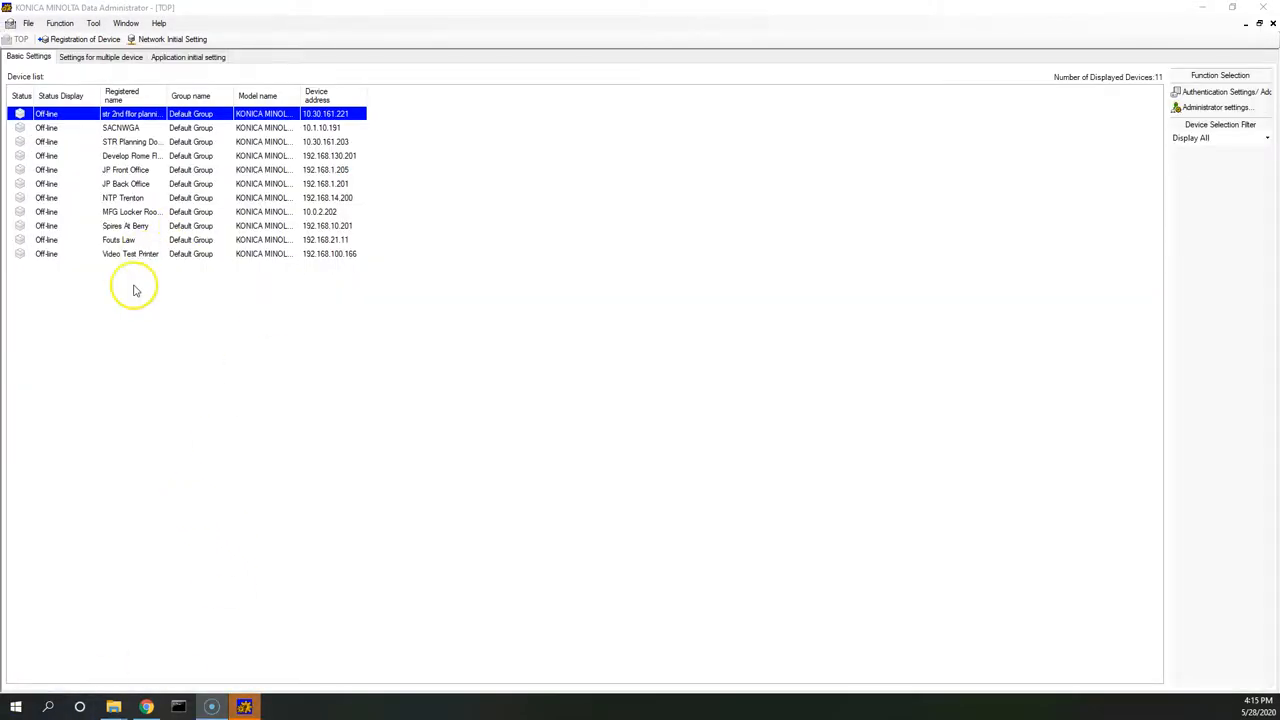
{"action": "mouse_move", "coordinate": [152, 268]}
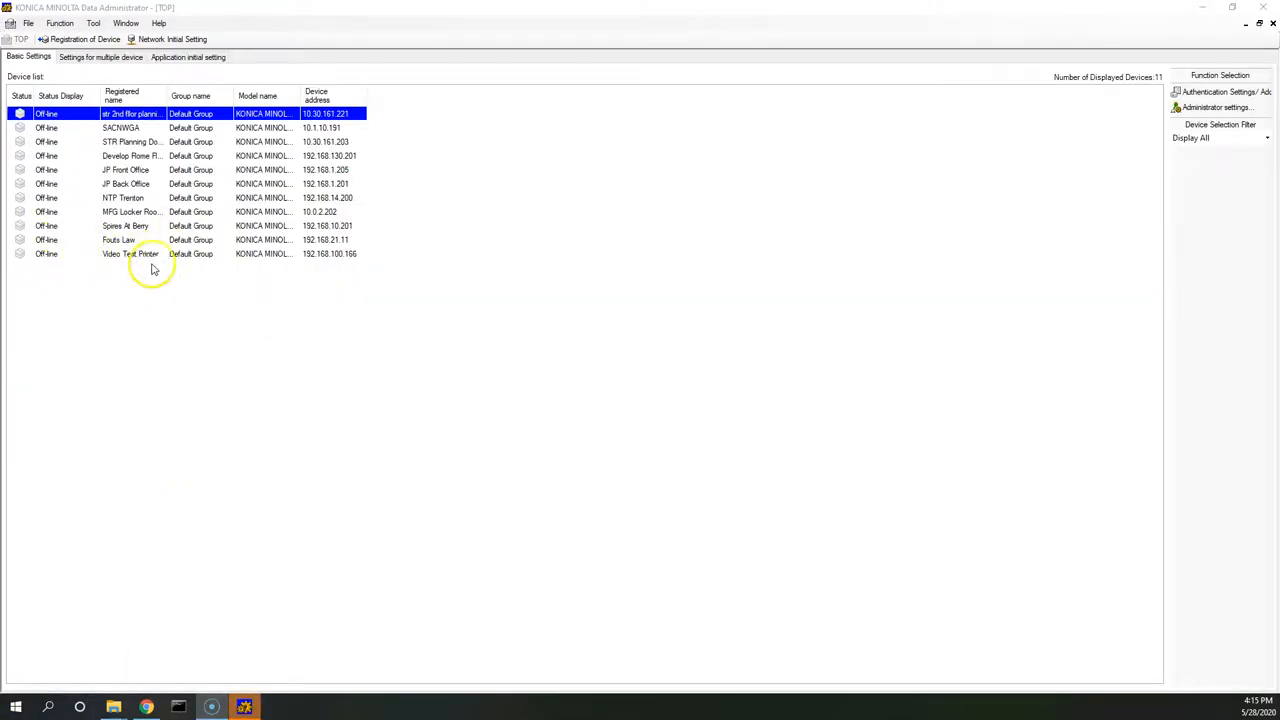
{"action": "mouse_move", "coordinate": [144, 260]}
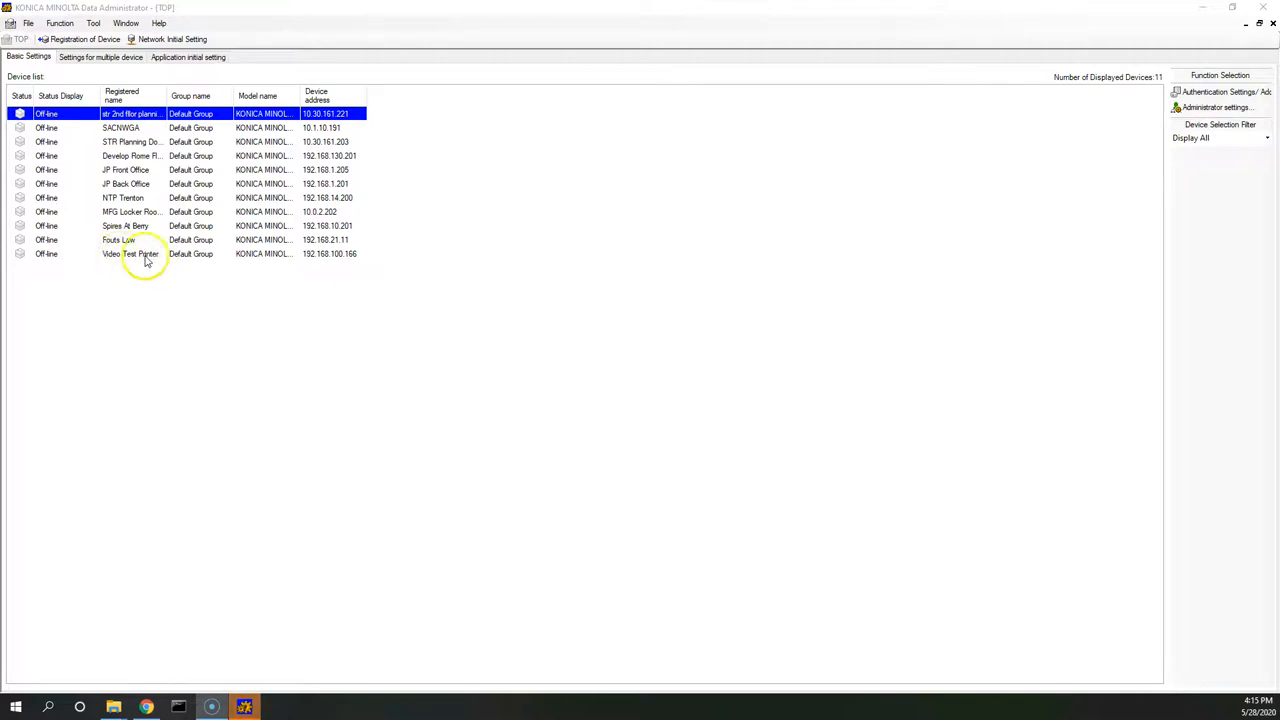
{"action": "left_click", "coordinate": [140, 252]}
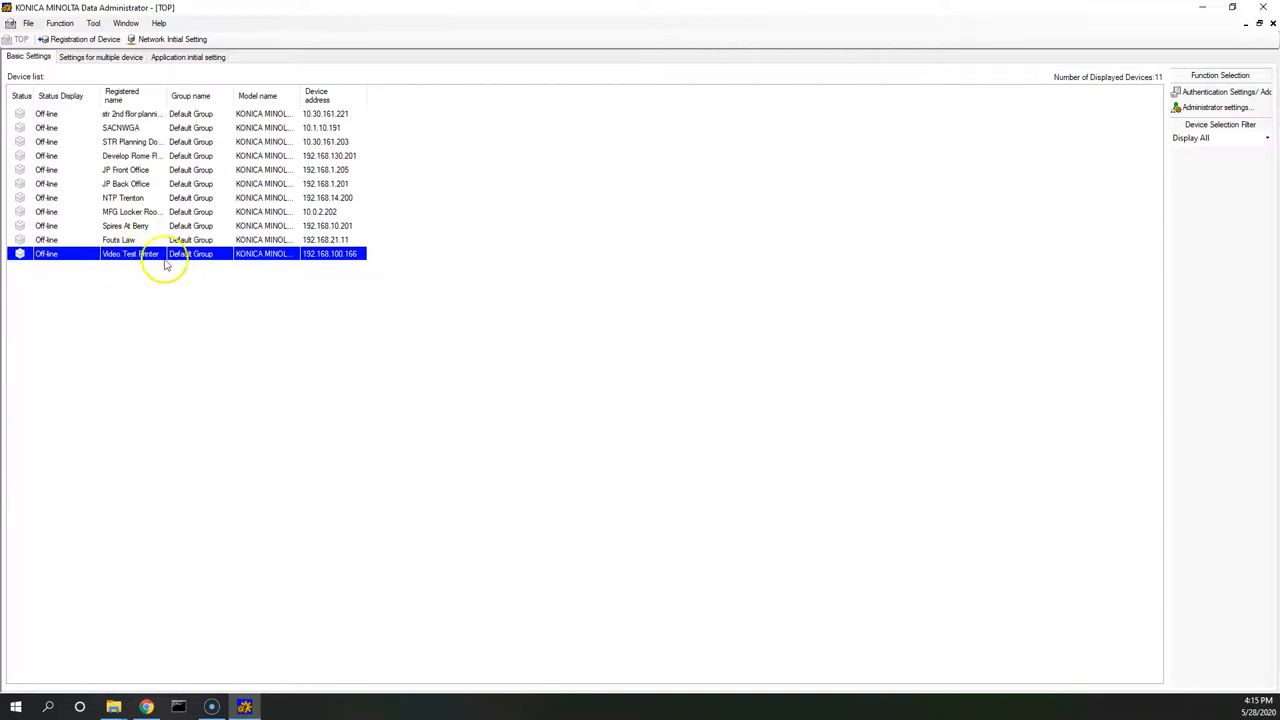
{"action": "mouse_move", "coordinate": [128, 268]}
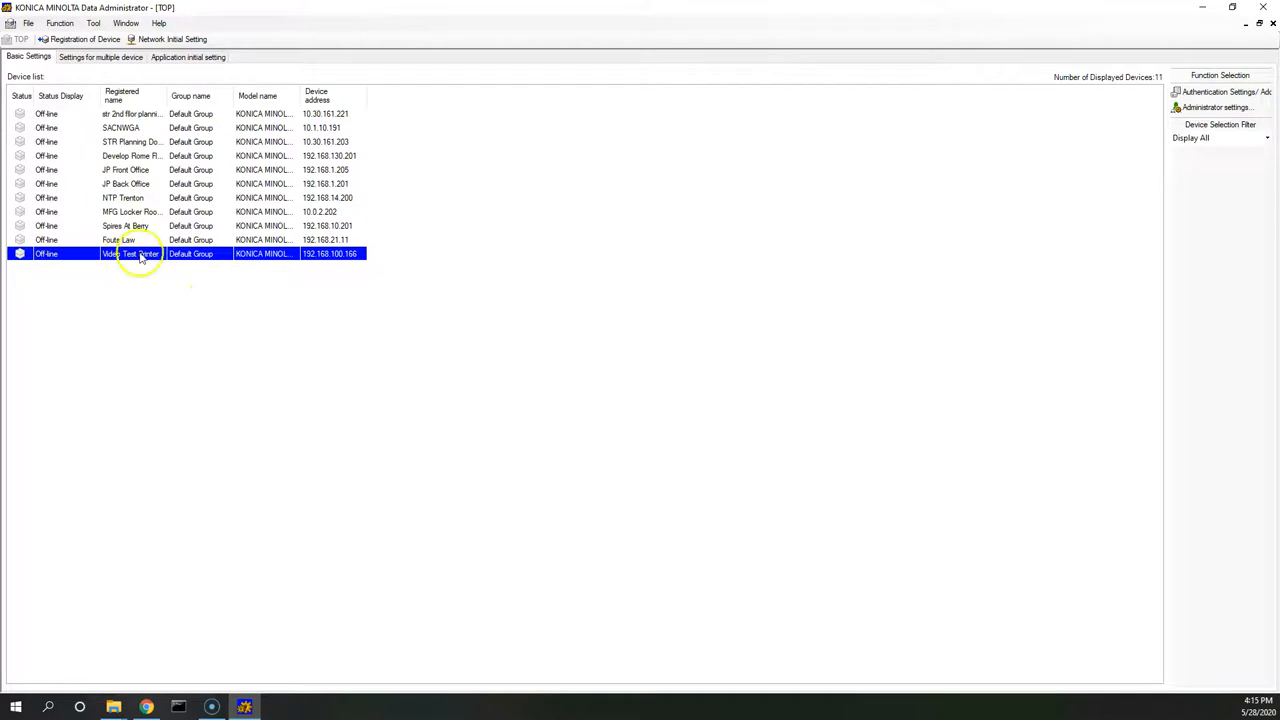
Import Video Test Printer's current settings despite the non-SSL warning and expand Address settings.
{"action": "double_click", "coordinate": [130, 252]}
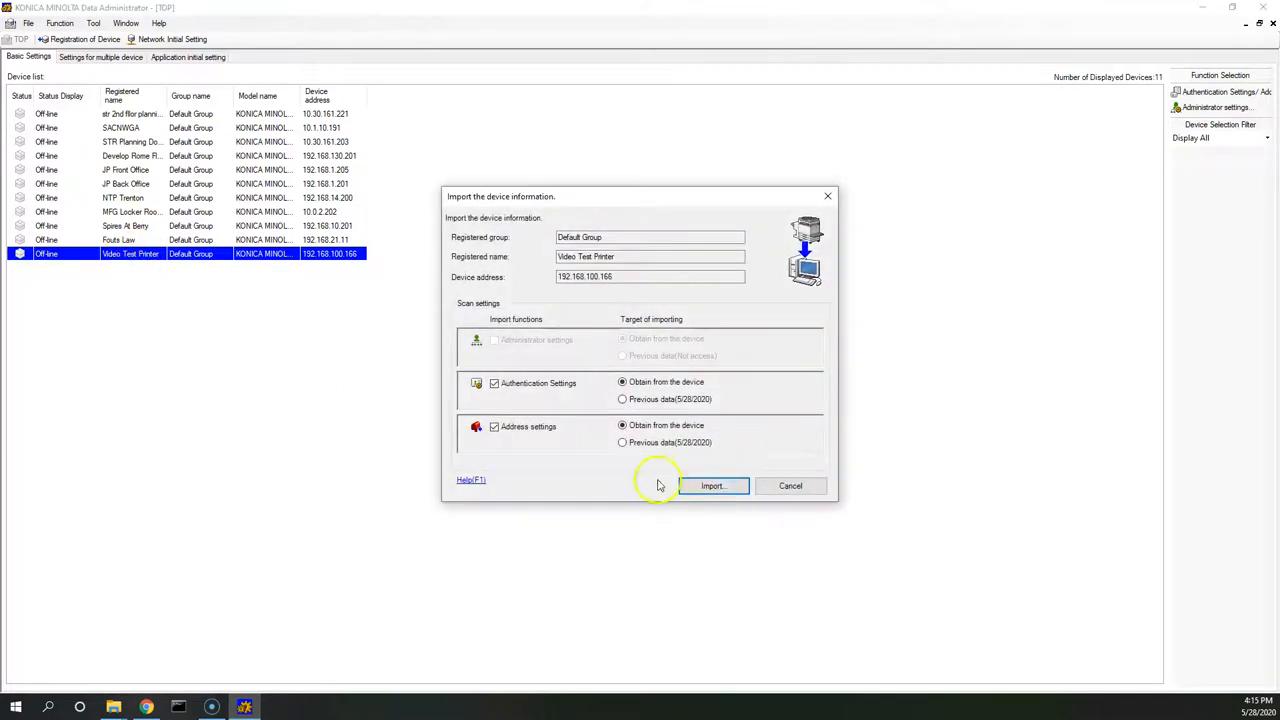
{"action": "left_click", "coordinate": [712, 486]}
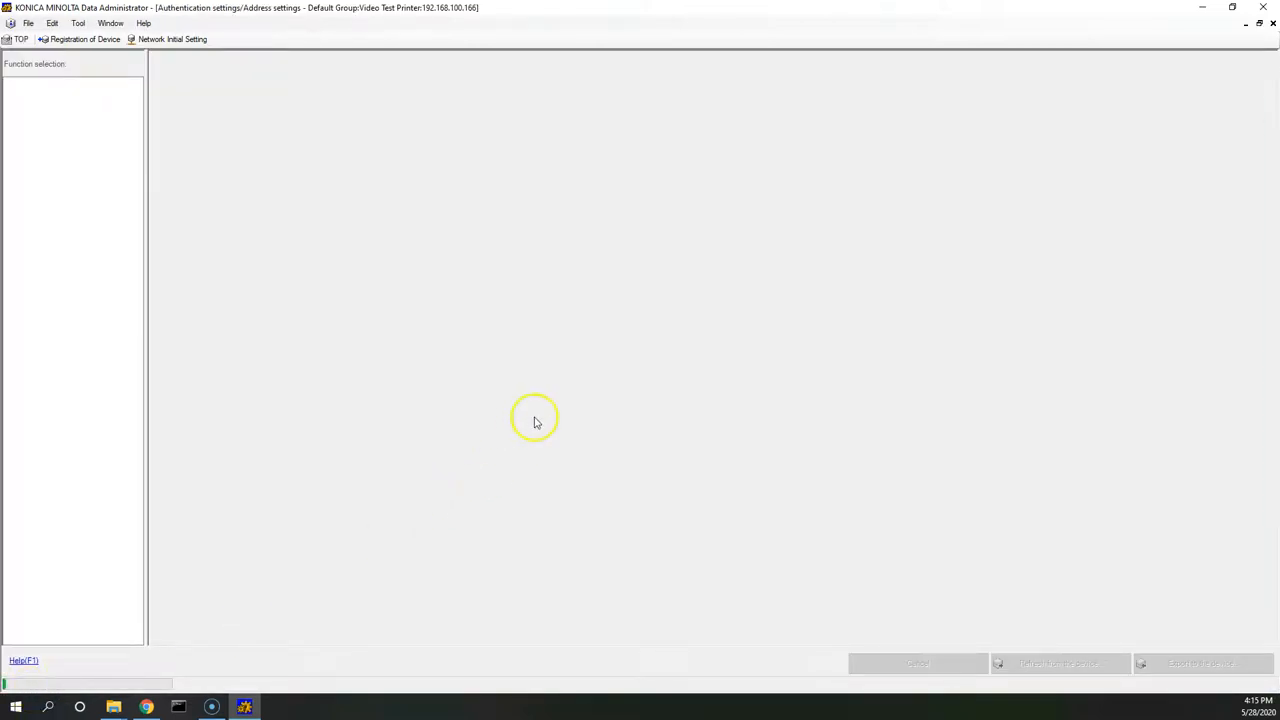
{"action": "mouse_move", "coordinate": [576, 434]}
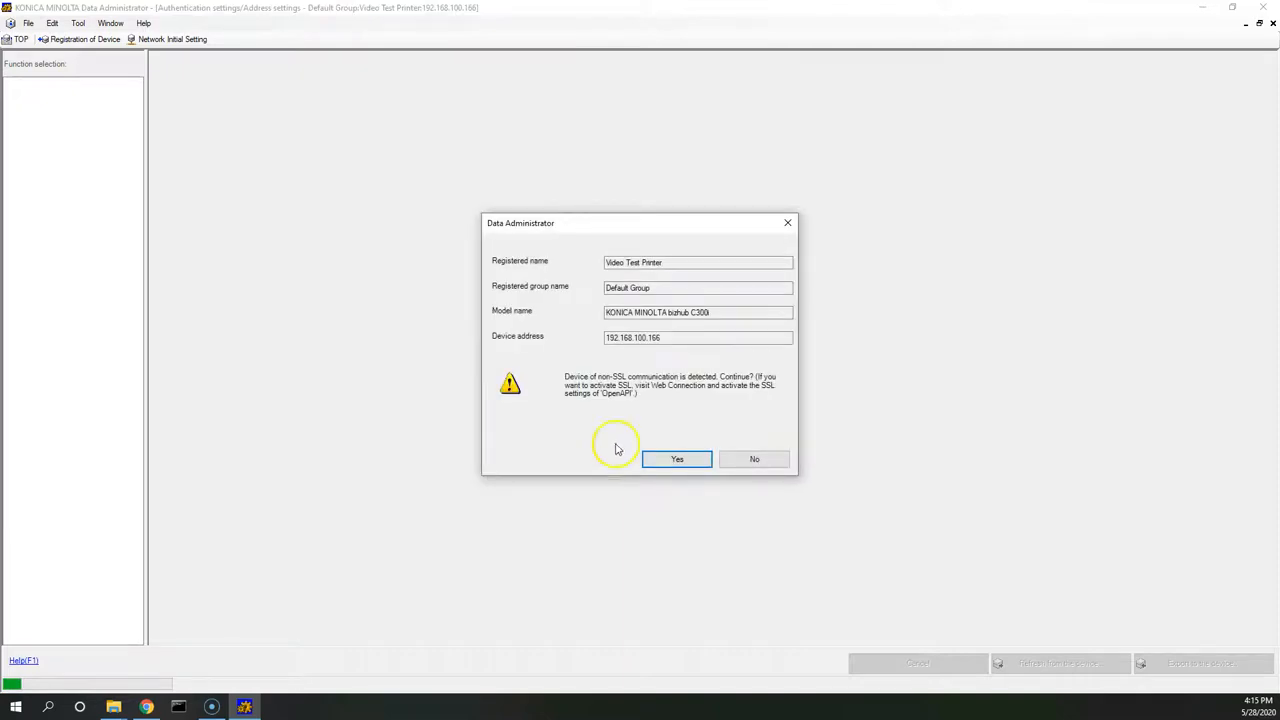
{"action": "left_click", "coordinate": [676, 458]}
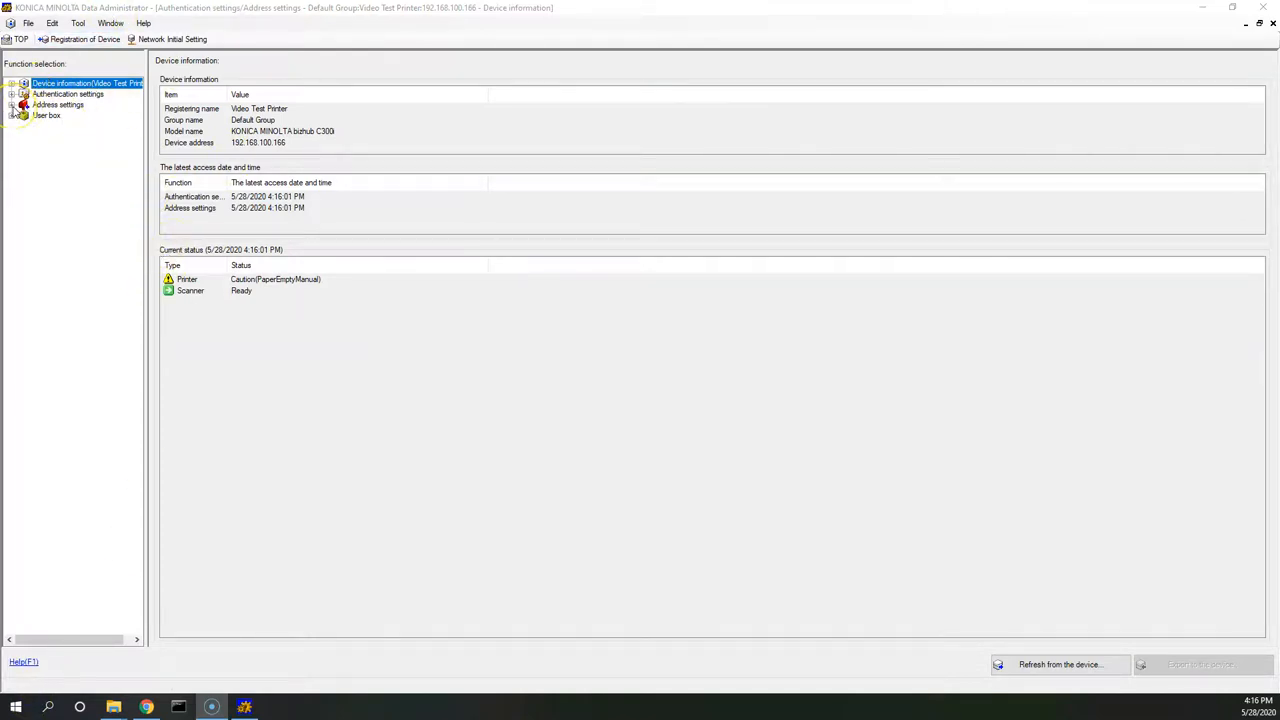
{"action": "left_click", "coordinate": [14, 104]}
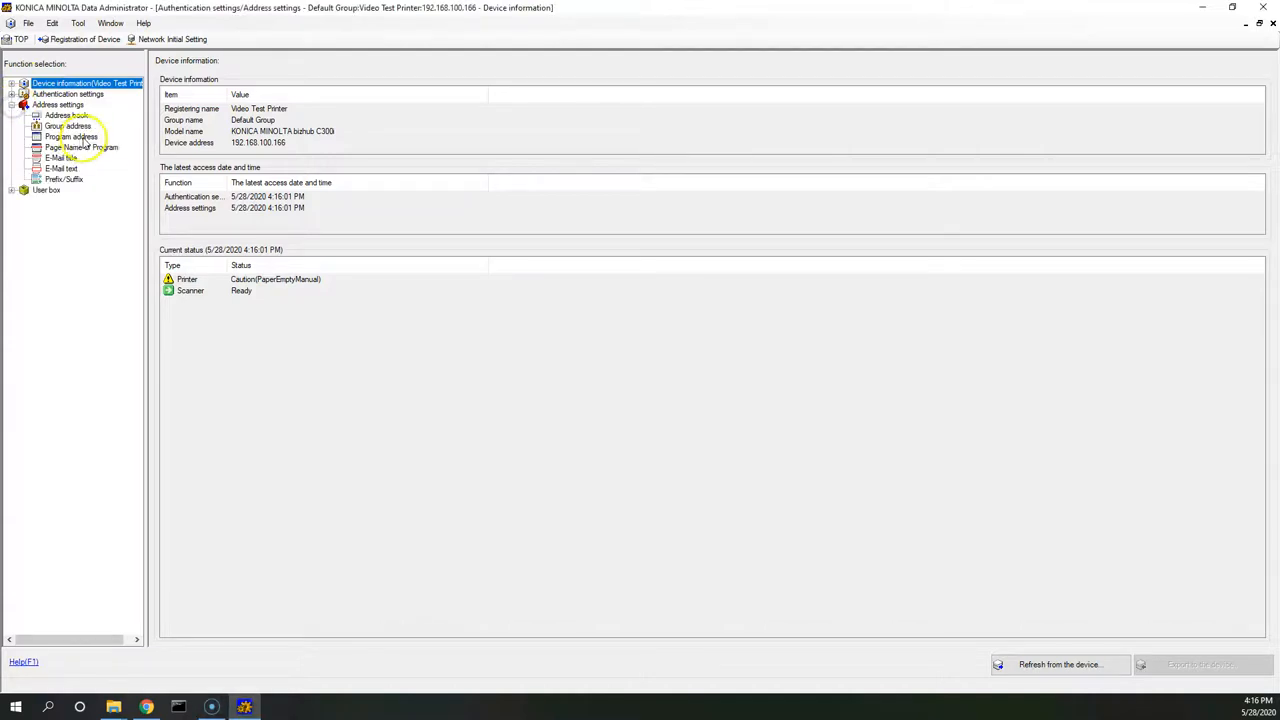
From the empty address book, start a file import and choose the Video Import CSV.
{"action": "left_click", "coordinate": [66, 114]}
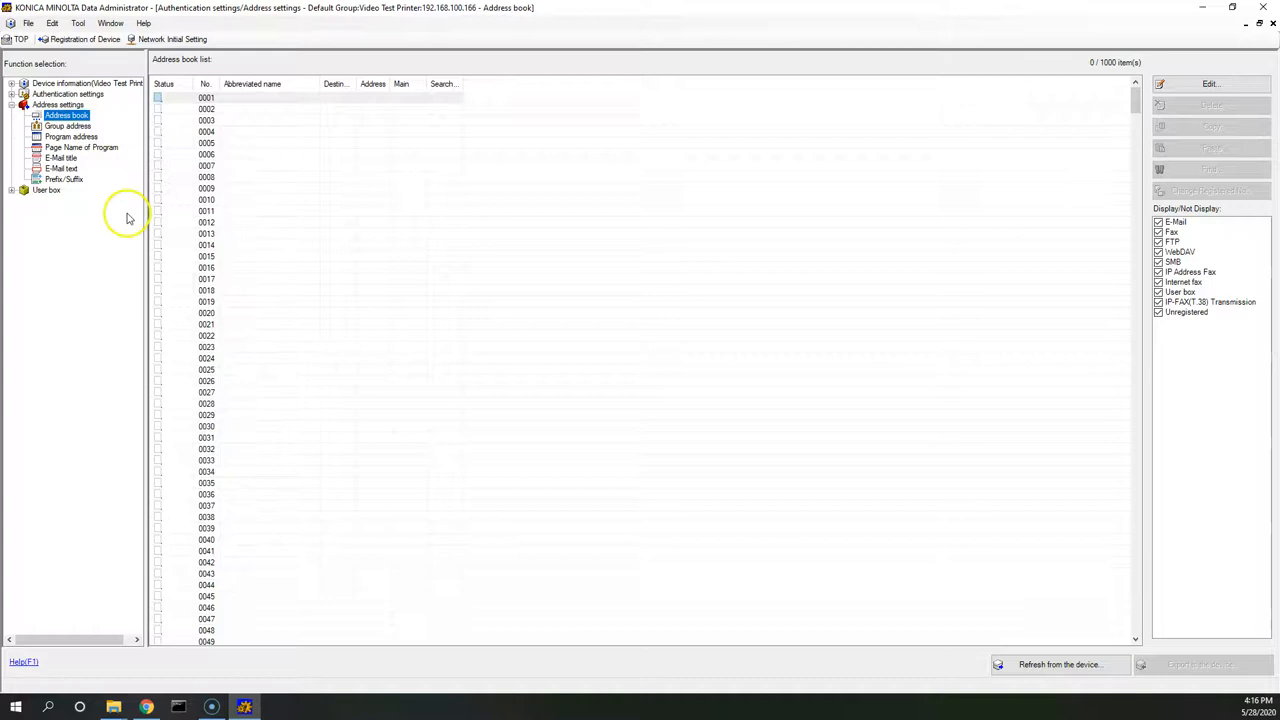
{"action": "left_click", "coordinate": [28, 24]}
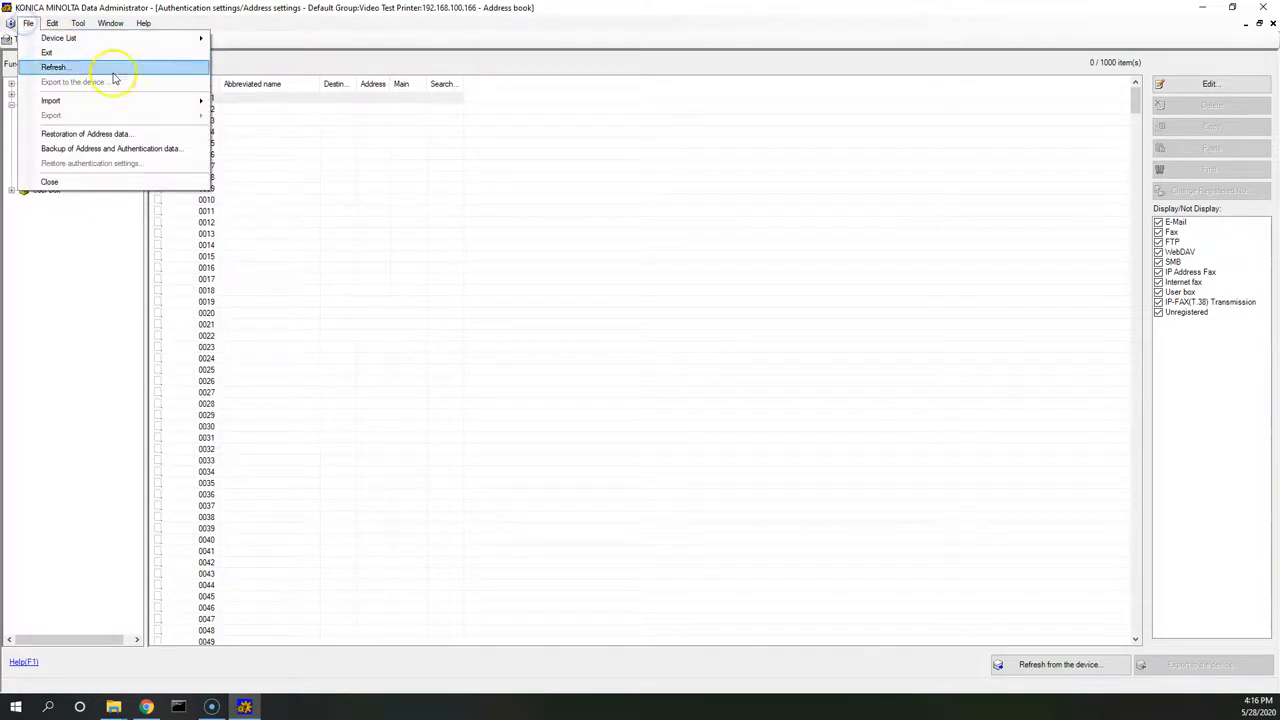
{"action": "mouse_move", "coordinate": [50, 100]}
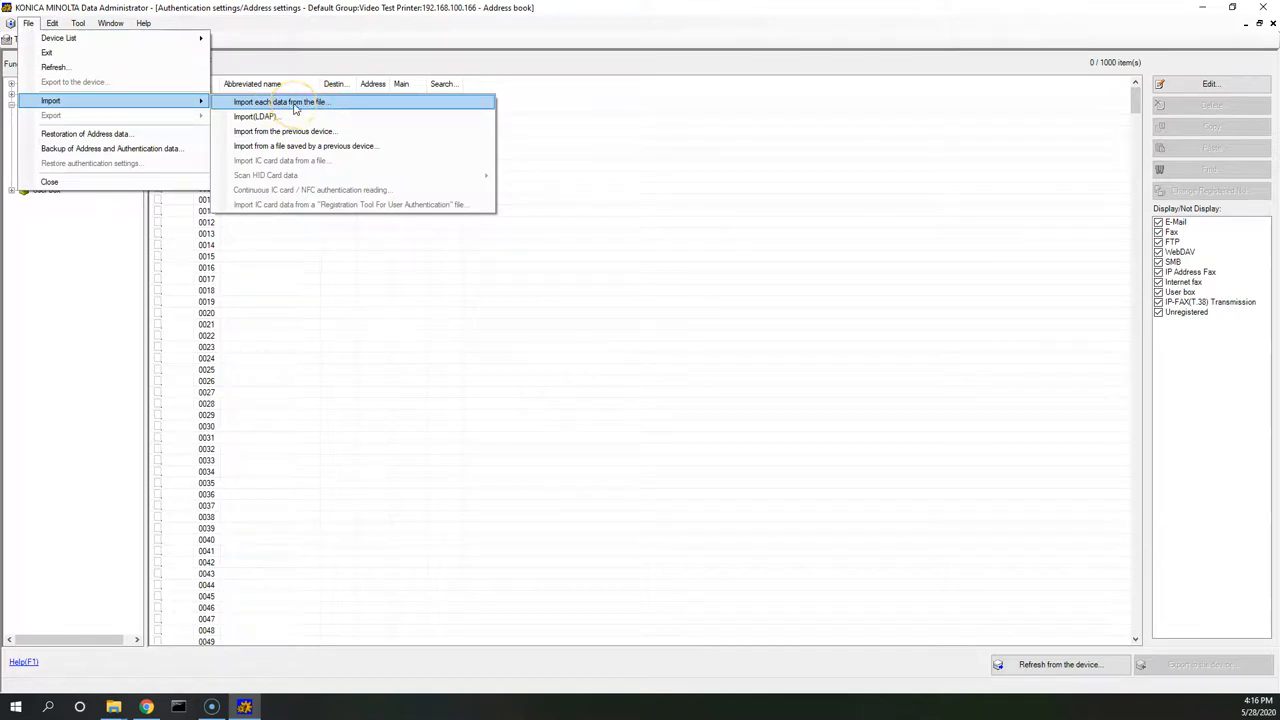
{"action": "left_click", "coordinate": [280, 100]}
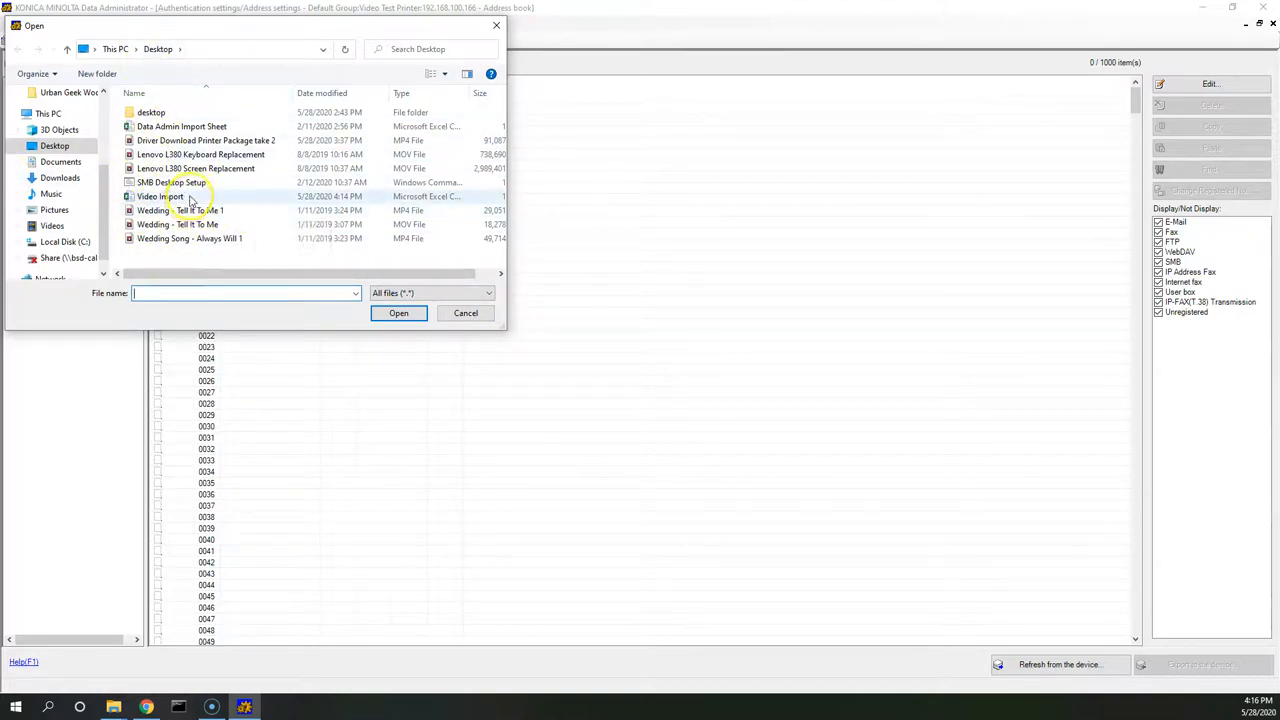
{"action": "left_click", "coordinate": [160, 196]}
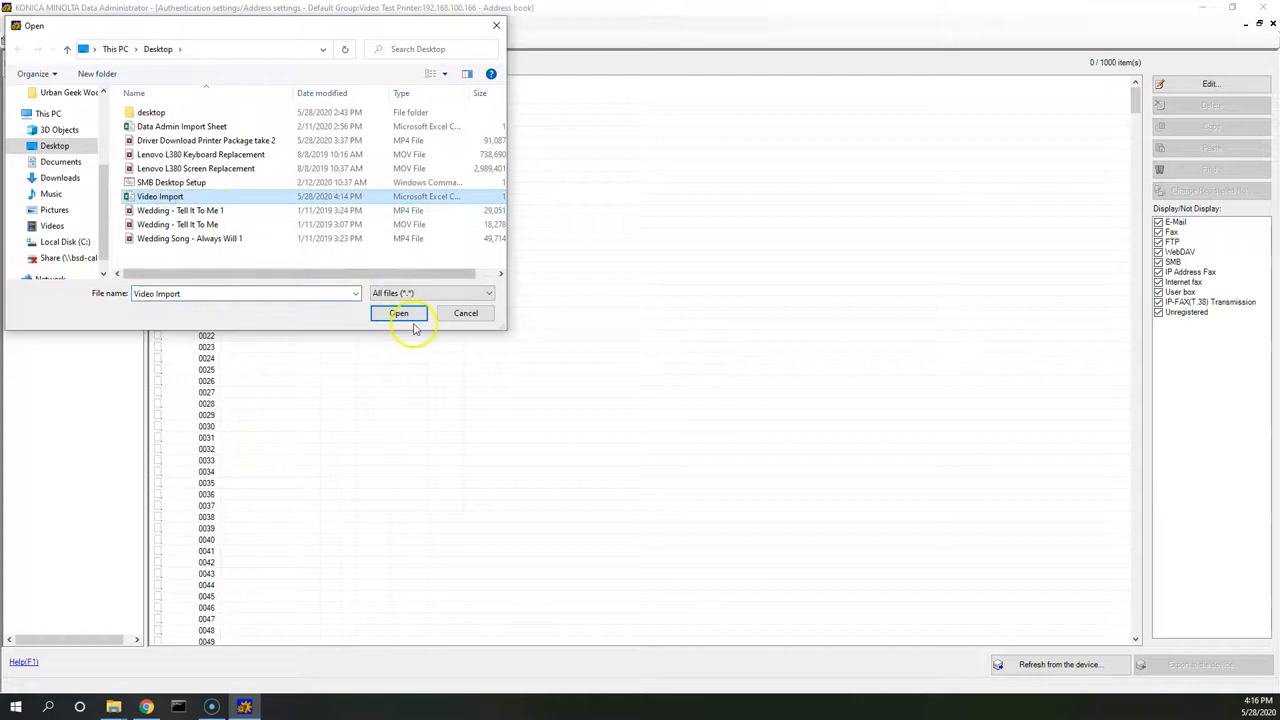
{"action": "left_click", "coordinate": [400, 312]}
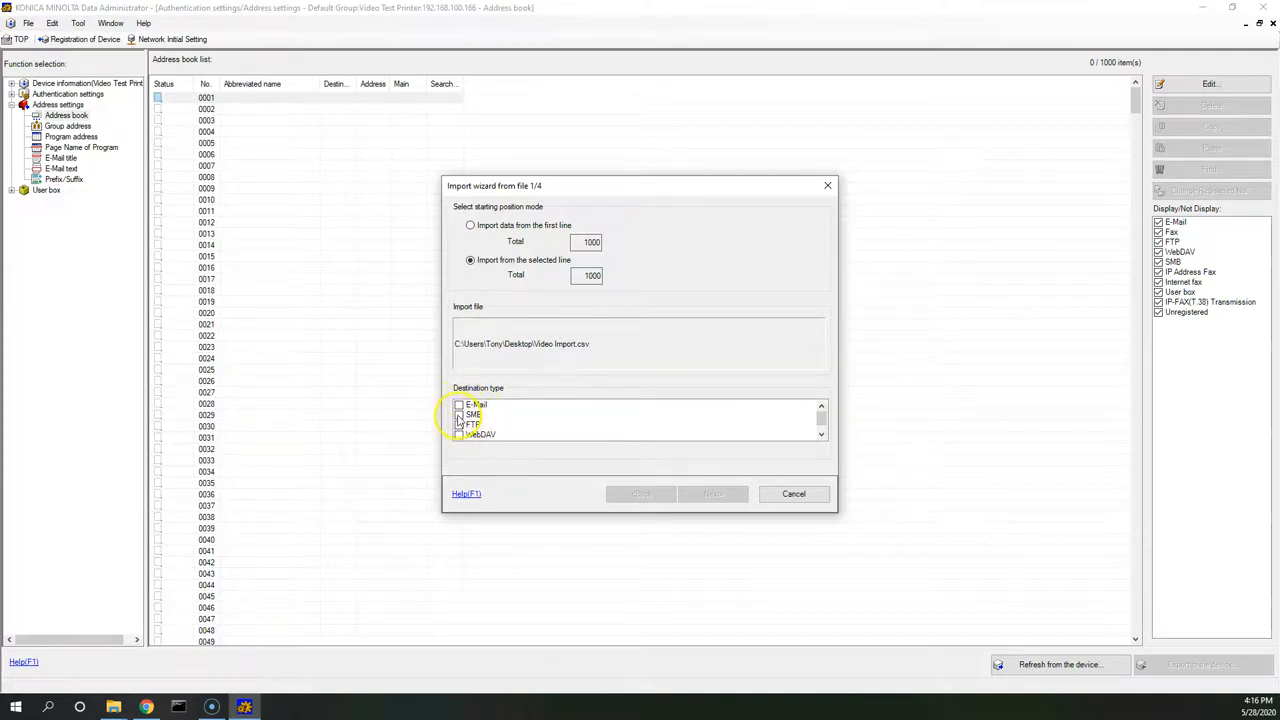
Tick E-Mail and SMB as destination types and continue to the delimiter step.
{"action": "left_click", "coordinate": [460, 404]}
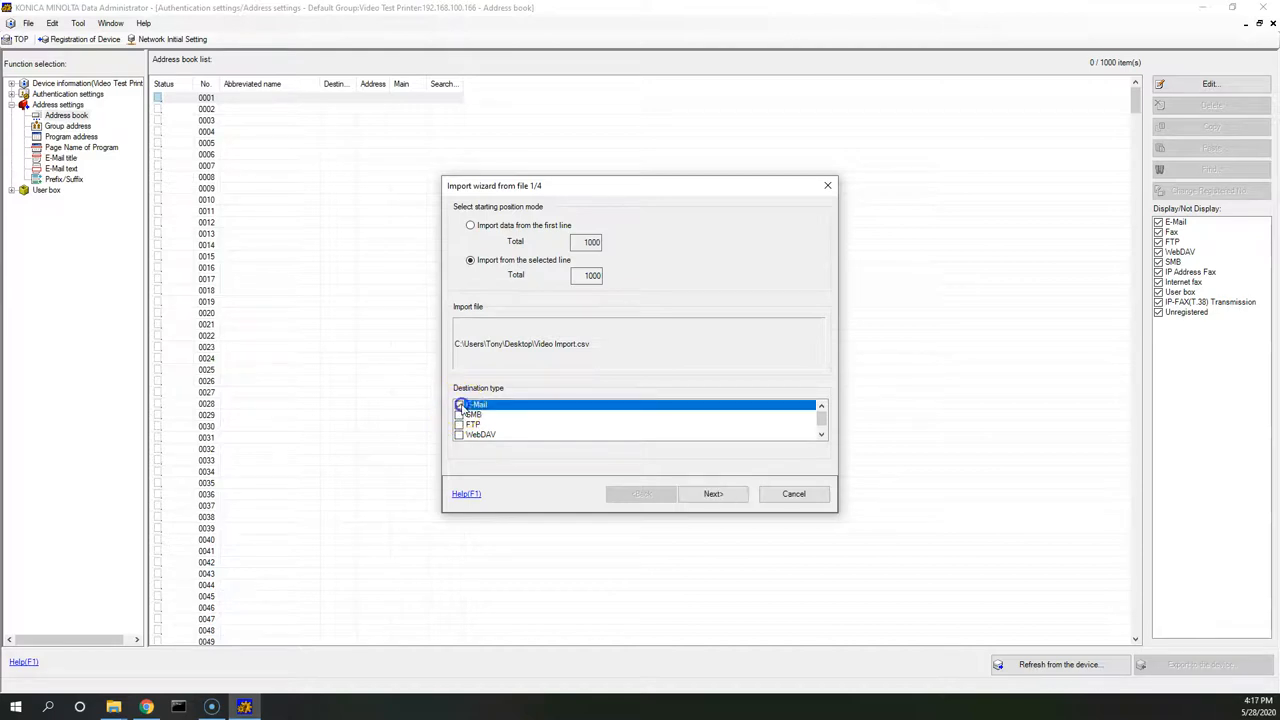
{"action": "left_click", "coordinate": [472, 414]}
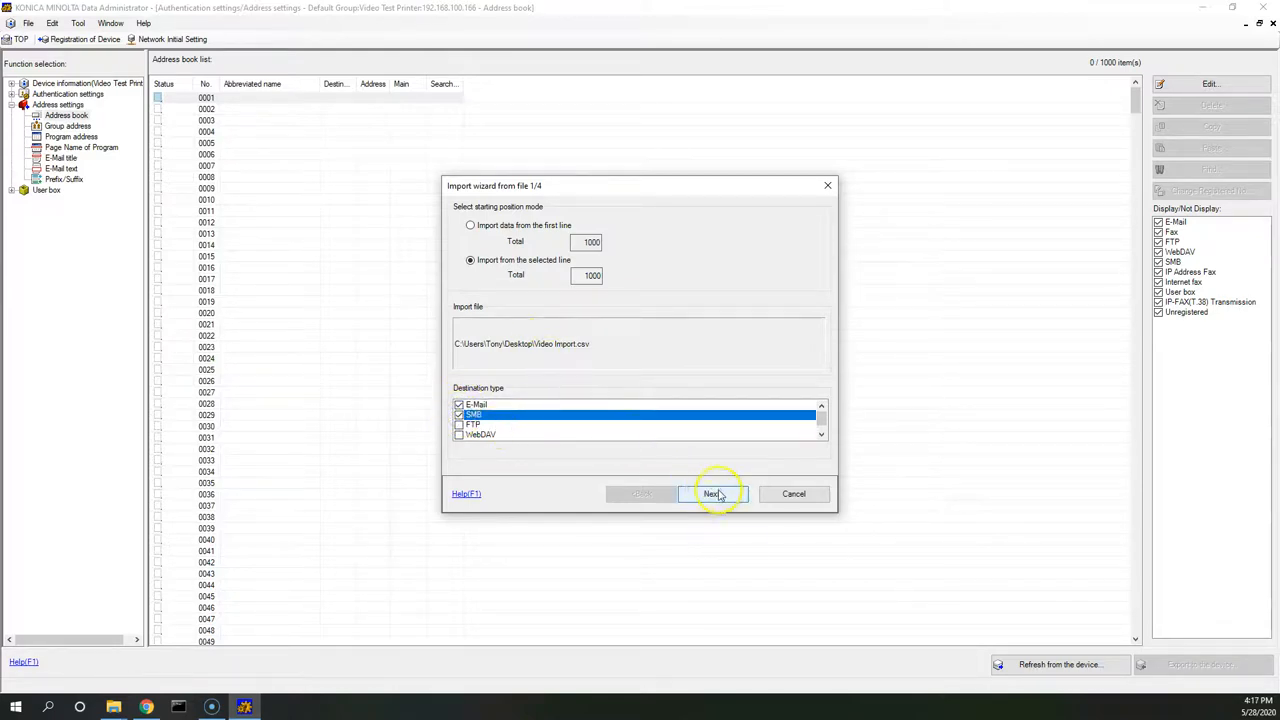
{"action": "left_click", "coordinate": [712, 492]}
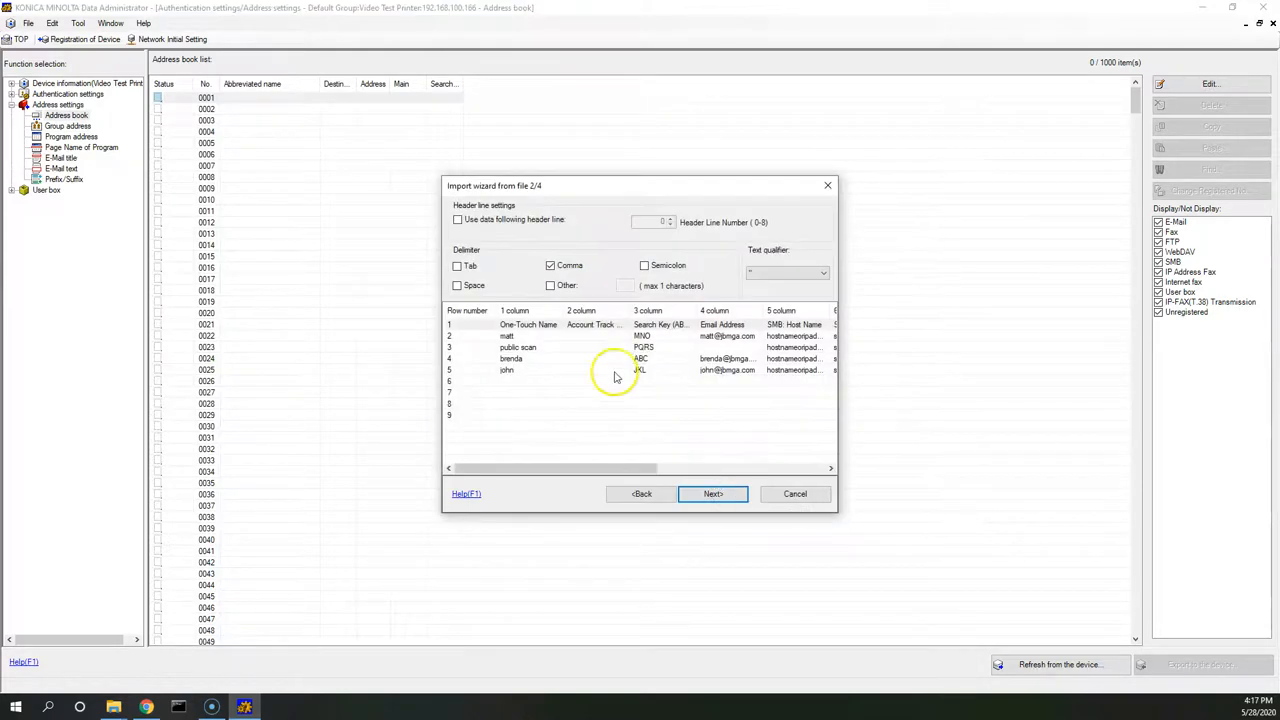
{"action": "mouse_move", "coordinate": [770, 240]}
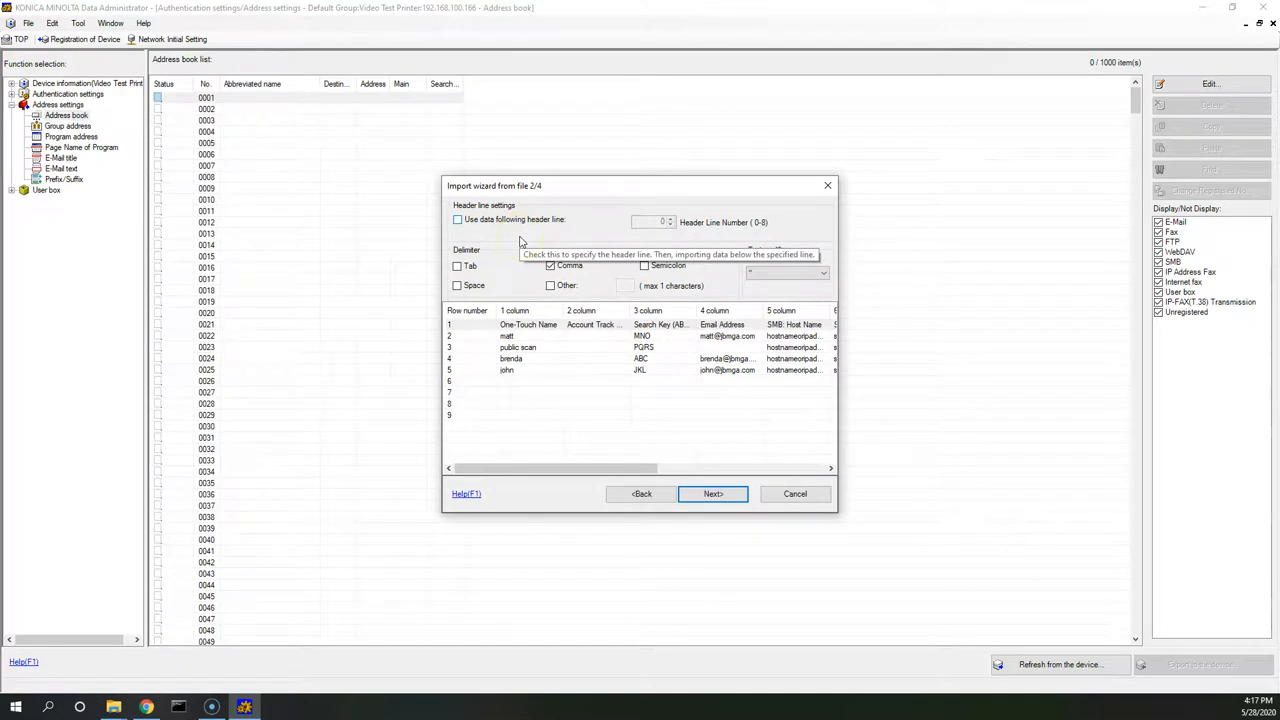
{"action": "mouse_move", "coordinate": [490, 258]}
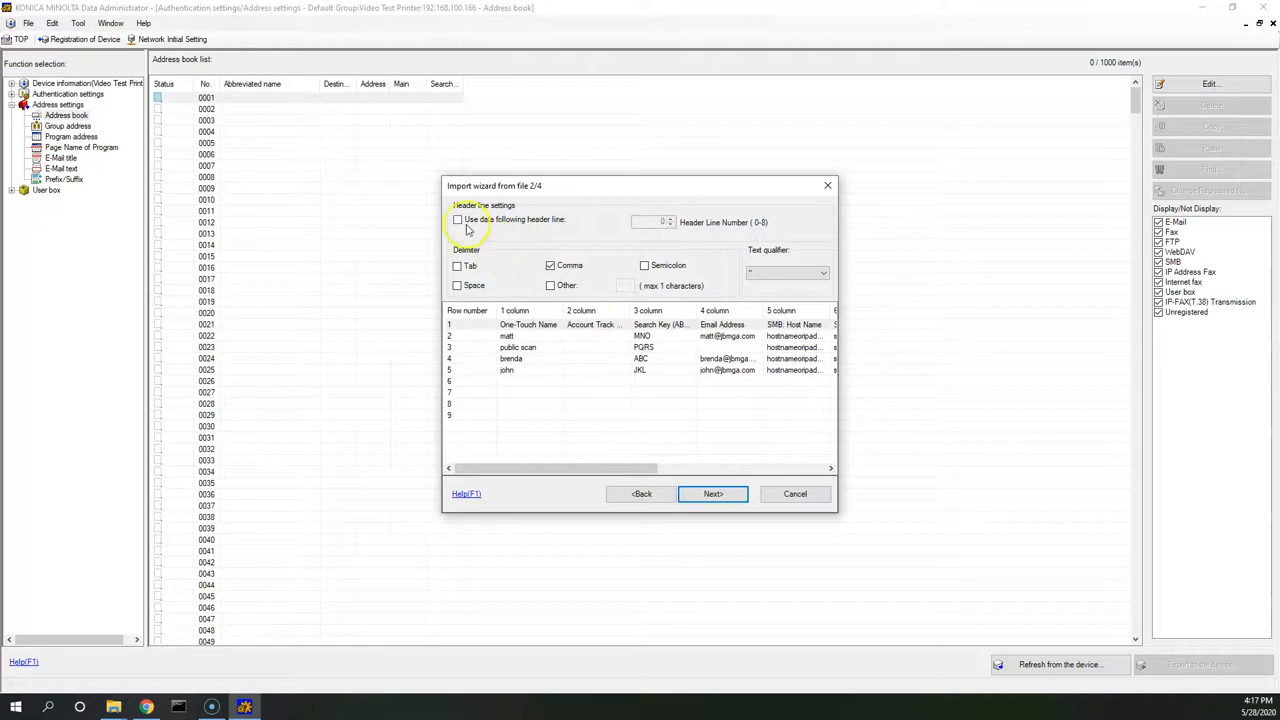
Enable 'Use data following header line' with Comma as delimiter and continue to field mapping.
{"action": "left_click", "coordinate": [458, 218]}
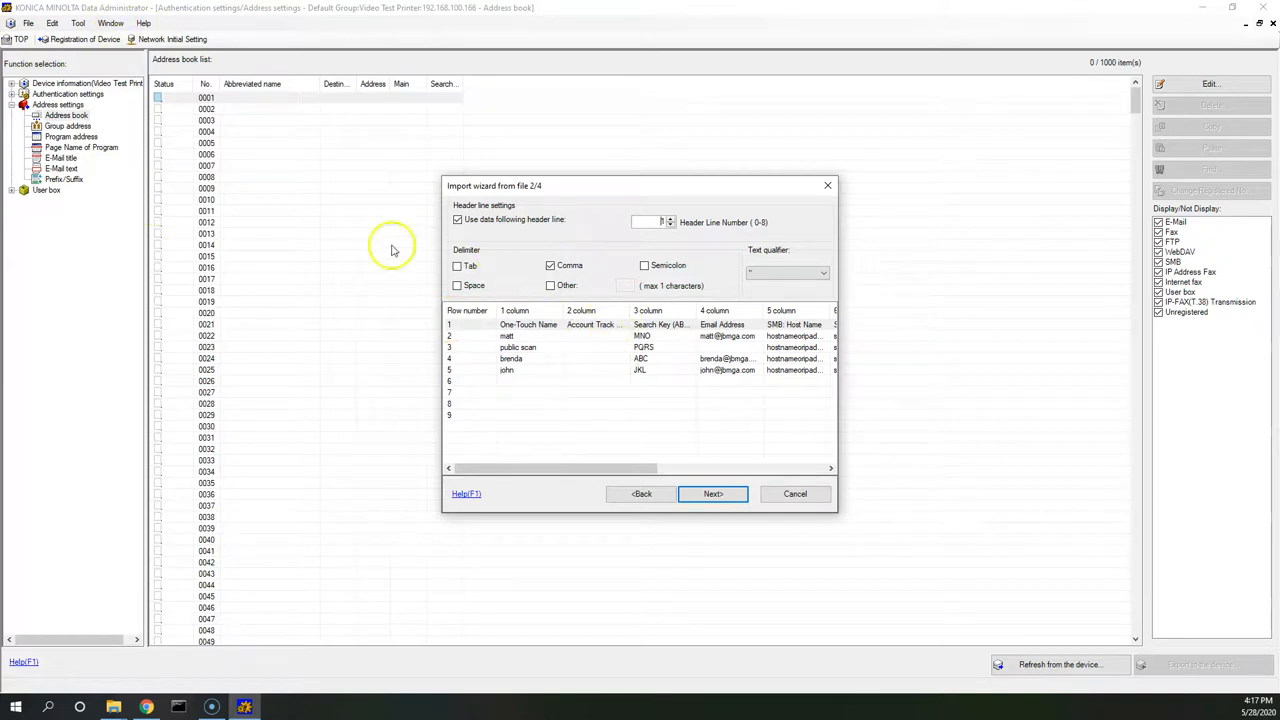
{"action": "left_click", "coordinate": [712, 492]}
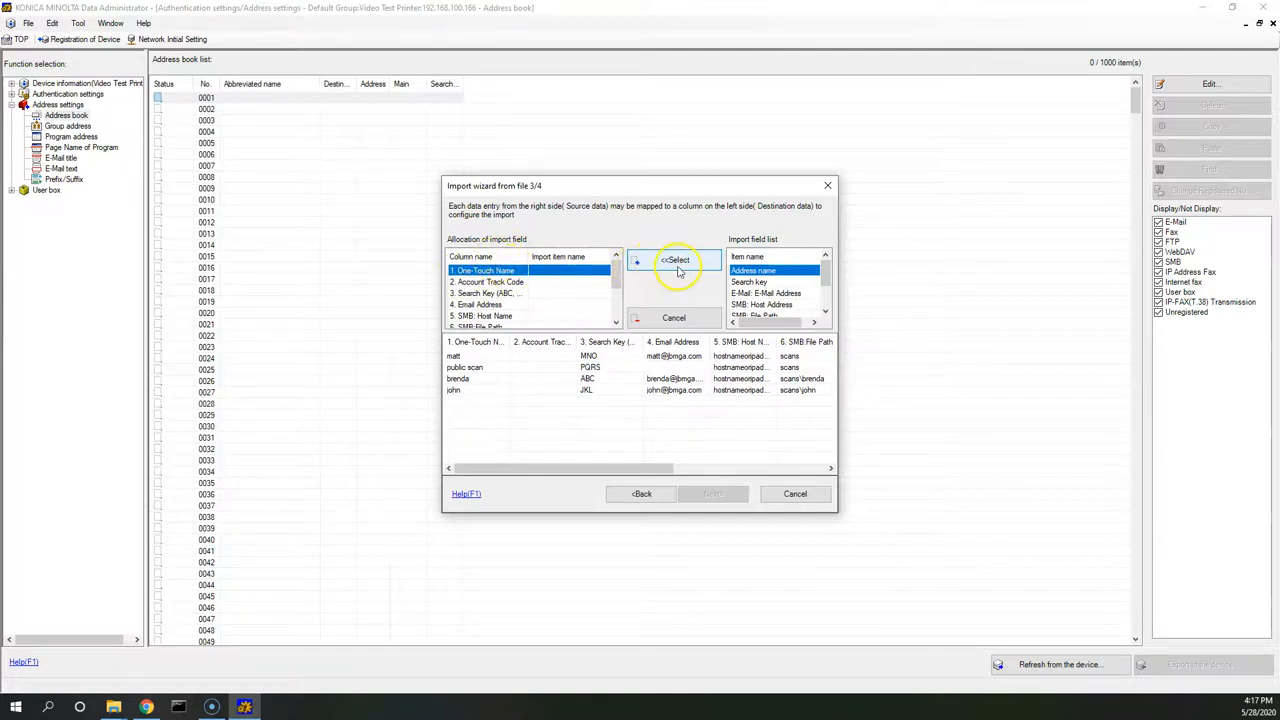
{"action": "mouse_move", "coordinate": [676, 268]}
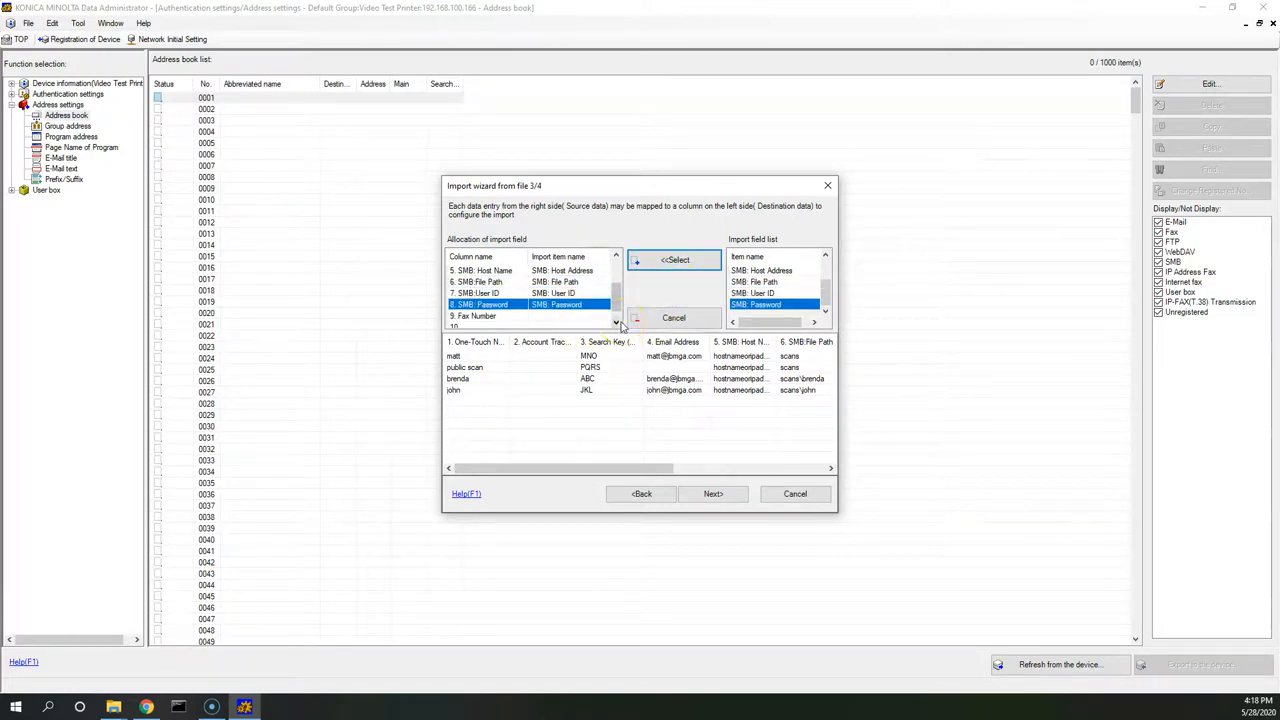
{"action": "mouse_move", "coordinate": [64, 588]}
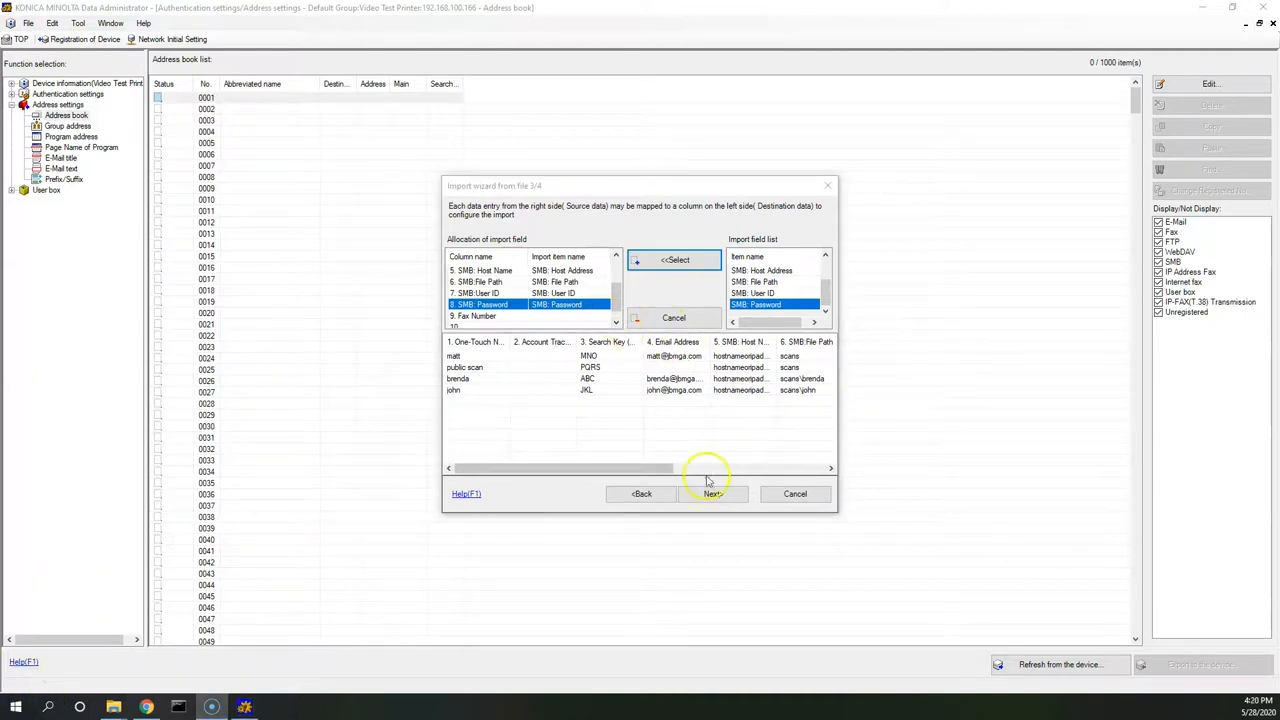
Select all seven listed contacts and import them into the address book as additions.
{"action": "left_click", "coordinate": [712, 492]}
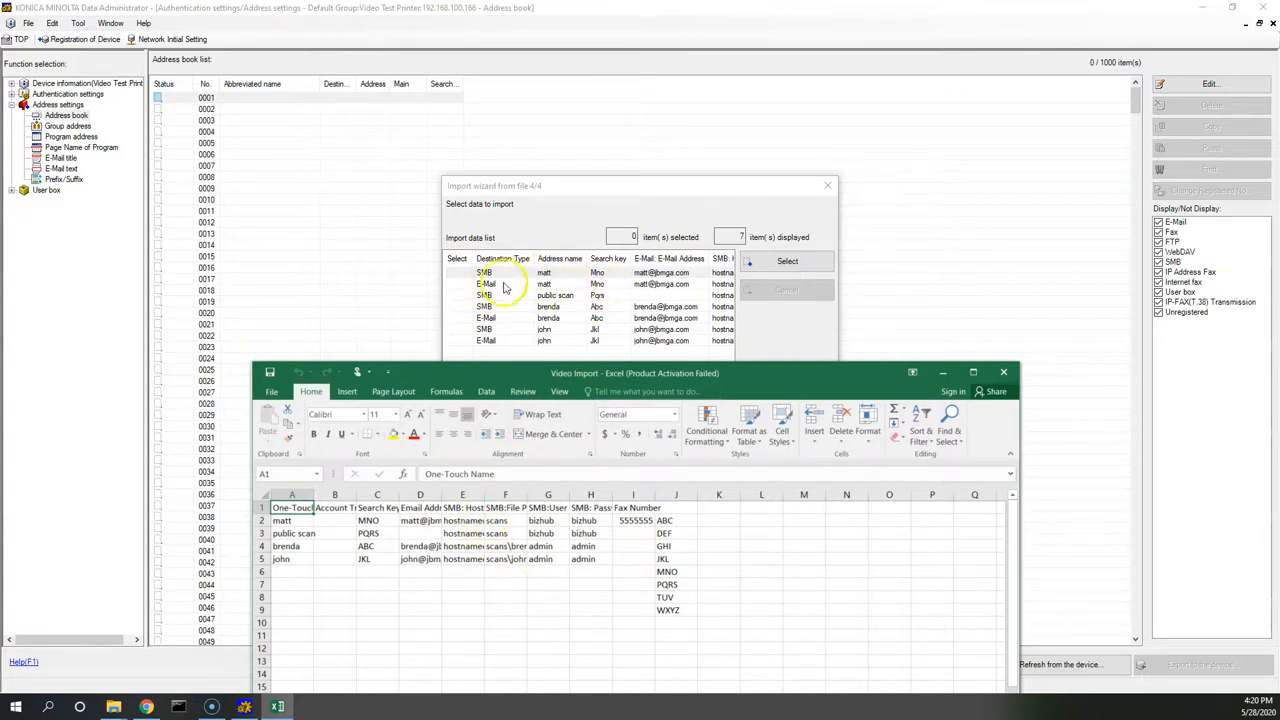
{"action": "mouse_move", "coordinate": [508, 532]}
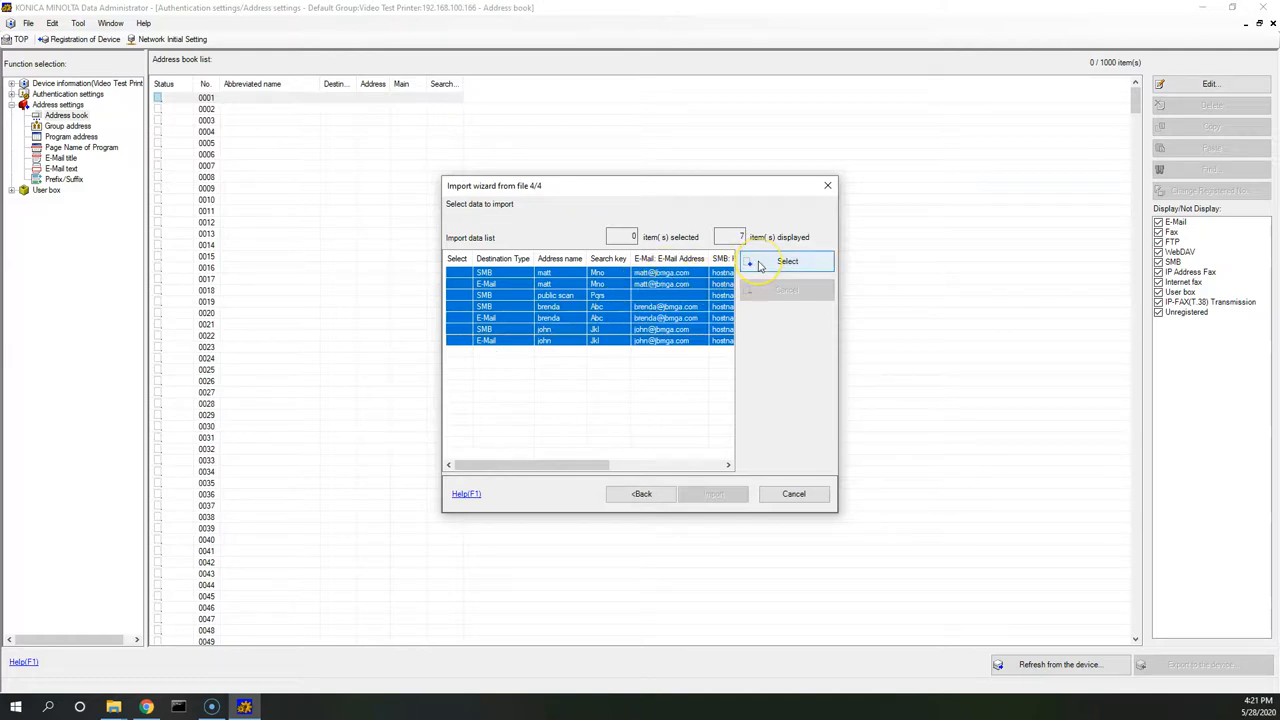
{"action": "left_click", "coordinate": [788, 260]}
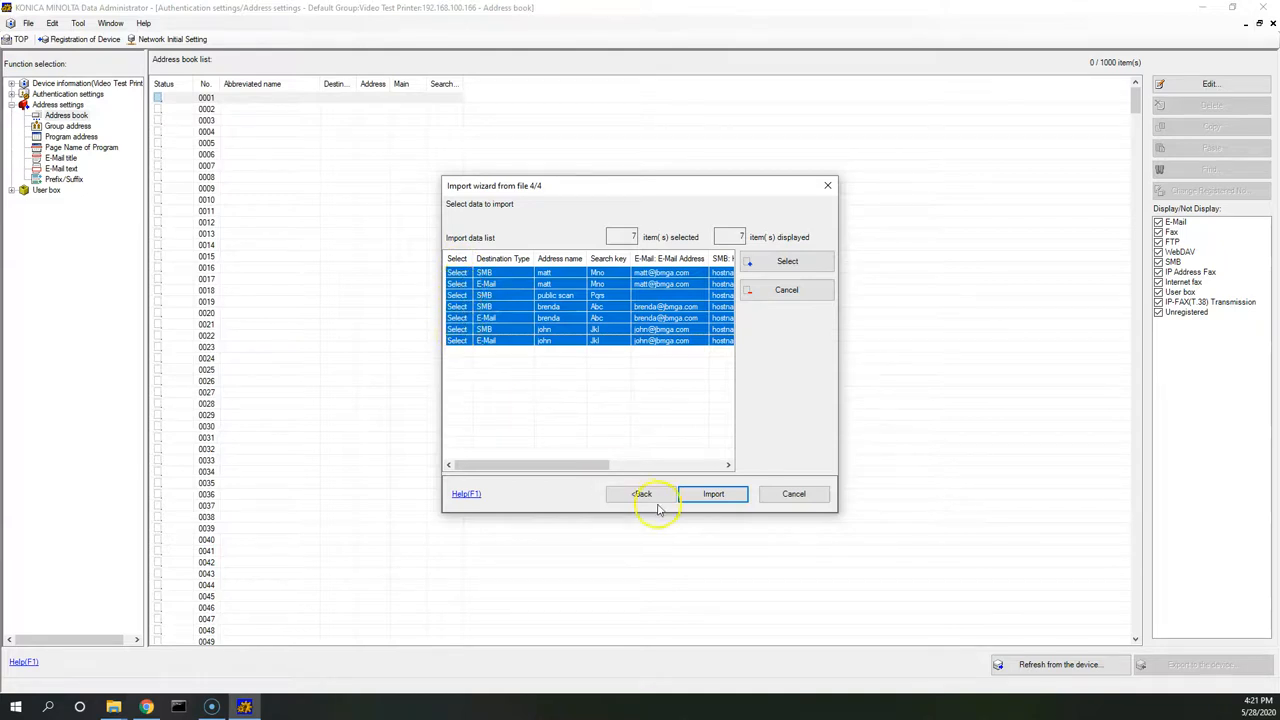
{"action": "left_click", "coordinate": [712, 492]}
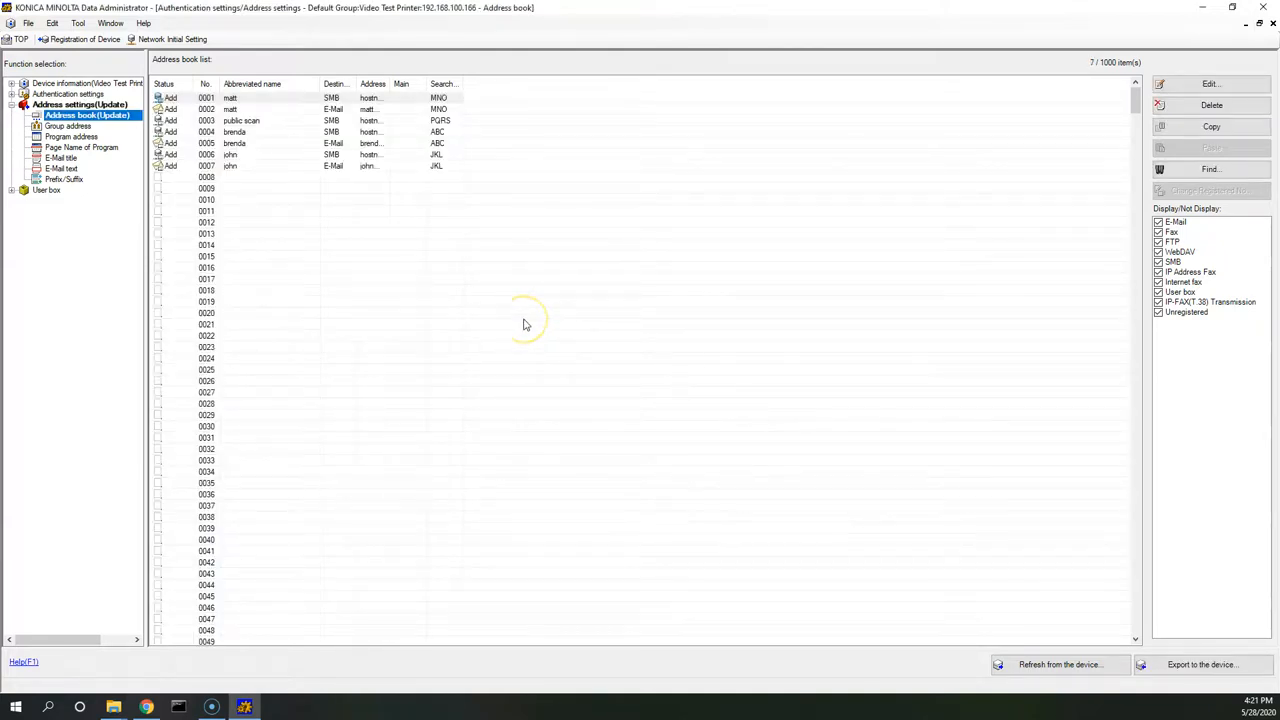
{"action": "mouse_move", "coordinate": [256, 276]}
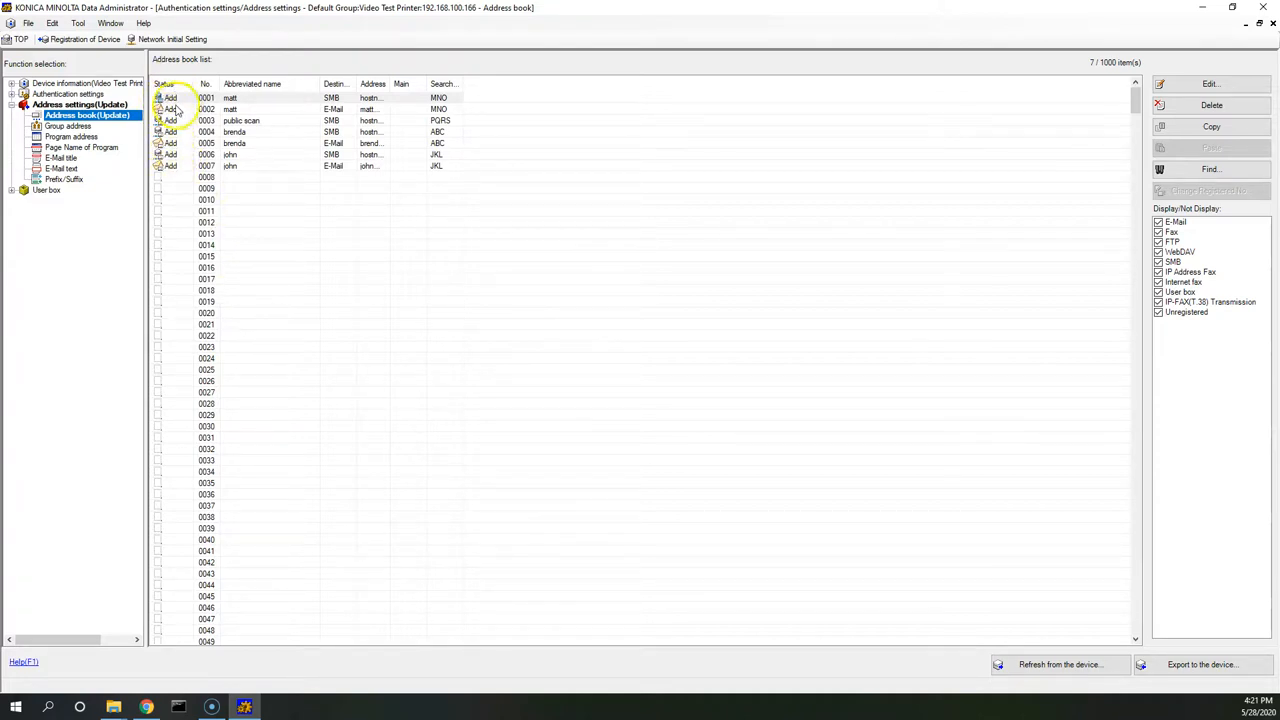
Bulk-edit all seven entries so their search key is marked as Main.
{"action": "left_click", "coordinate": [230, 96]}
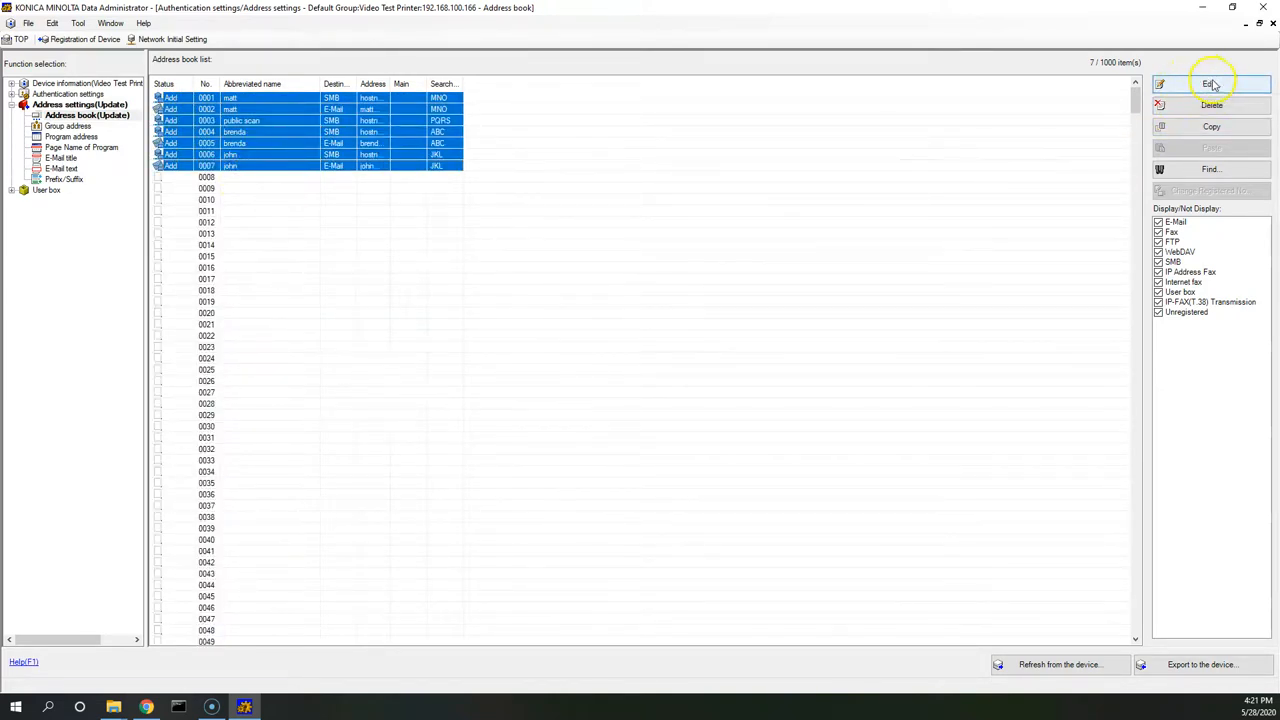
{"action": "left_click", "coordinate": [1212, 84]}
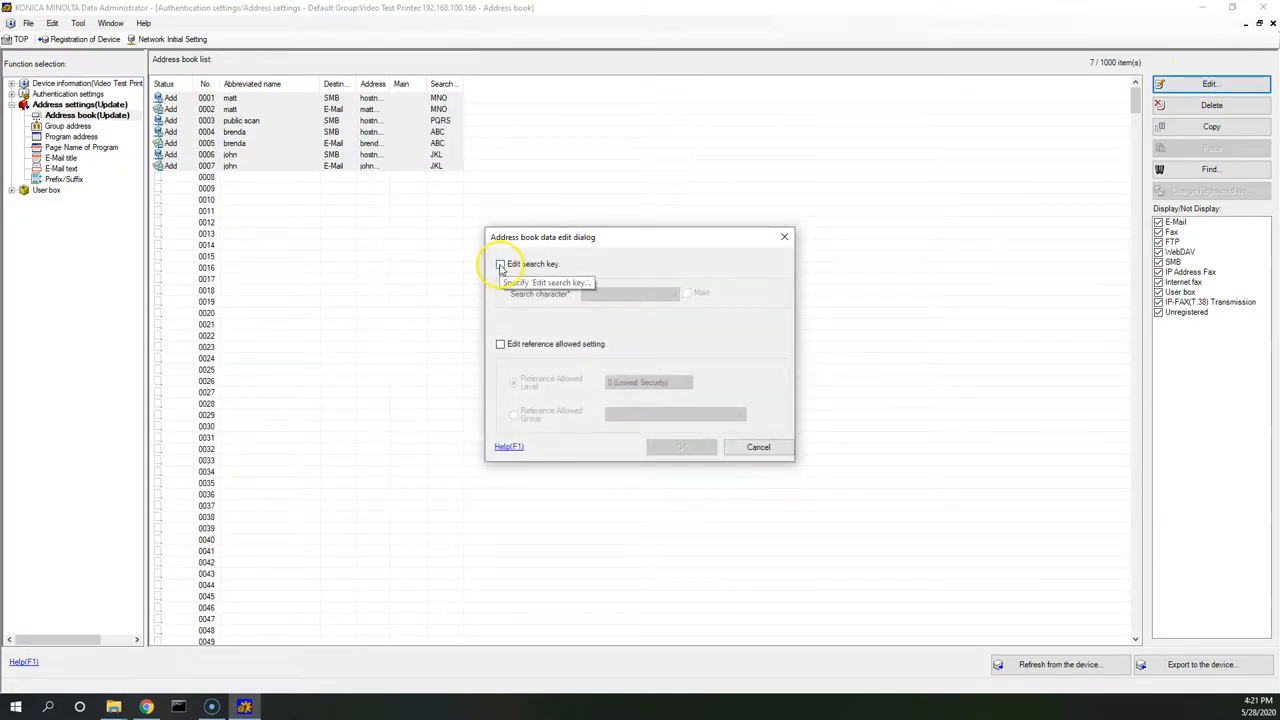
{"action": "left_click", "coordinate": [500, 264]}
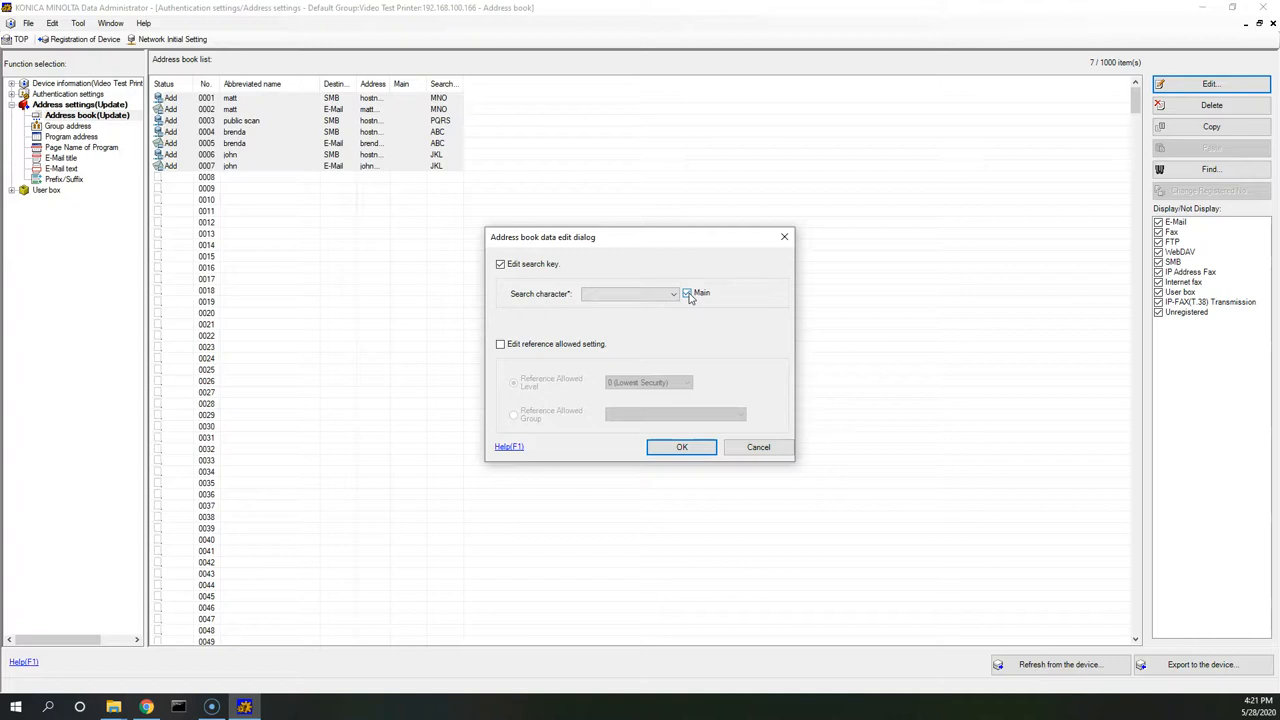
{"action": "left_click", "coordinate": [682, 448]}
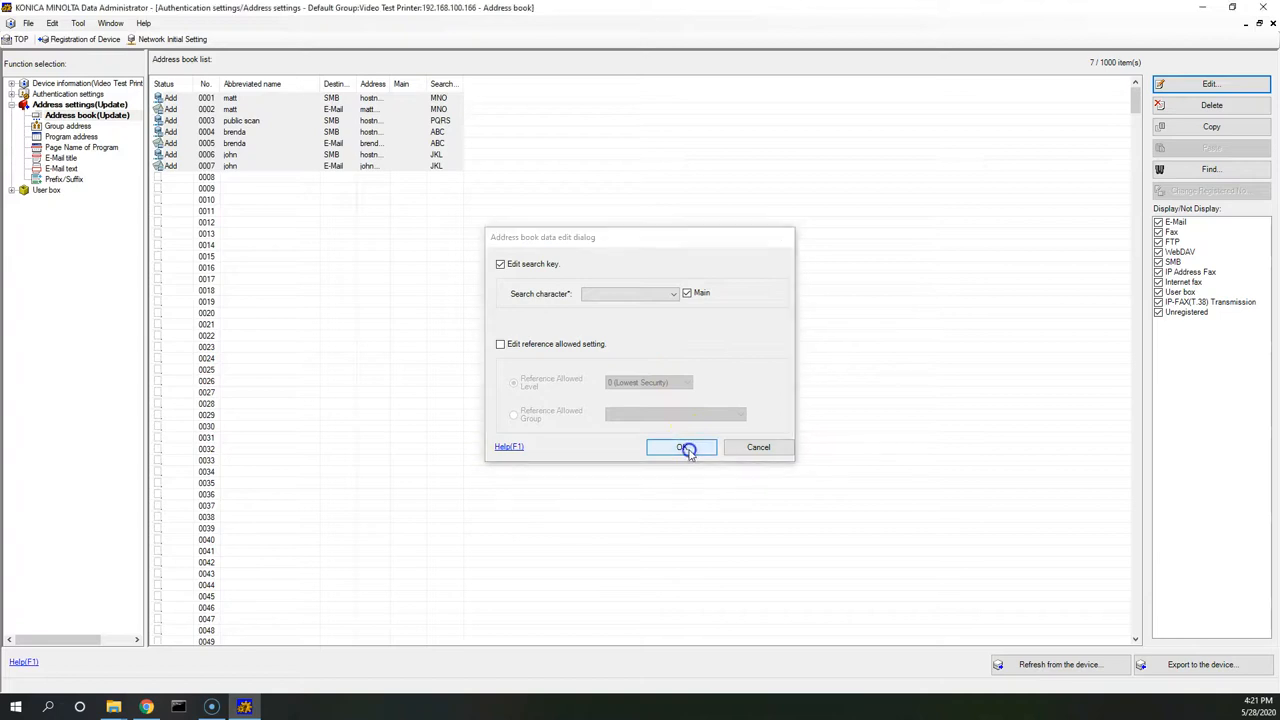
{"action": "left_click", "coordinate": [682, 448]}
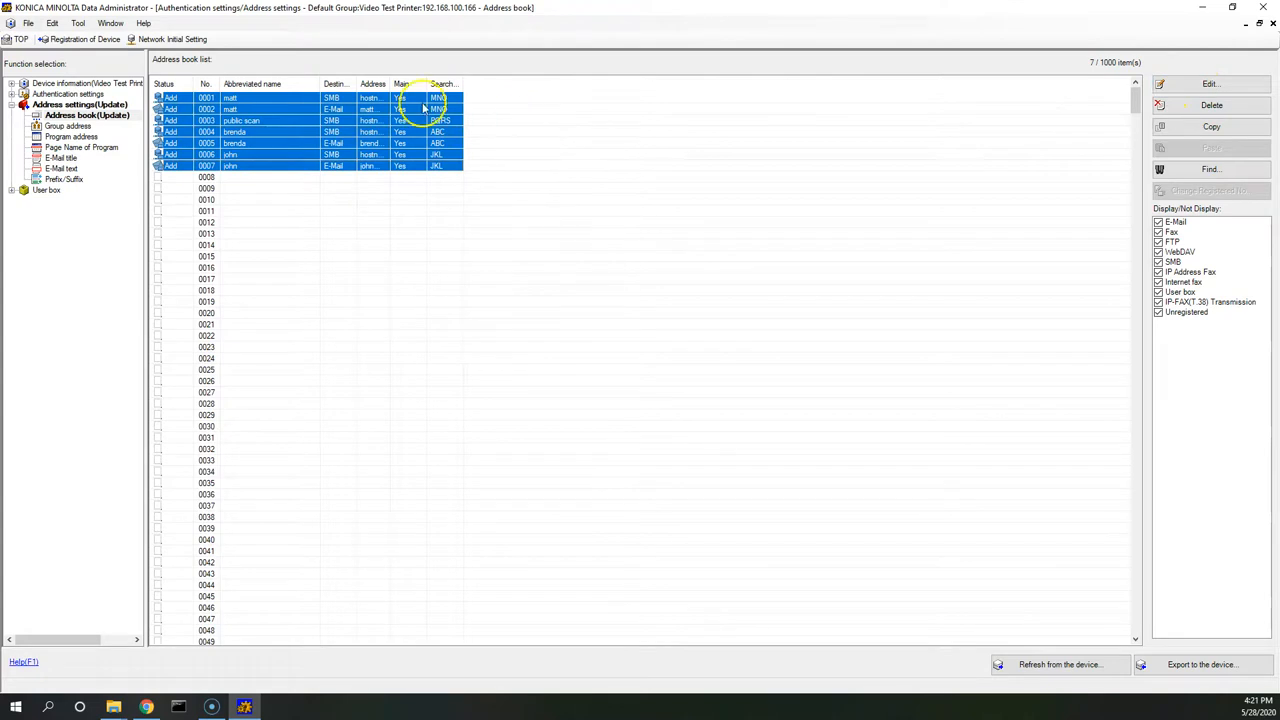
{"action": "left_click", "coordinate": [1210, 84]}
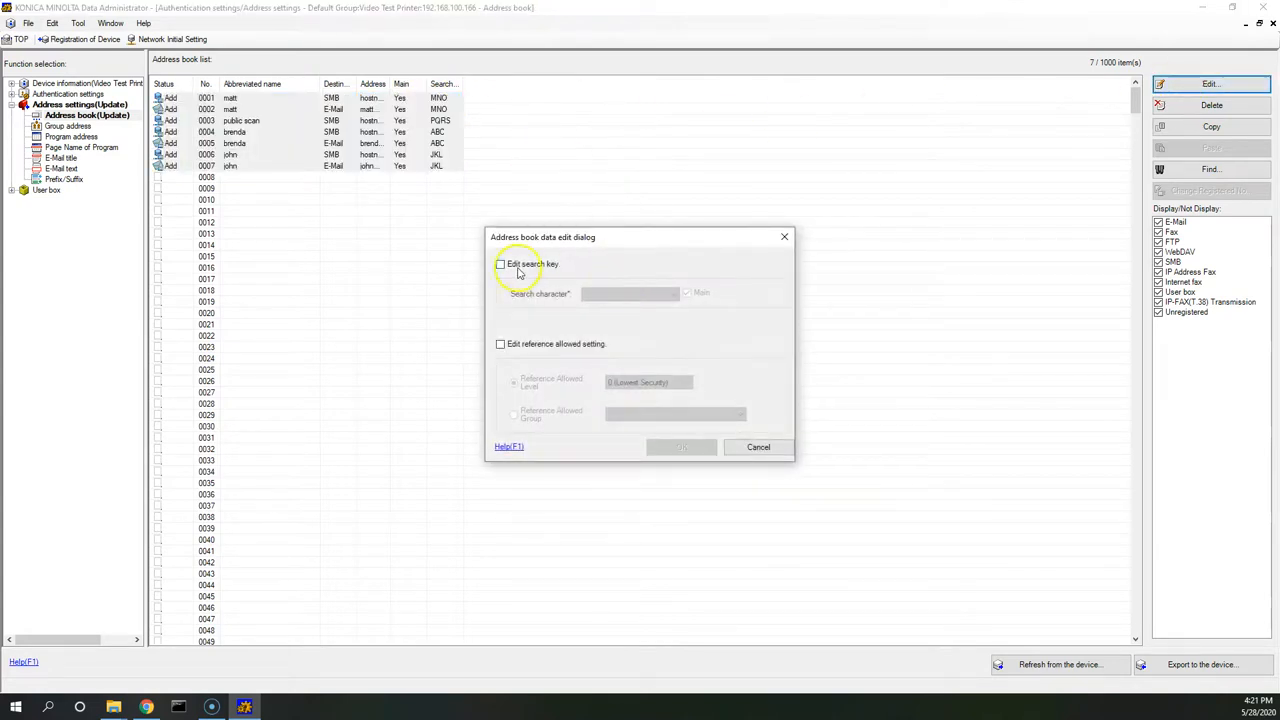
{"action": "left_click", "coordinate": [500, 264]}
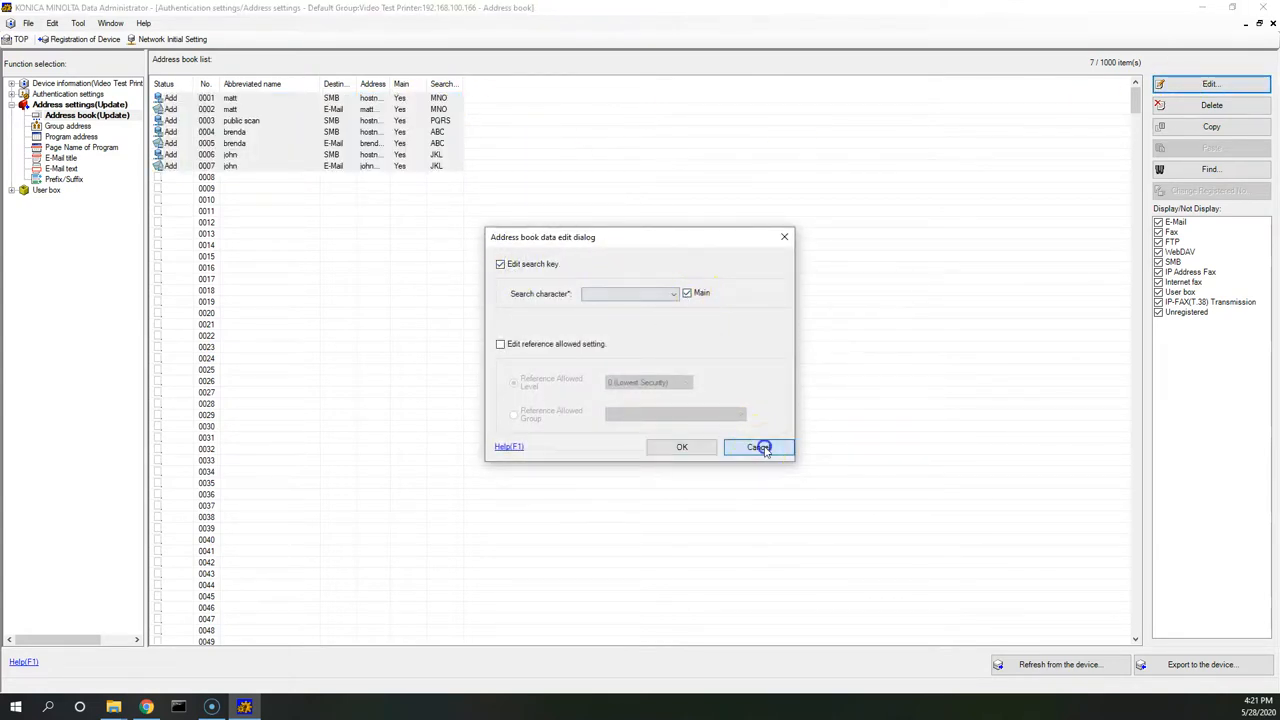
{"action": "left_click", "coordinate": [758, 446]}
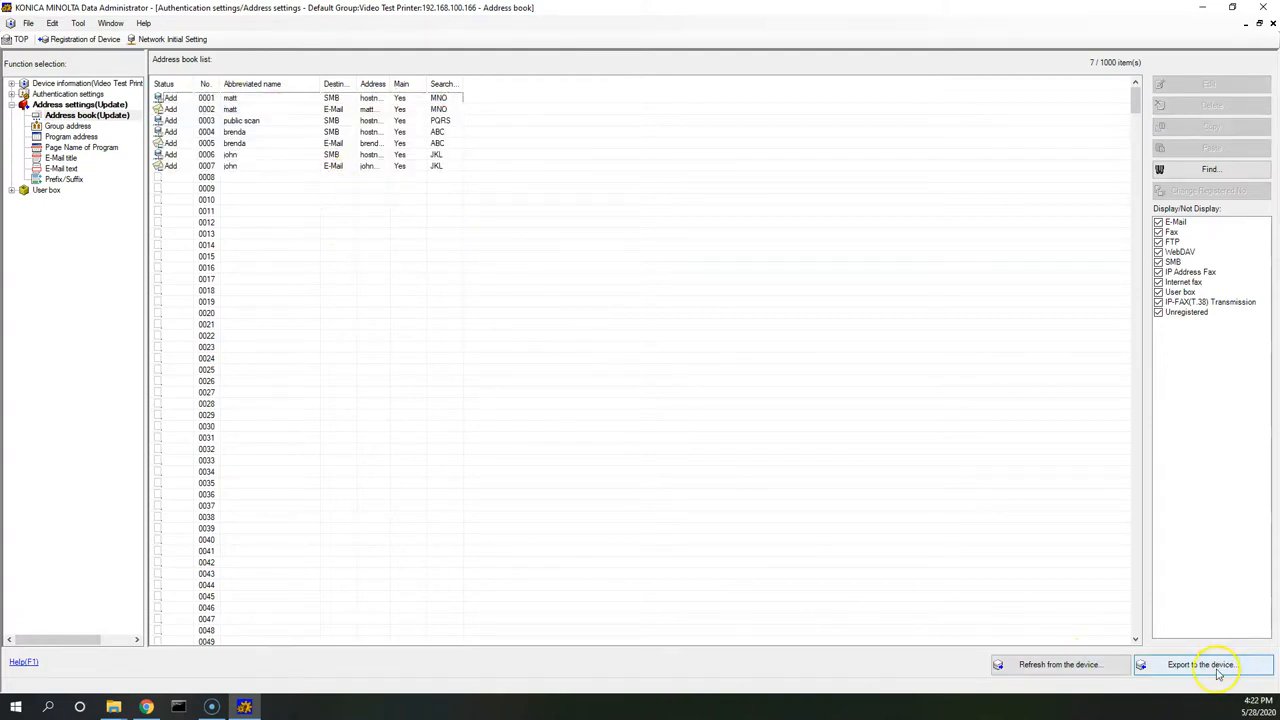
Write the edited address book to the device and acknowledge the 'Update data completed' message.
{"action": "left_click", "coordinate": [1200, 664]}
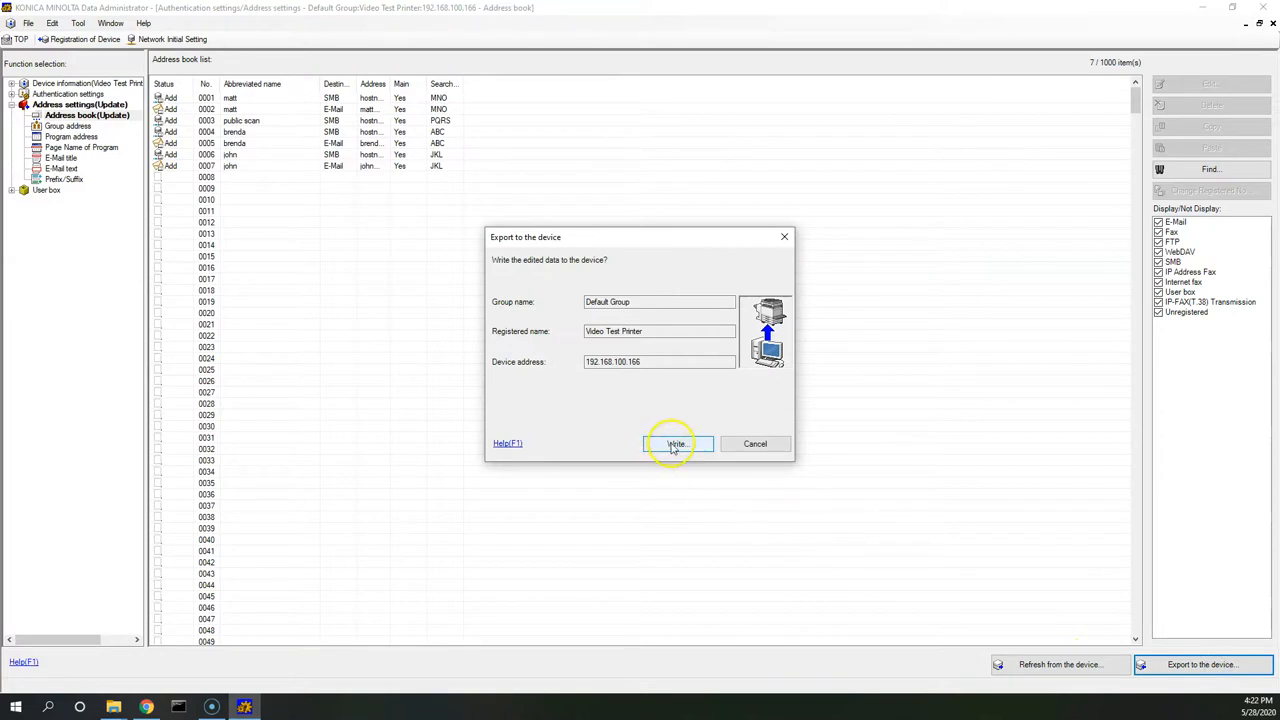
{"action": "left_click", "coordinate": [676, 444]}
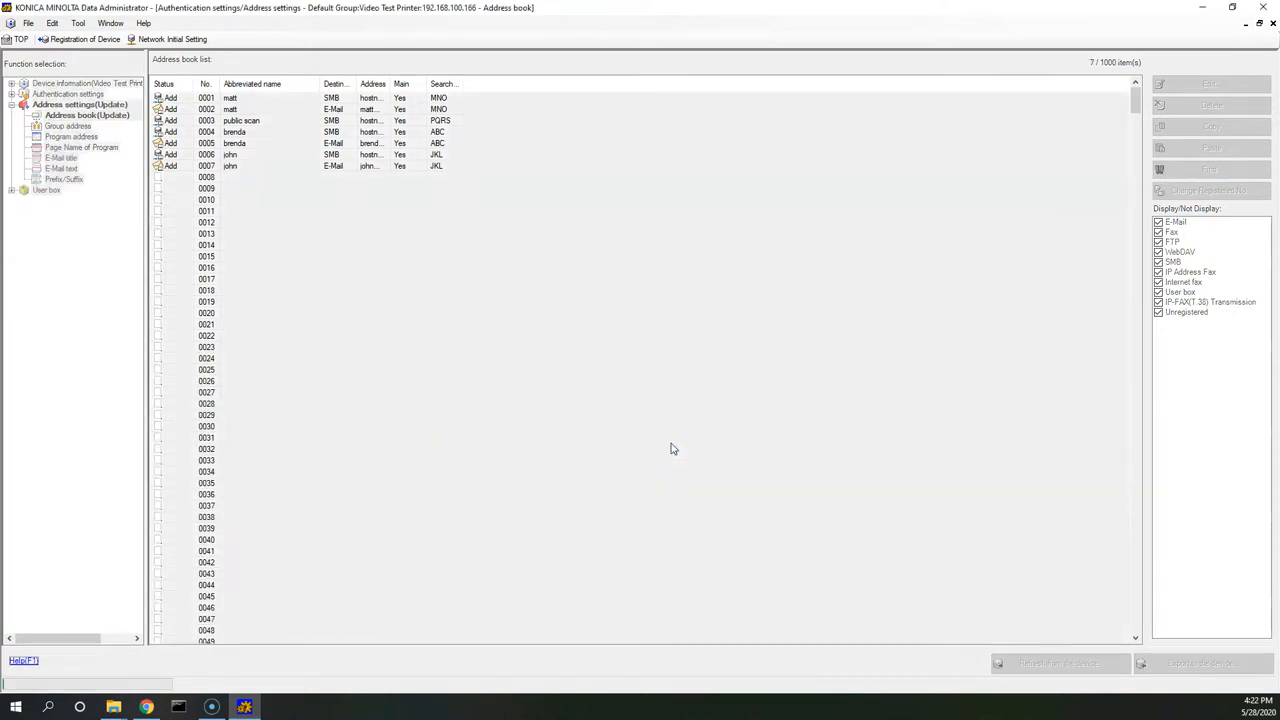
{"action": "mouse_move", "coordinate": [24, 696]}
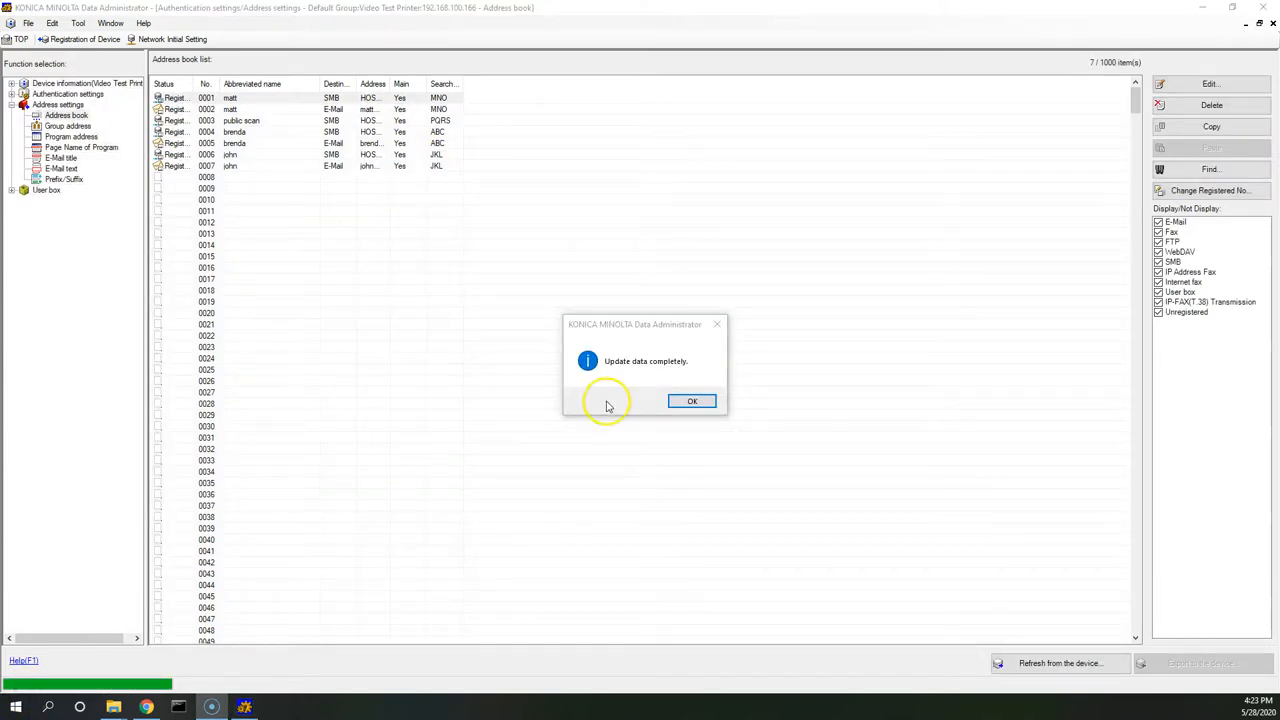
{"action": "left_click", "coordinate": [692, 400]}
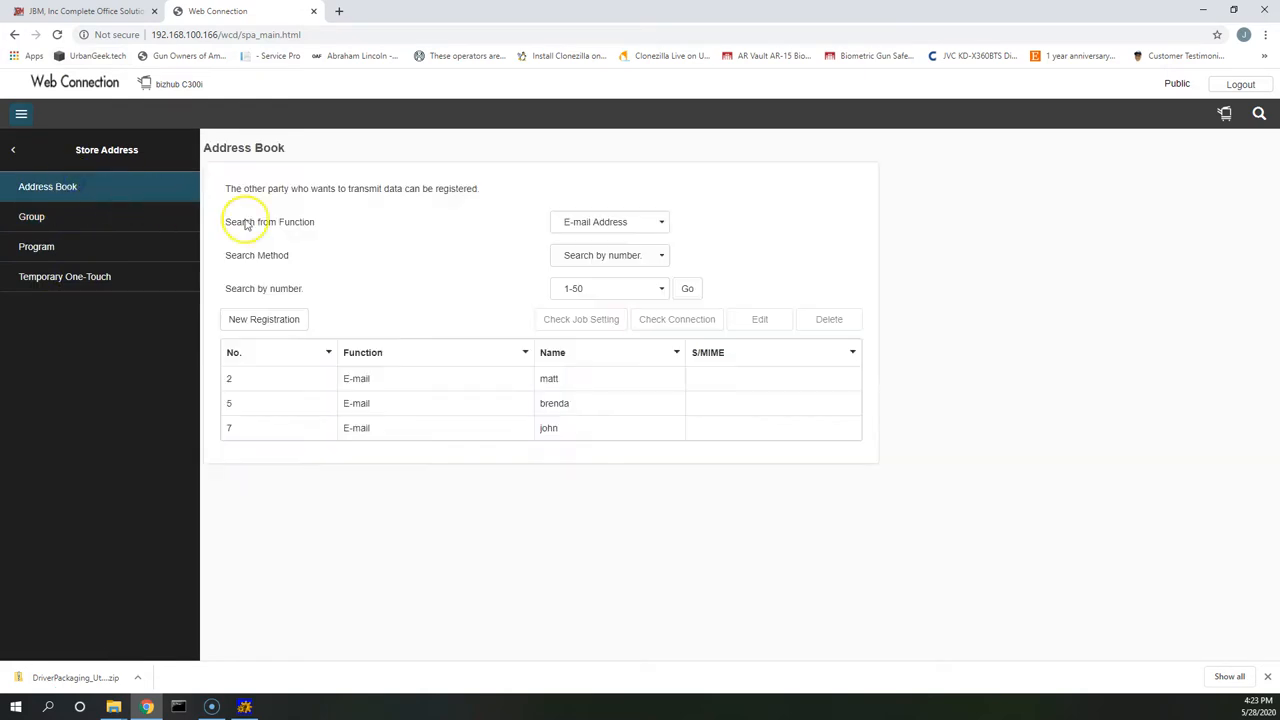
{"action": "mouse_move", "coordinate": [664, 330]}
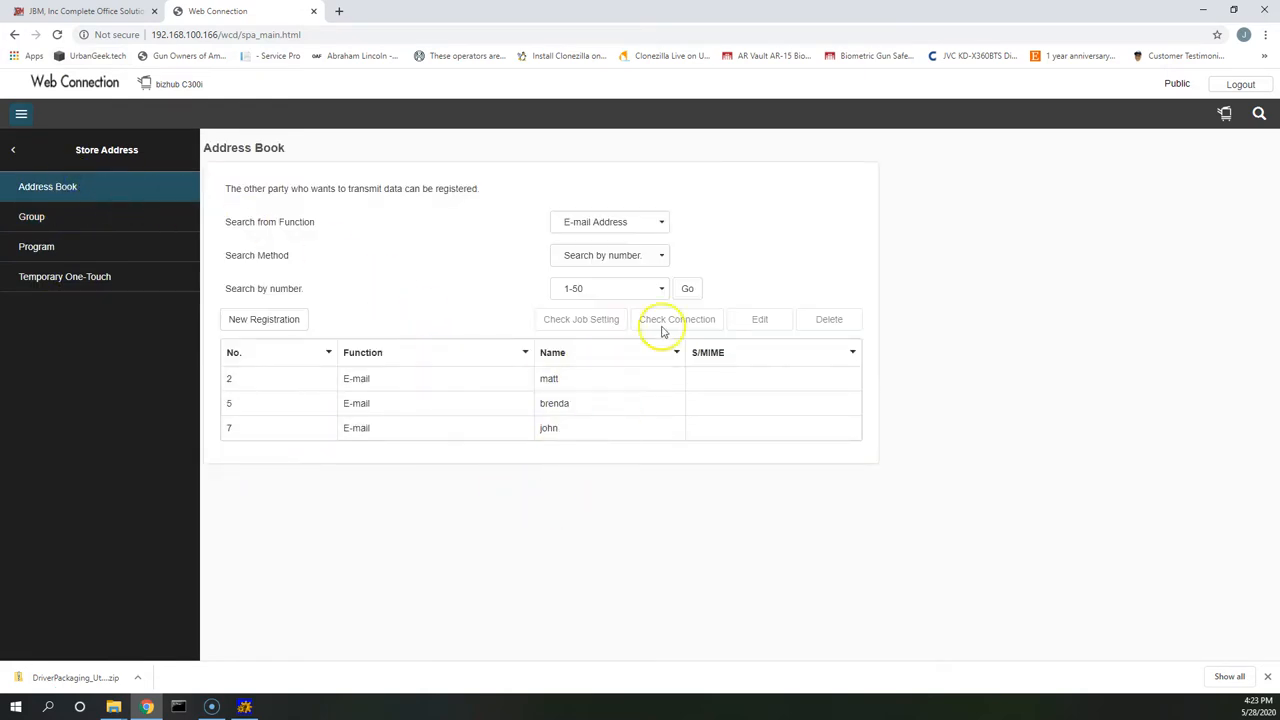
Filter Web Connection's address book by SMB to list the four scan destinations.
{"action": "left_click", "coordinate": [610, 220]}
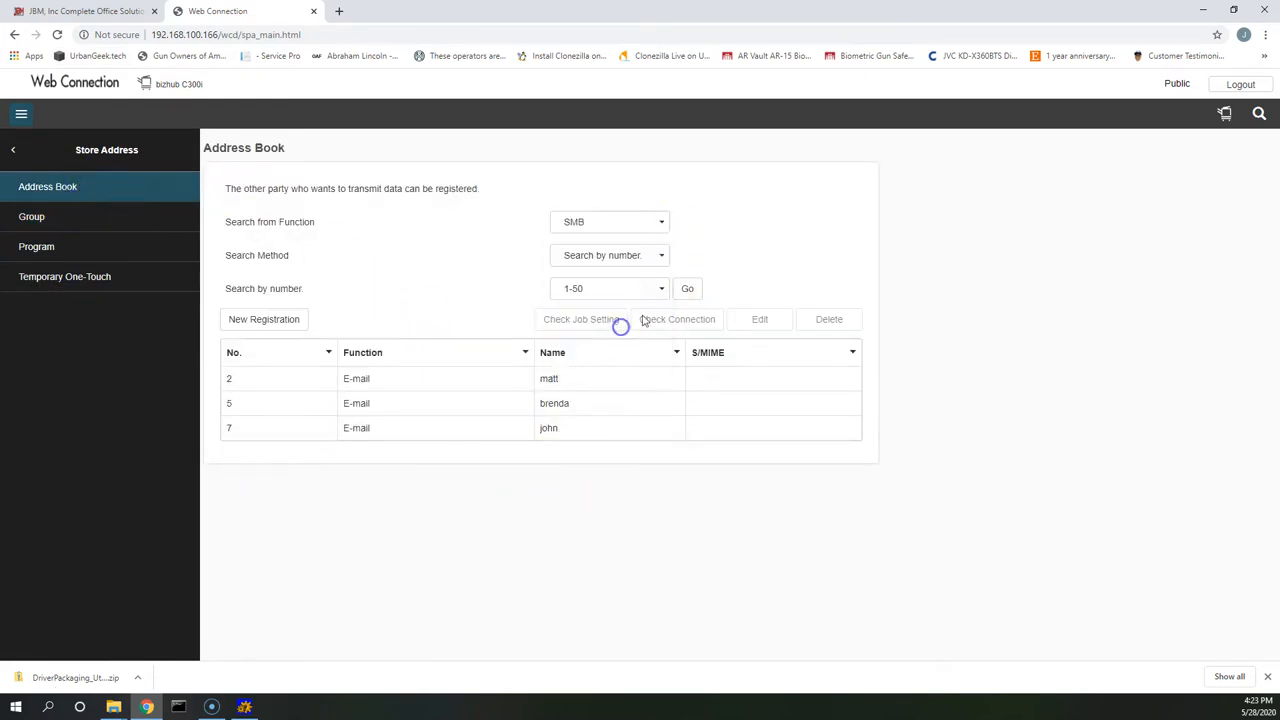
{"action": "left_click", "coordinate": [688, 288]}
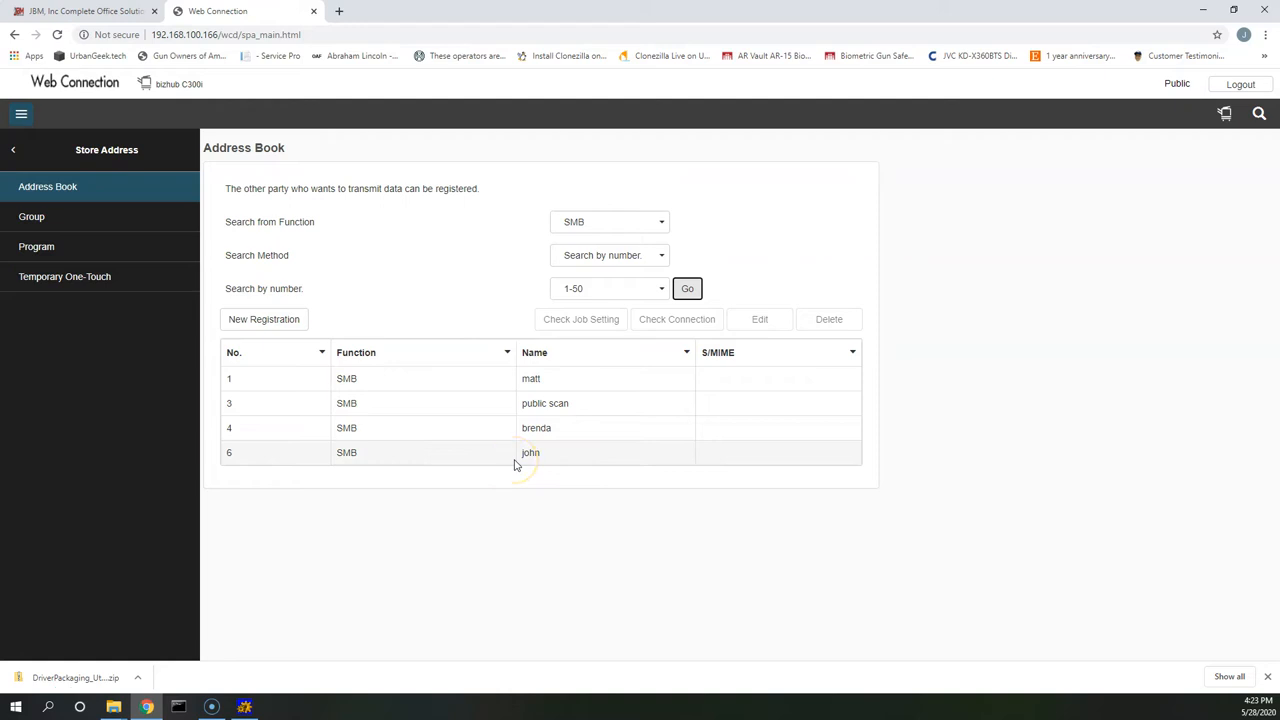
{"action": "left_click", "coordinate": [530, 452]}
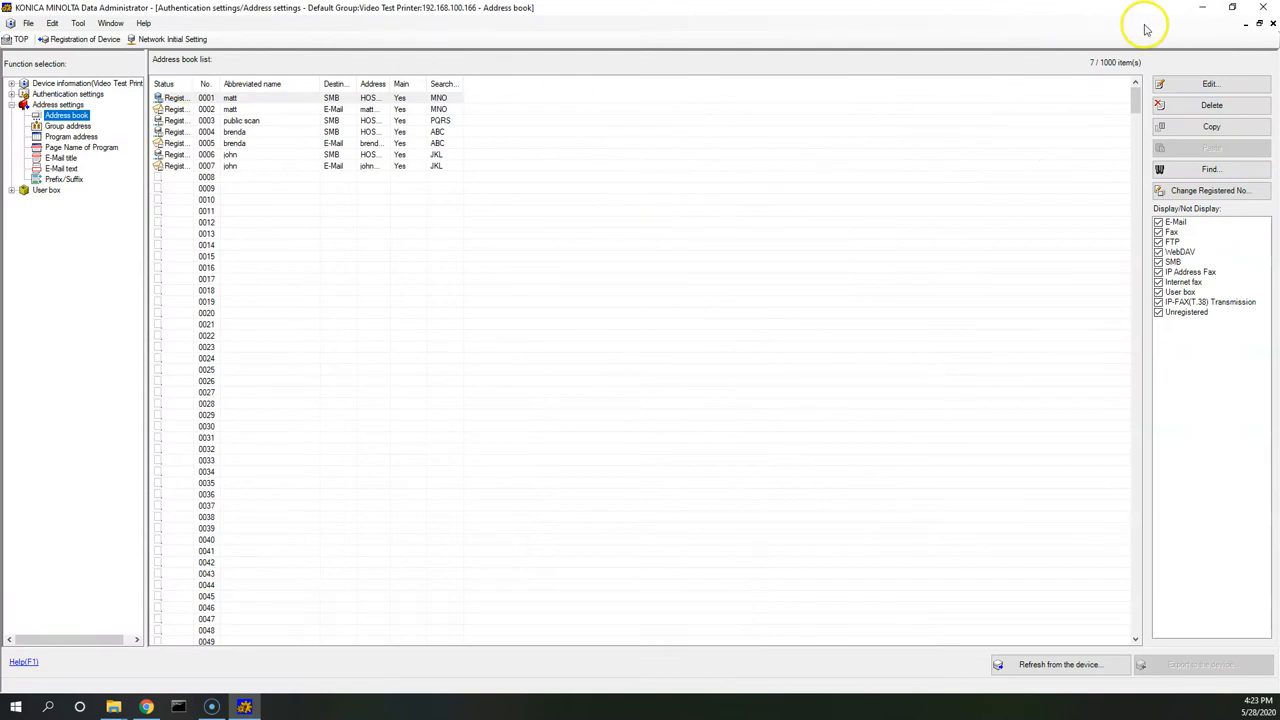
Bring Data Administrator back to the front at full screen.
{"action": "left_click", "coordinate": [1232, 8]}
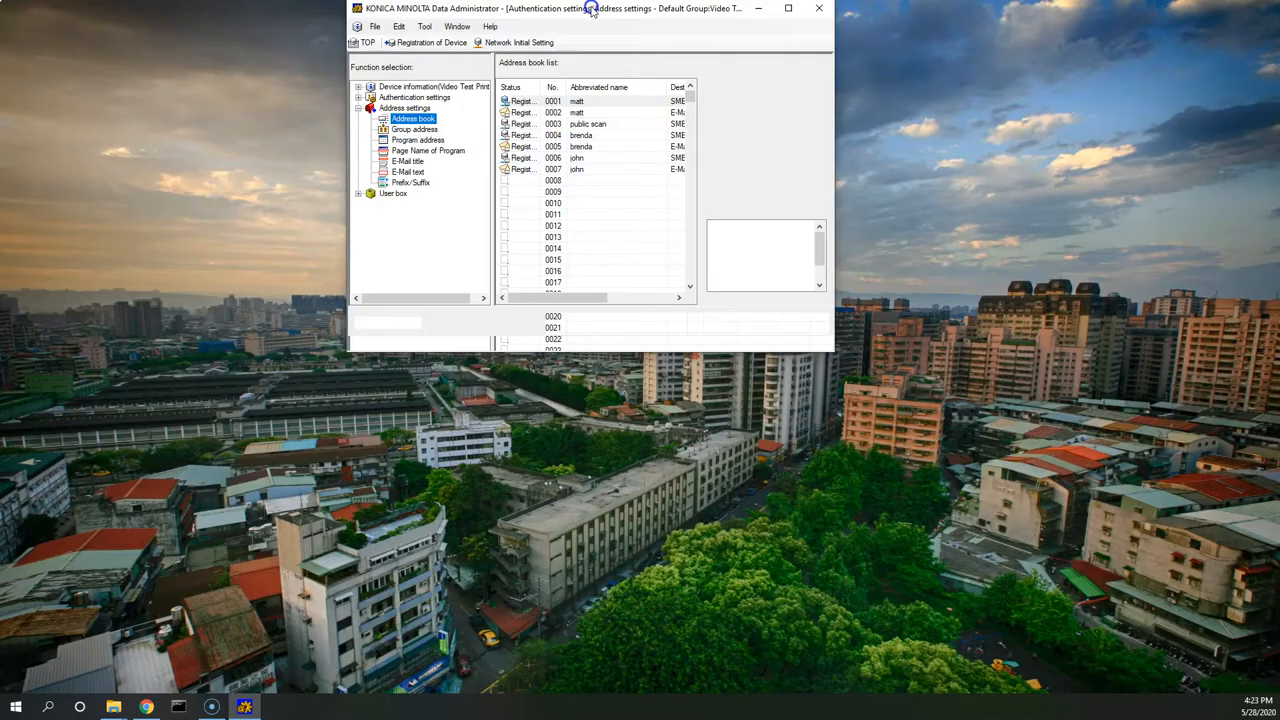
{"action": "left_click", "coordinate": [788, 8]}
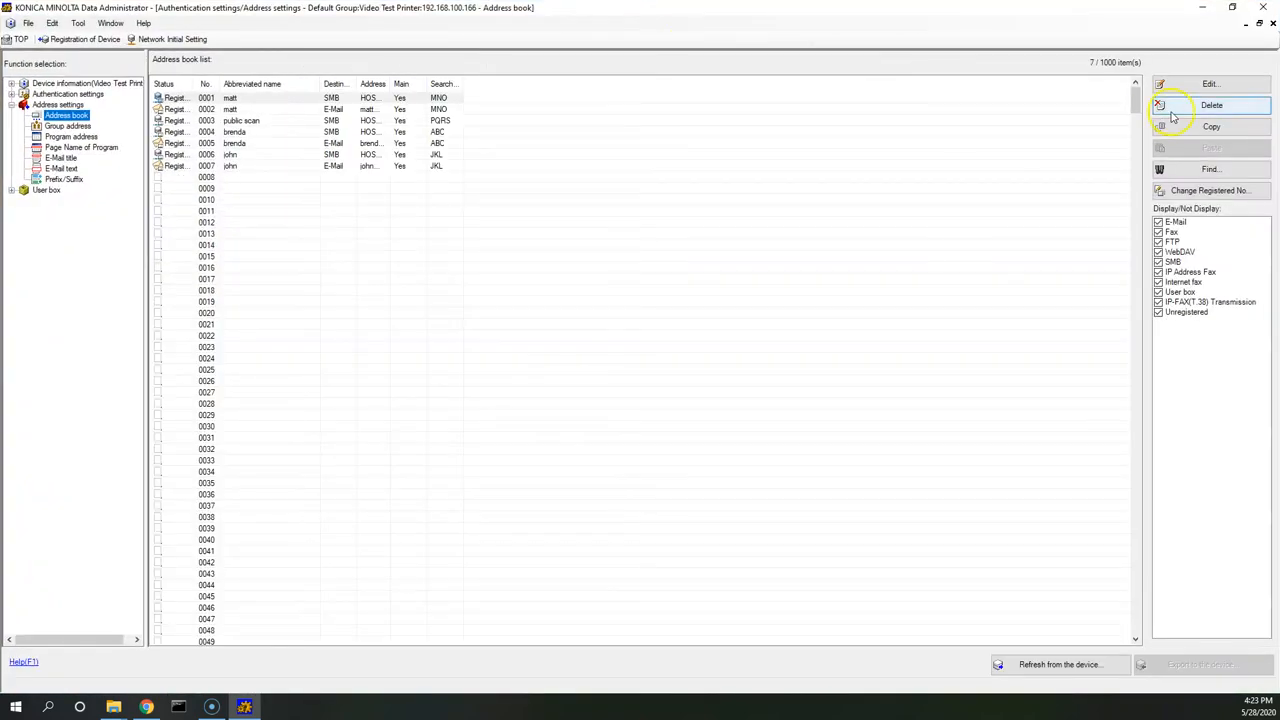